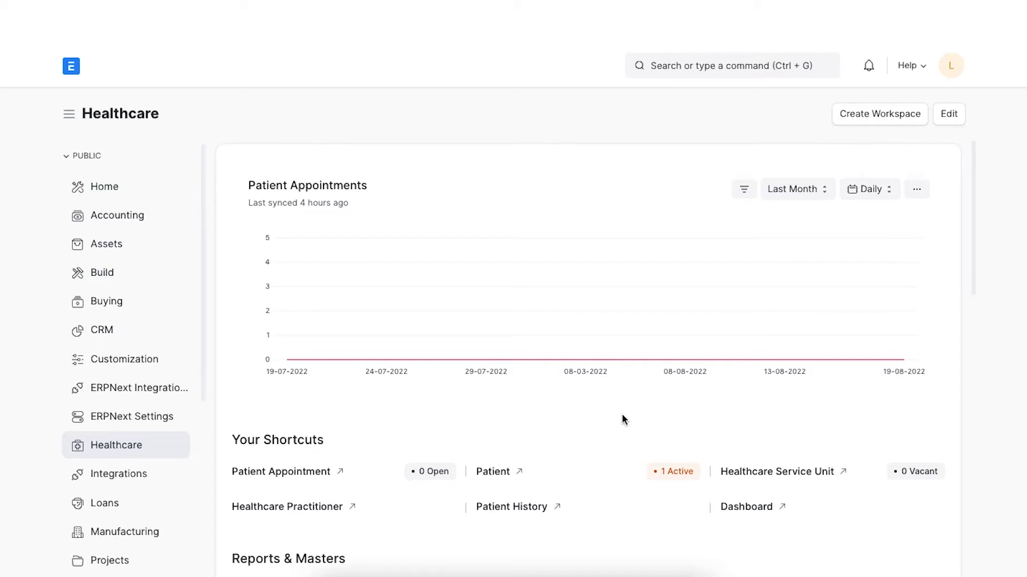
Search 'medical' and bring up the Medical Department list
{"action": "left_click", "coordinate": [719, 66]}
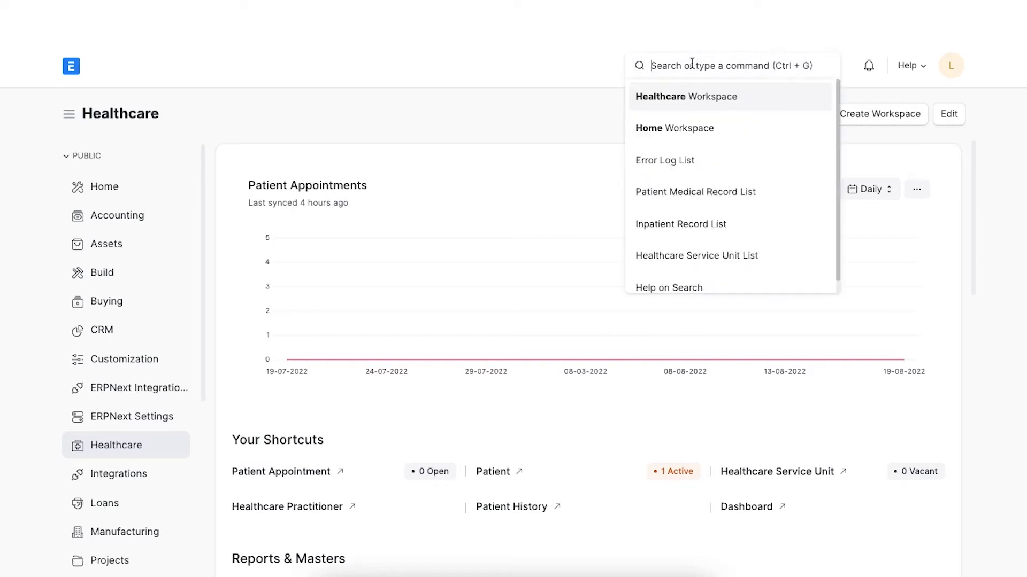
{"action": "type", "text": "medical"}
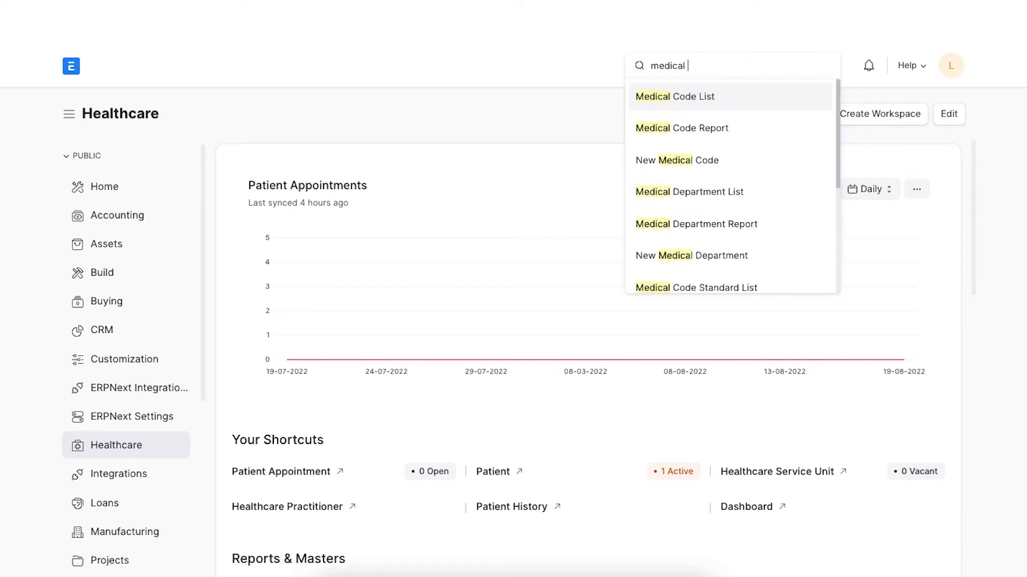
{"action": "left_click", "coordinate": [689, 192]}
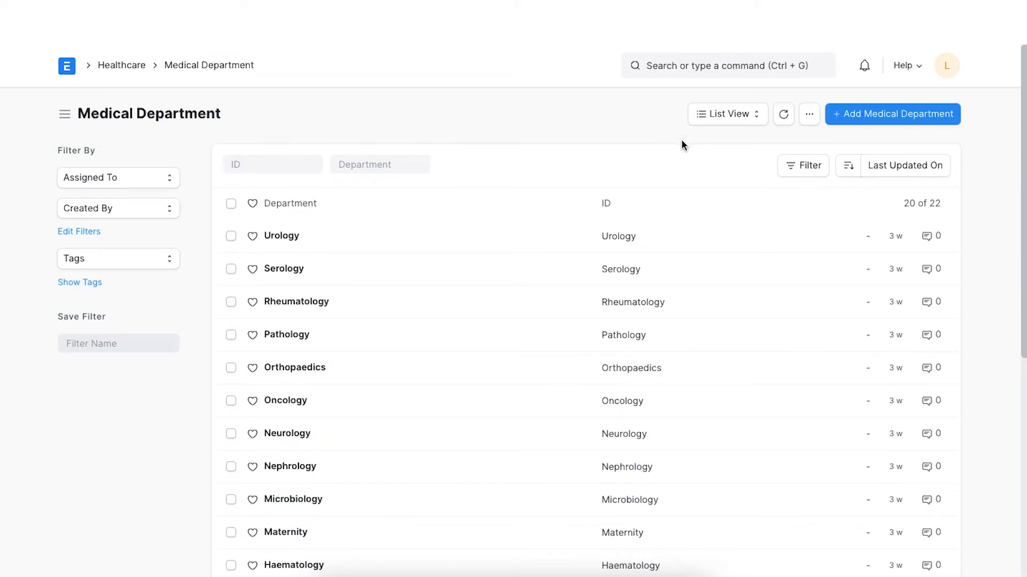
{"action": "scroll", "scroll_direction": "down", "scroll_amount": 3}
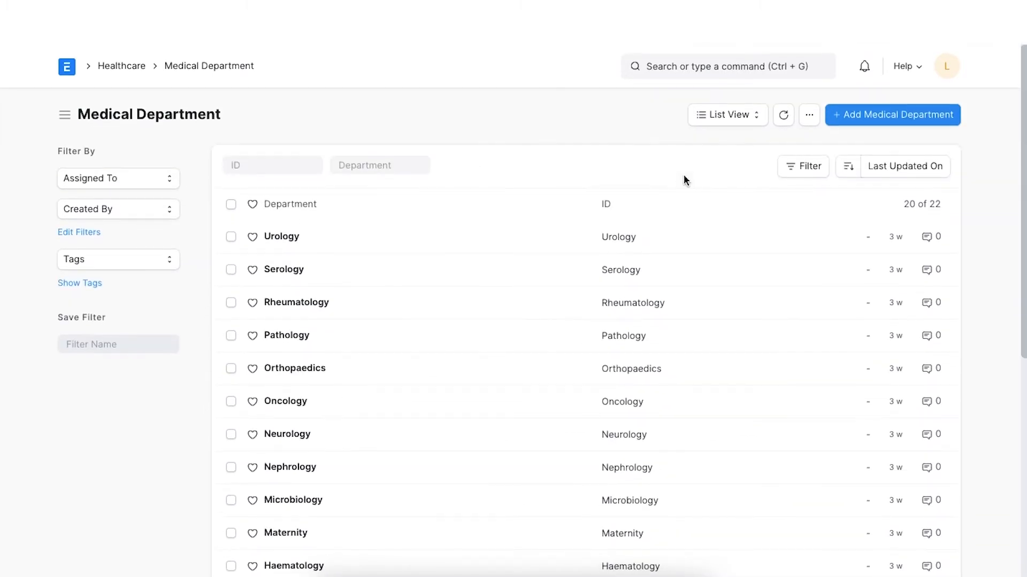
Create and save a new medical department named Physiotherapy
{"action": "left_click", "coordinate": [892, 115]}
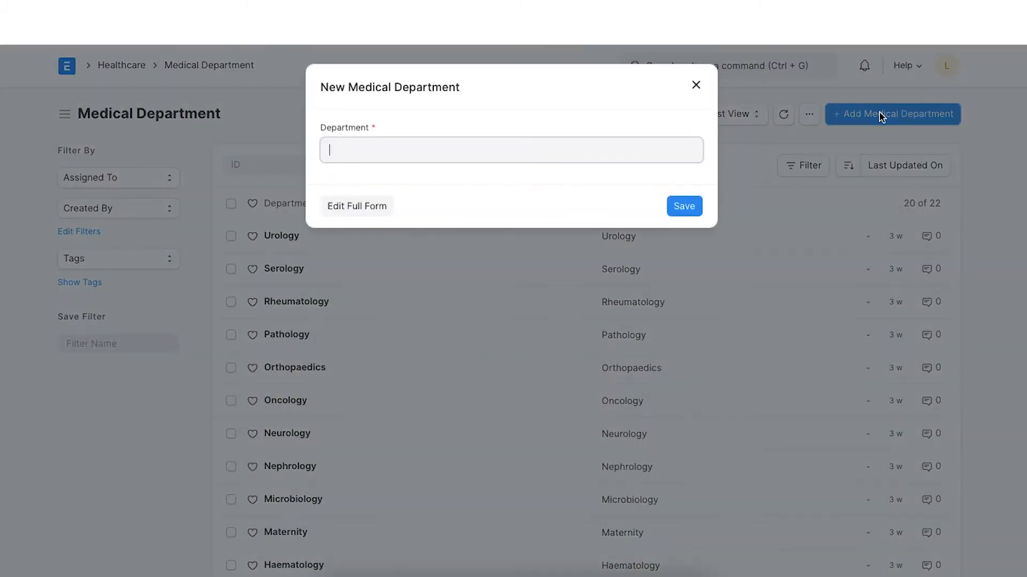
{"action": "mouse_move", "coordinate": [432, 151]}
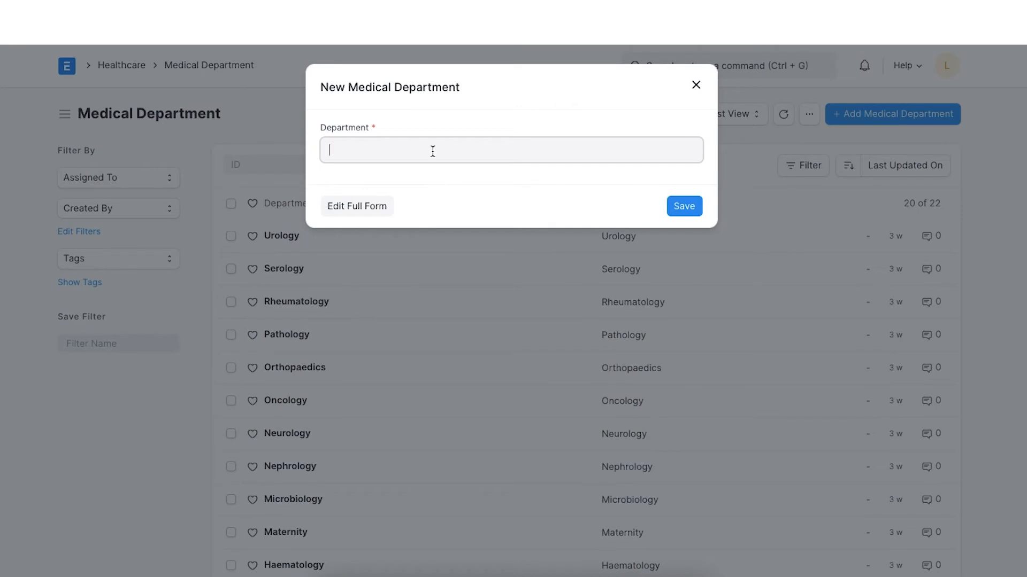
{"action": "type", "text": "Physiotherapy"}
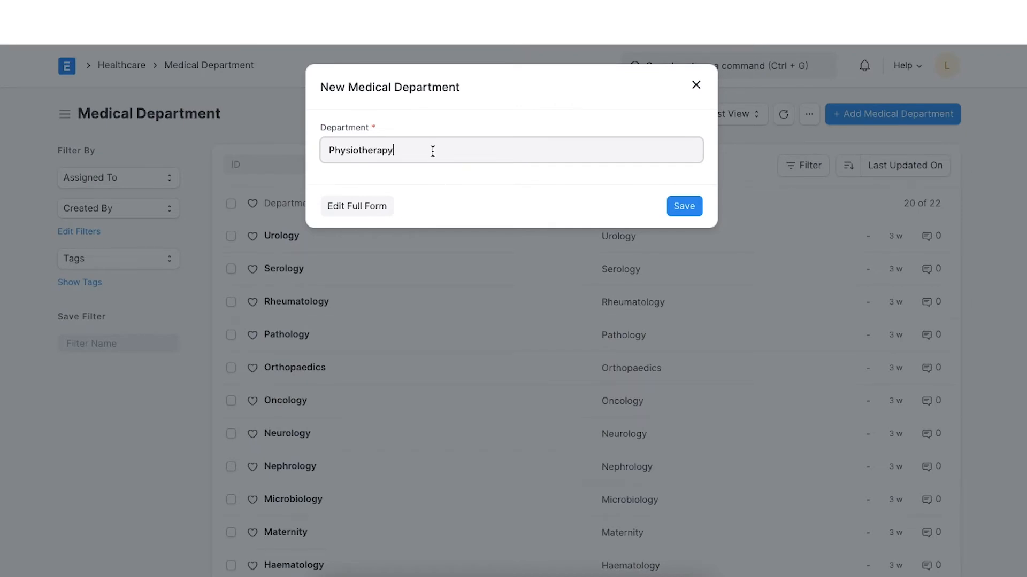
{"action": "left_click", "coordinate": [683, 207]}
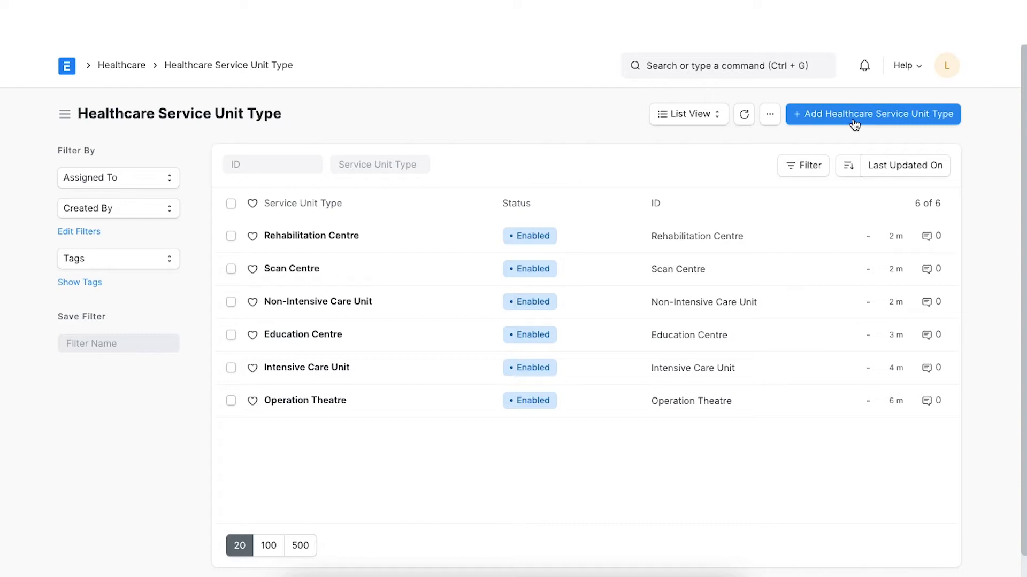
Start a new service unit type named OPD Rooms
{"action": "left_click", "coordinate": [872, 113]}
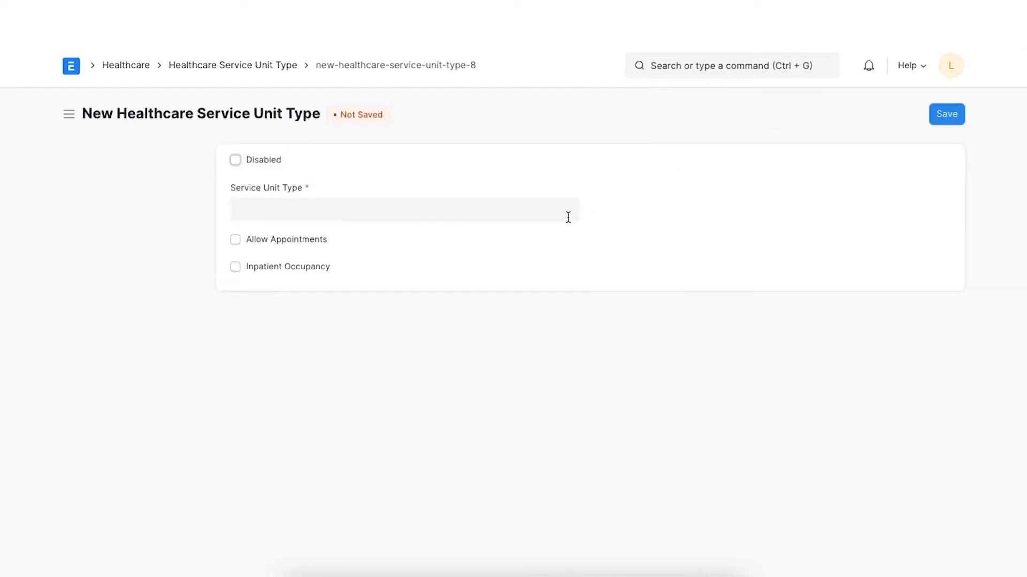
{"action": "mouse_move", "coordinate": [392, 234]}
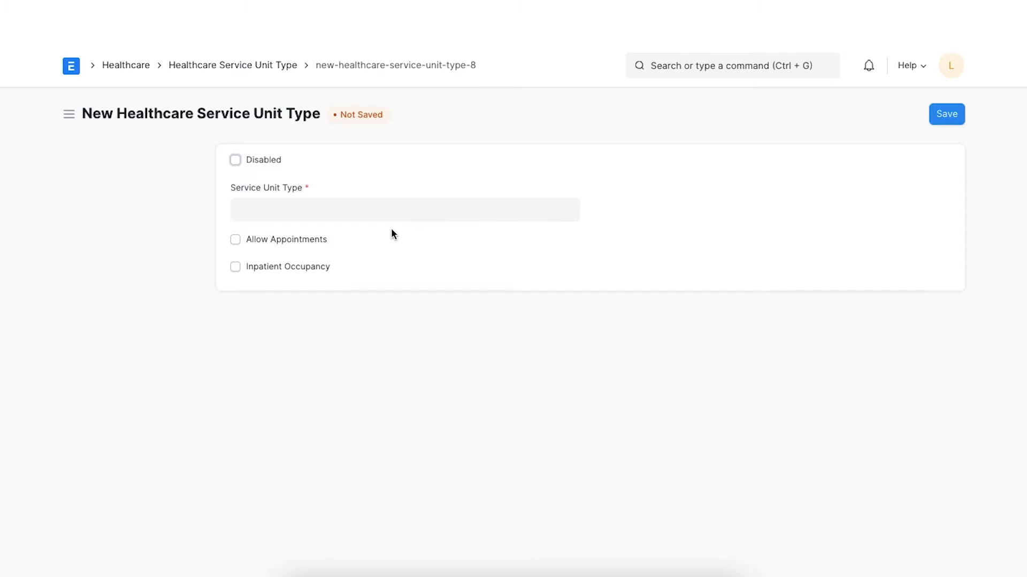
{"action": "left_click", "coordinate": [404, 209]}
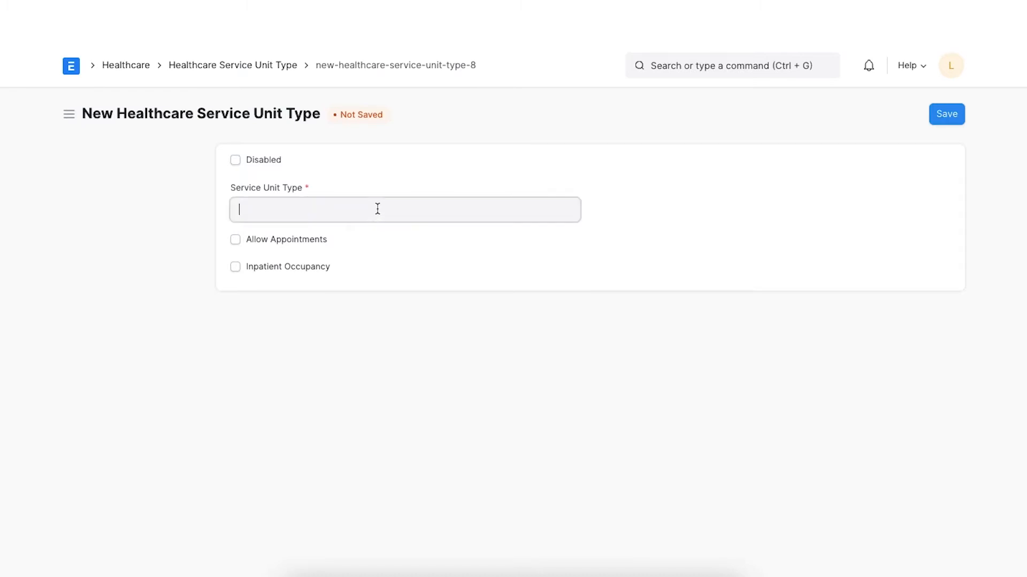
{"action": "type", "text": "OPD Rooms"}
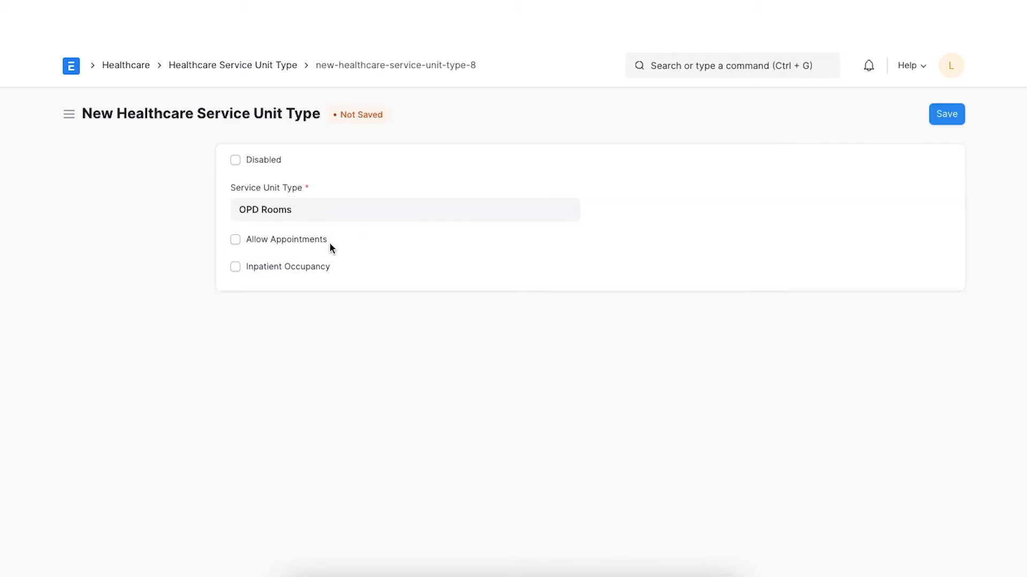
Toggle the appointment and inpatient occupancy checkboxes for OPD Rooms, settling on inpatient occupancy
{"action": "left_click", "coordinate": [236, 239]}
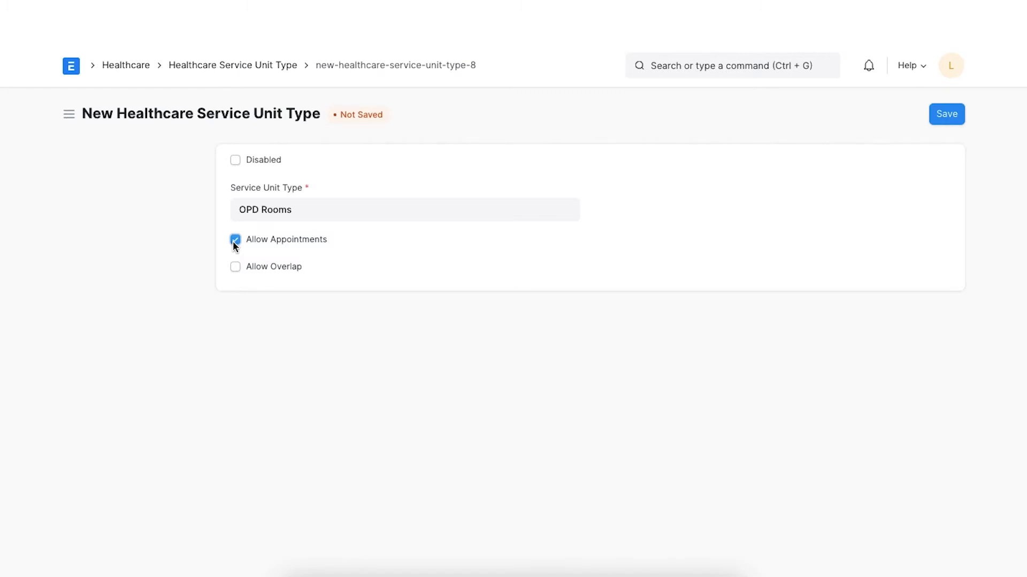
{"action": "left_click", "coordinate": [235, 266]}
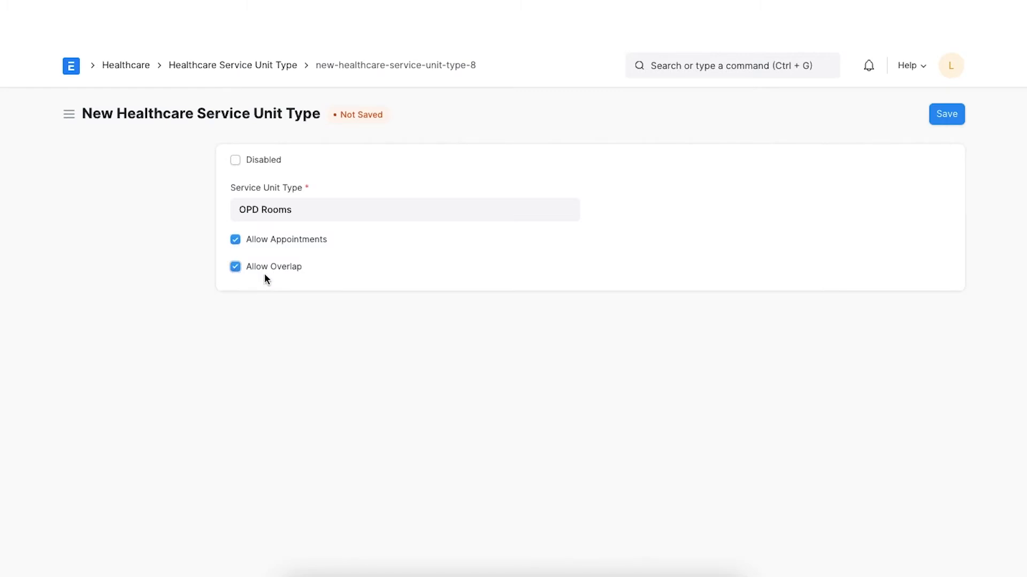
{"action": "left_click", "coordinate": [234, 266]}
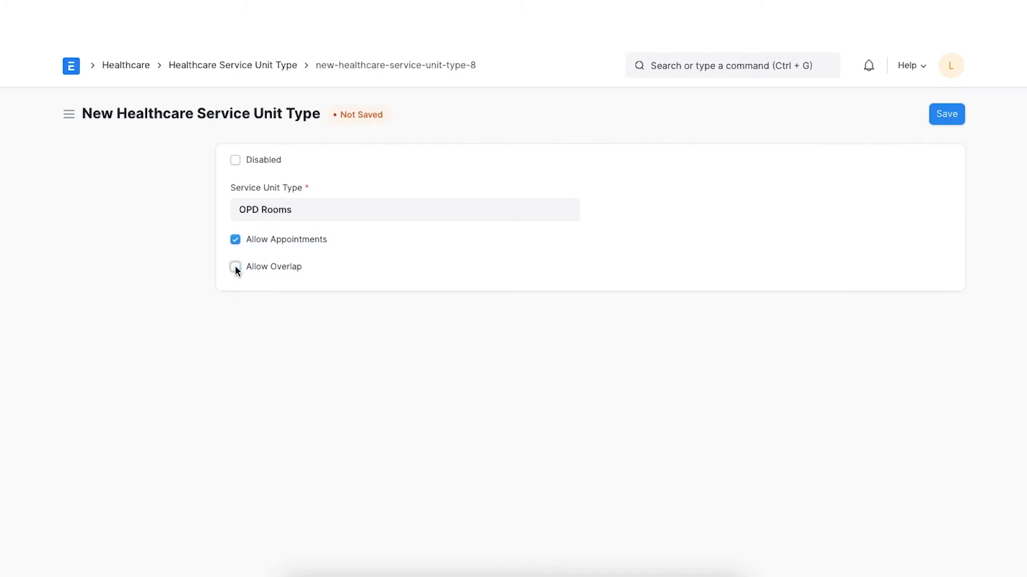
{"action": "left_click", "coordinate": [234, 238]}
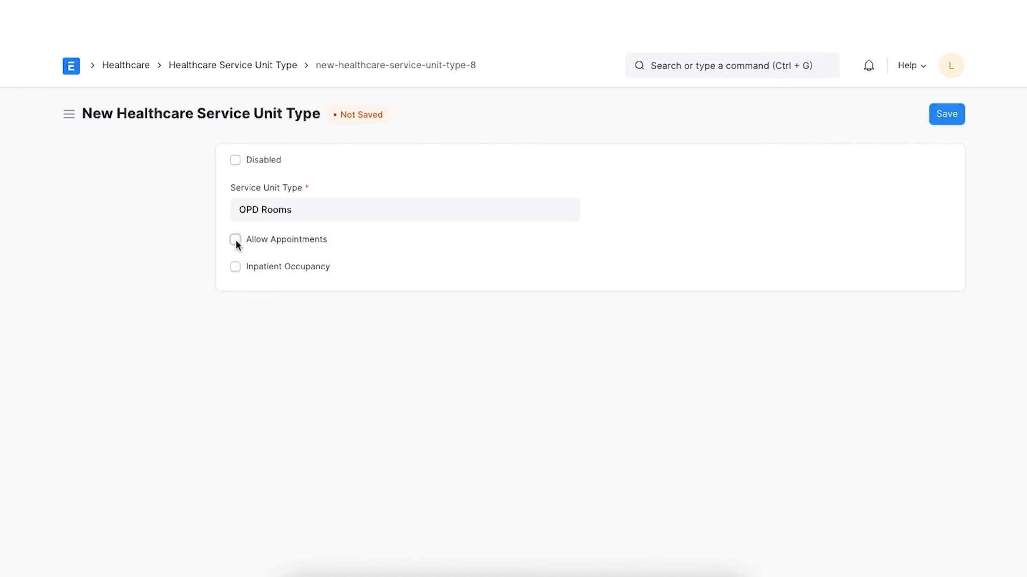
{"action": "left_click", "coordinate": [236, 238]}
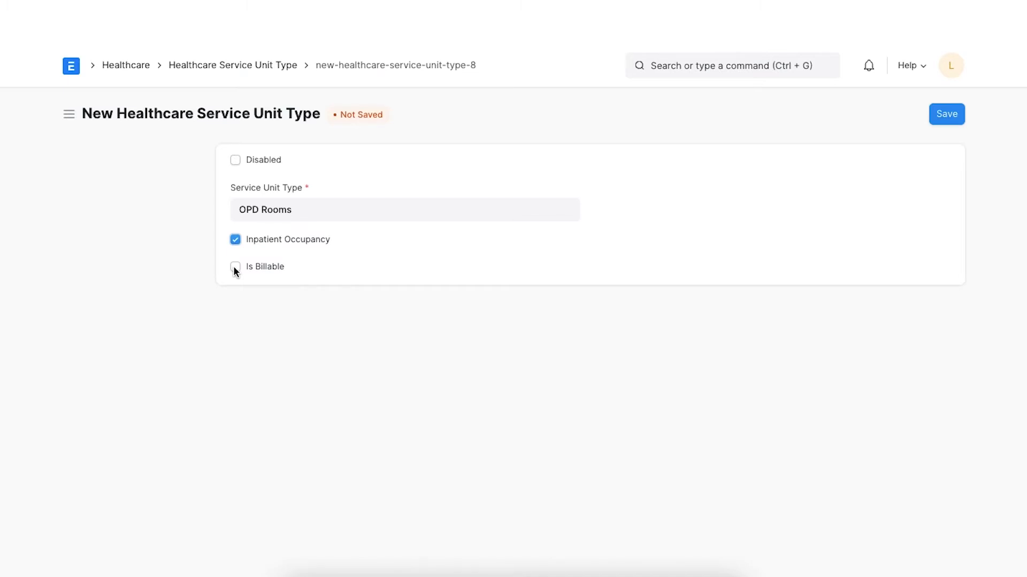
{"action": "left_click", "coordinate": [236, 266]}
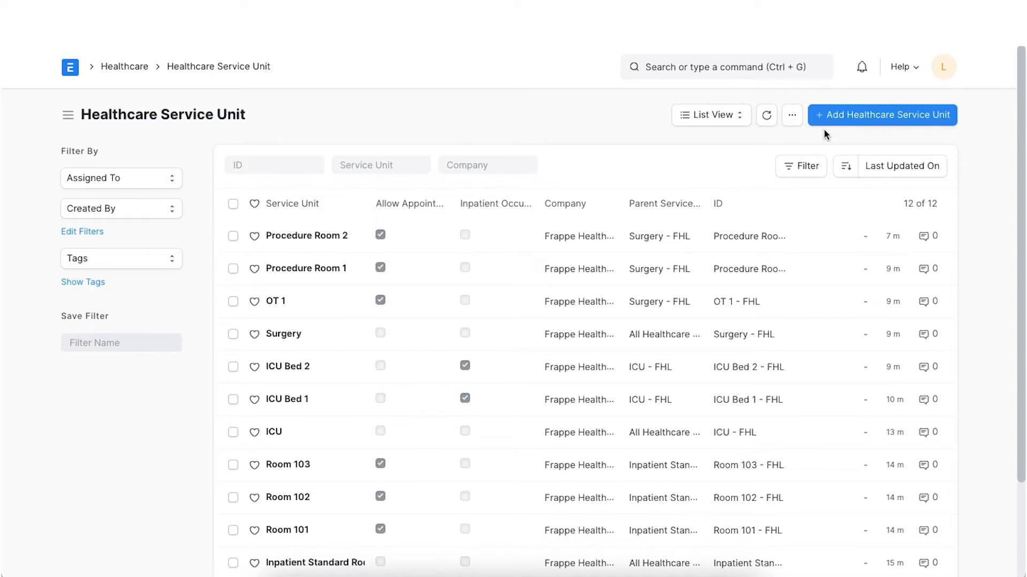
{"action": "mouse_move", "coordinate": [663, 168]}
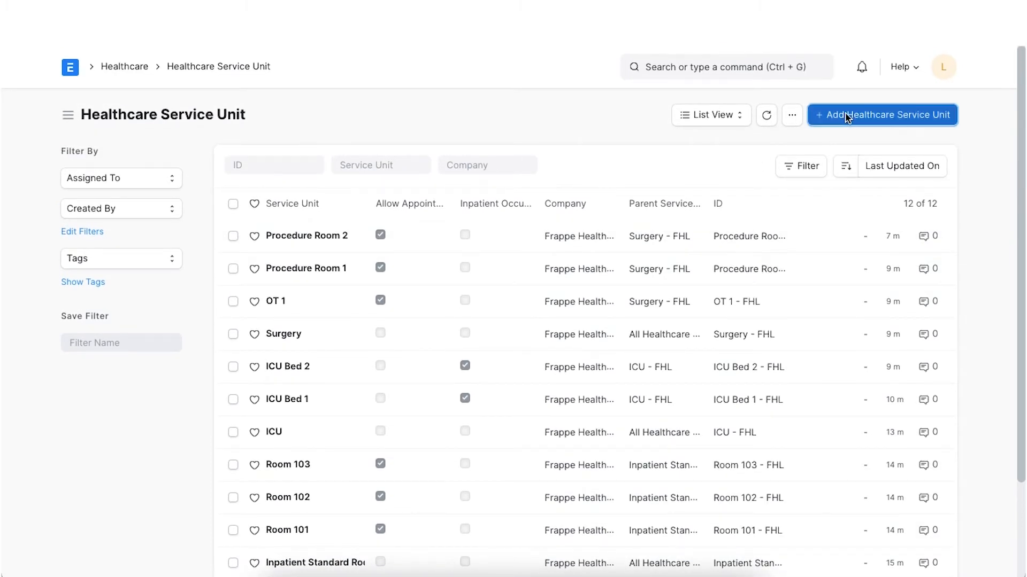
Start a new service unit Physiotherapy on the full form, leaving Is Group off
{"action": "left_click", "coordinate": [881, 115]}
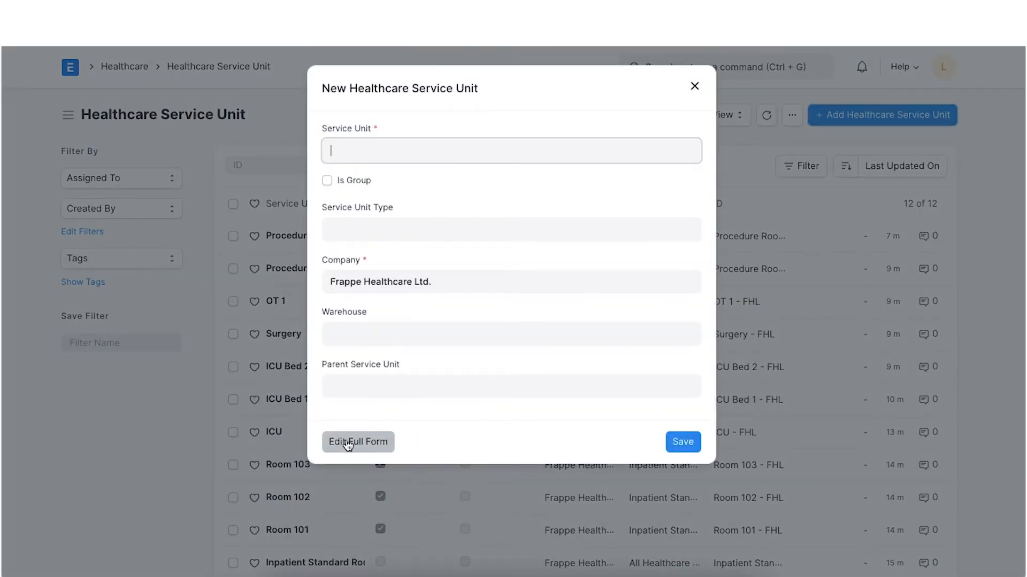
{"action": "left_click", "coordinate": [357, 442]}
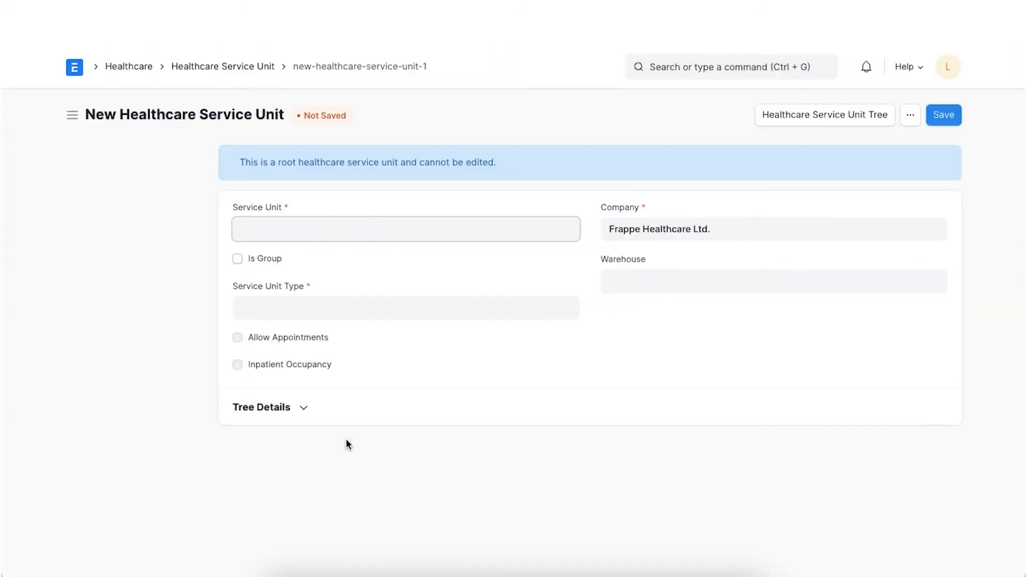
{"action": "left_click", "coordinate": [405, 229]}
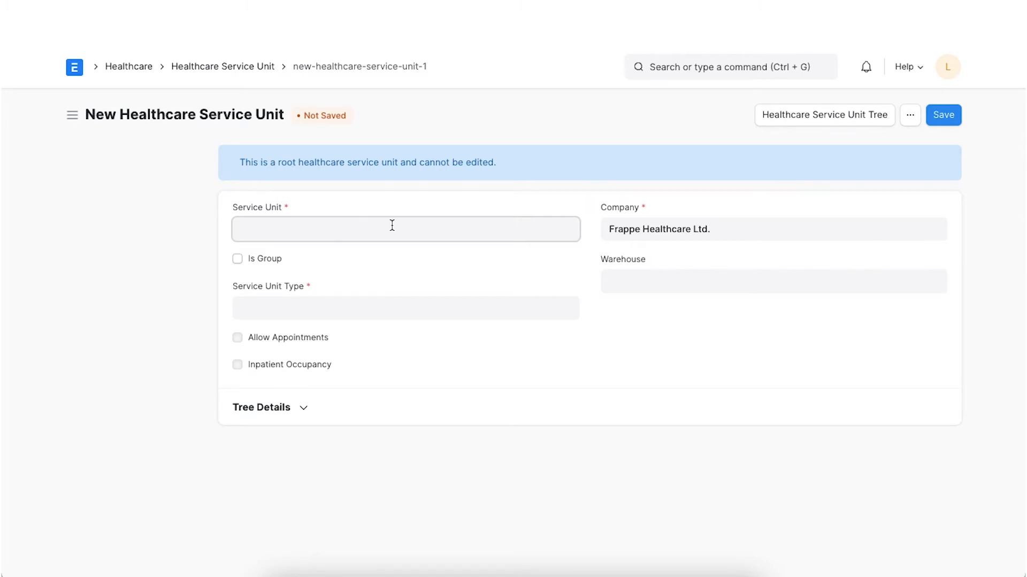
{"action": "type", "text": "Physiotherapy"}
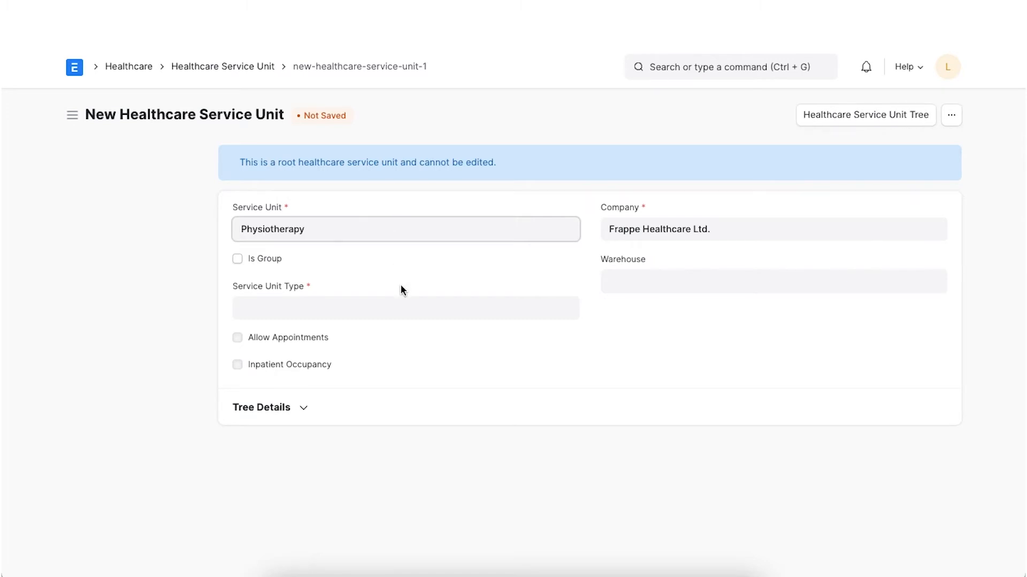
{"action": "mouse_move", "coordinate": [408, 278]}
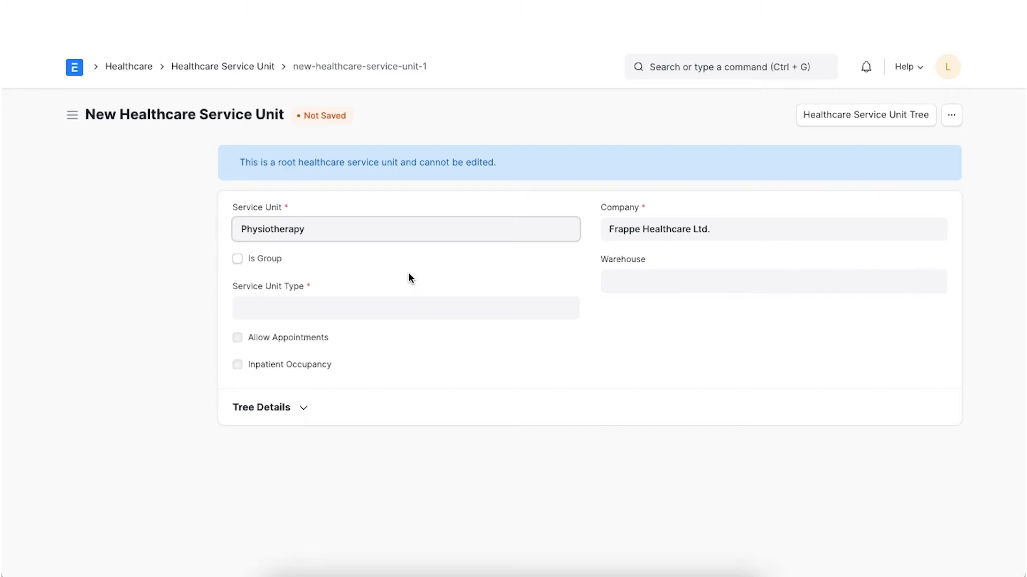
{"action": "left_click", "coordinate": [238, 259]}
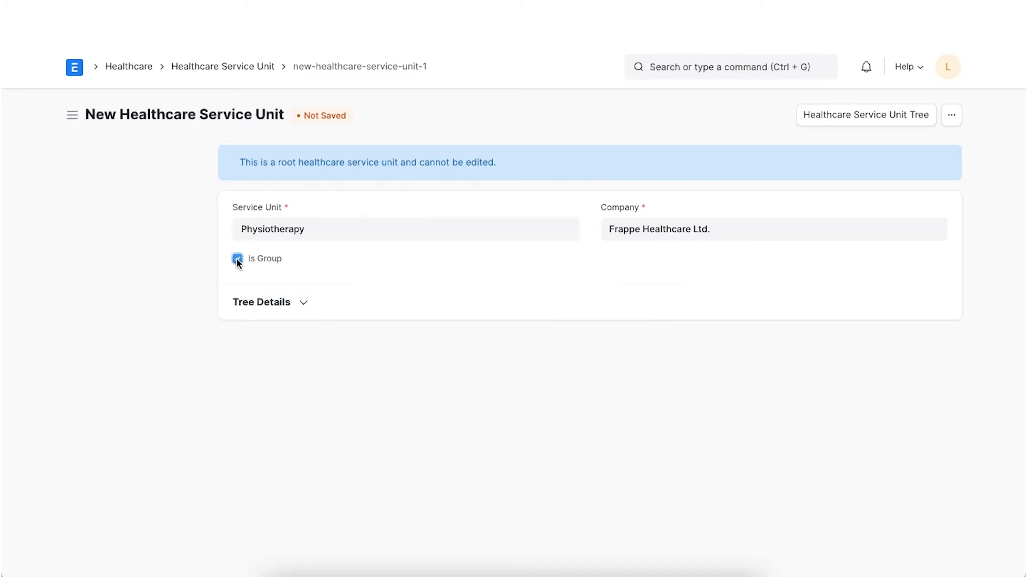
{"action": "left_click", "coordinate": [238, 259]}
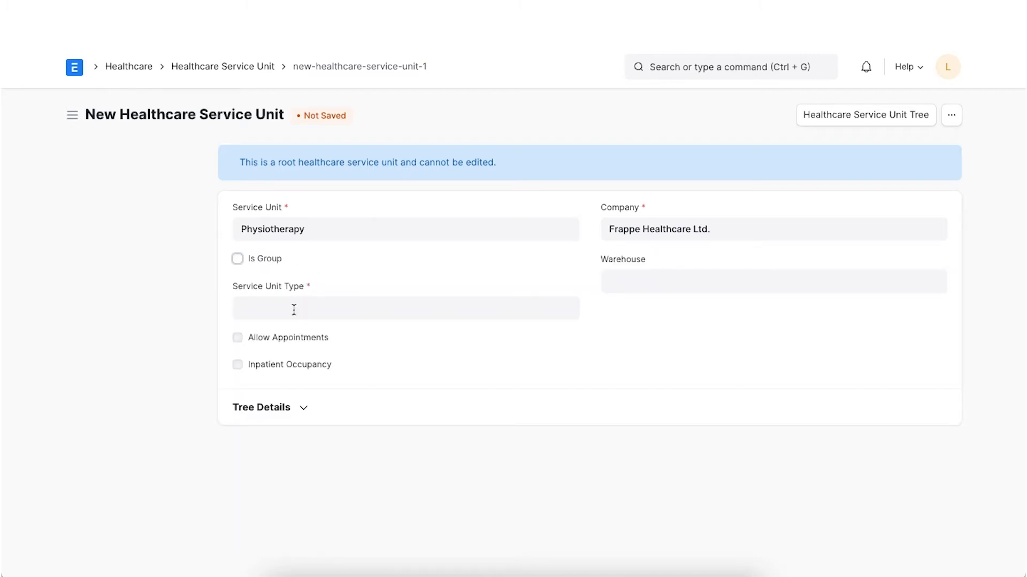
Set the unit type to OPD Rooms with capacity 3
{"action": "type", "text": "op"}
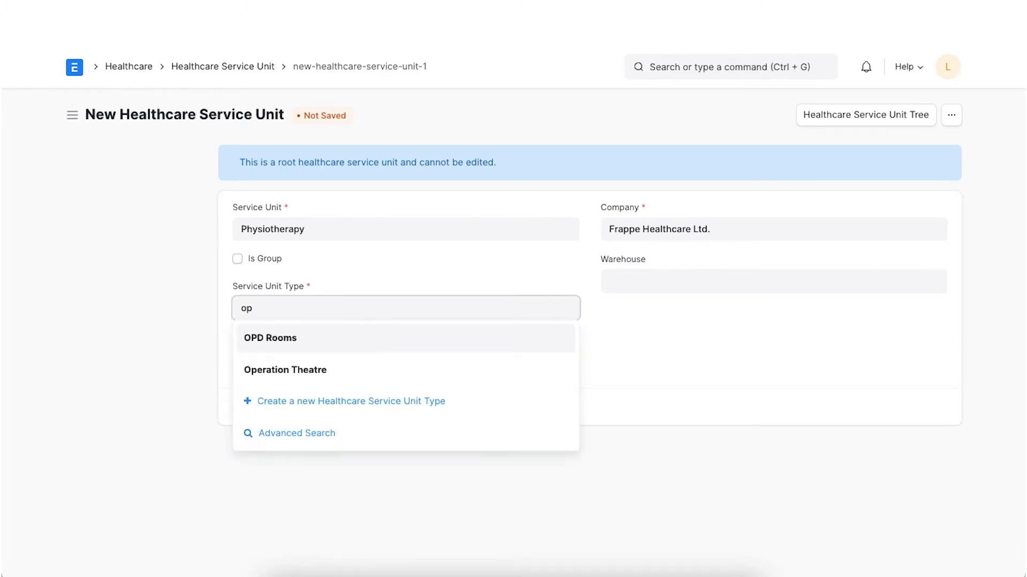
{"action": "left_click", "coordinate": [270, 338]}
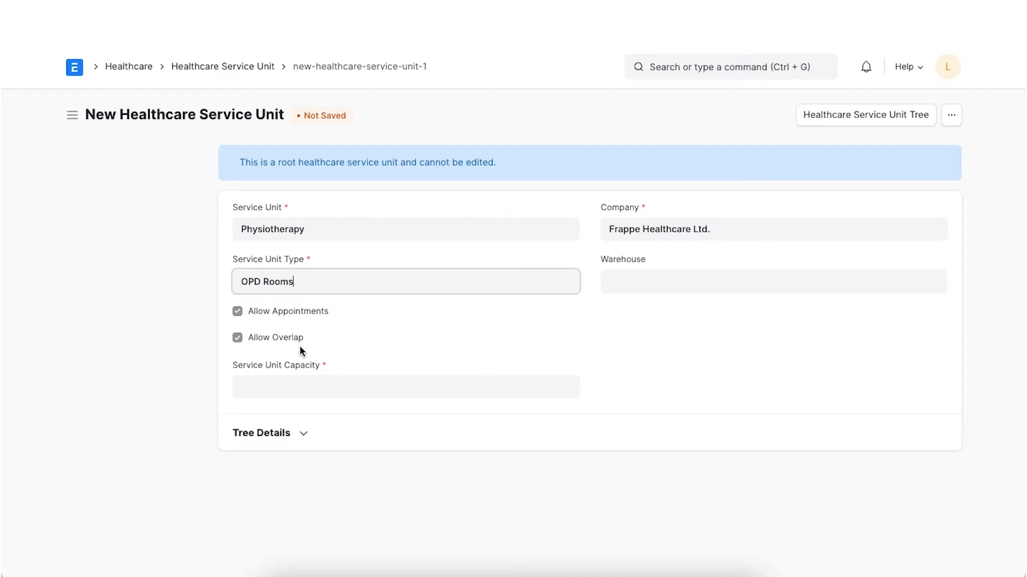
{"action": "mouse_move", "coordinate": [376, 347]}
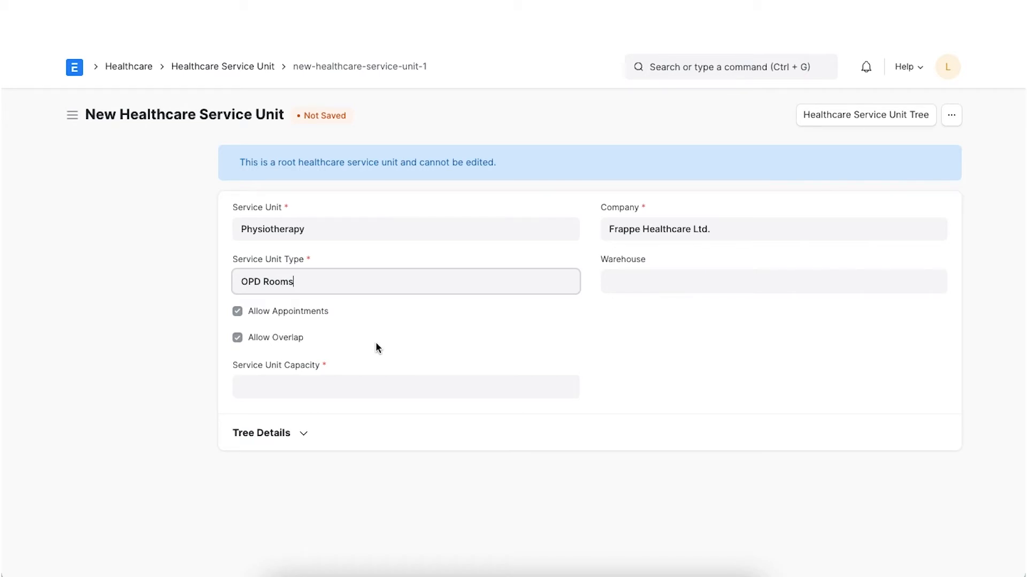
{"action": "mouse_move", "coordinate": [351, 357]}
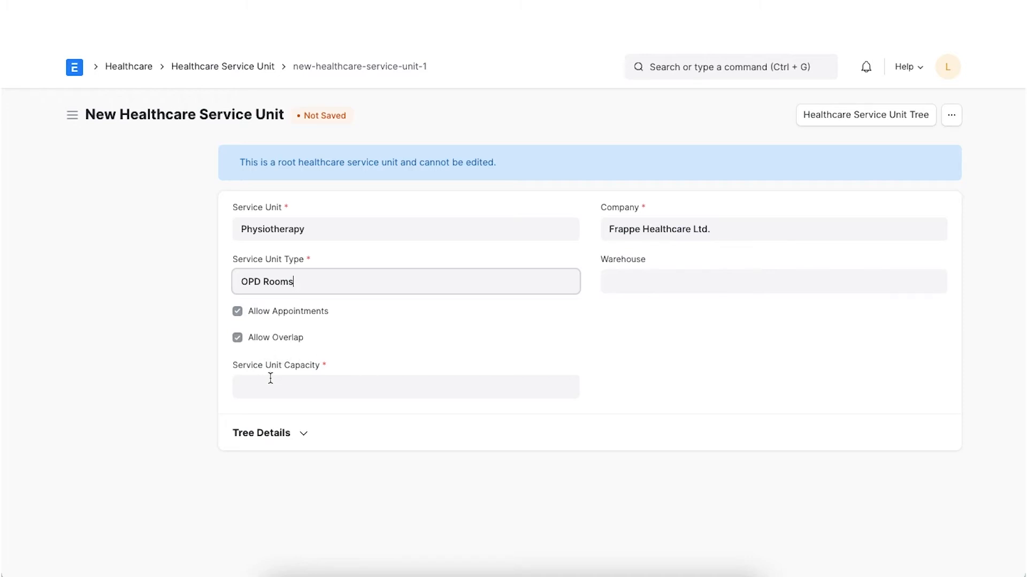
{"action": "left_click", "coordinate": [405, 386]}
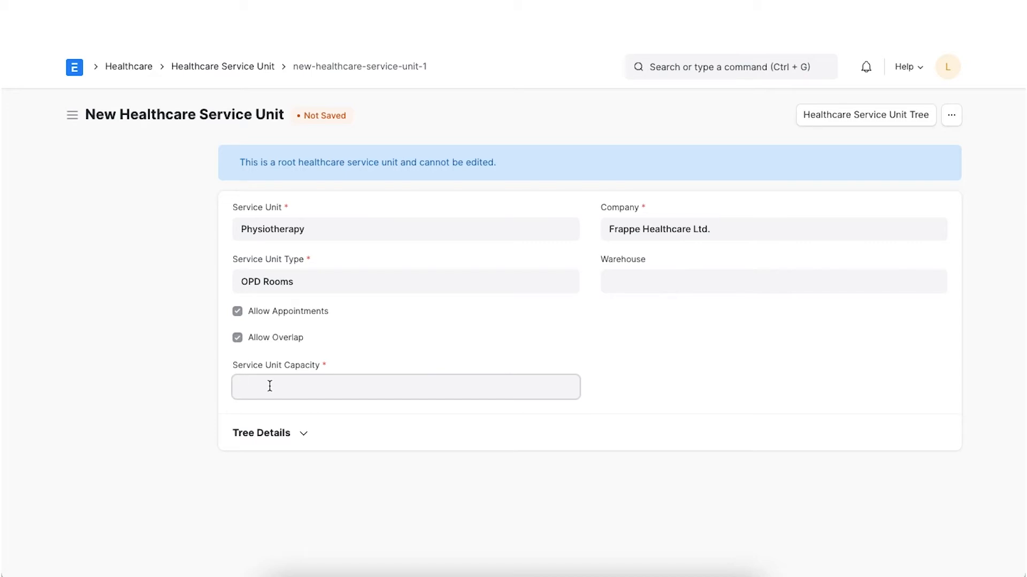
{"action": "type", "text": "3"}
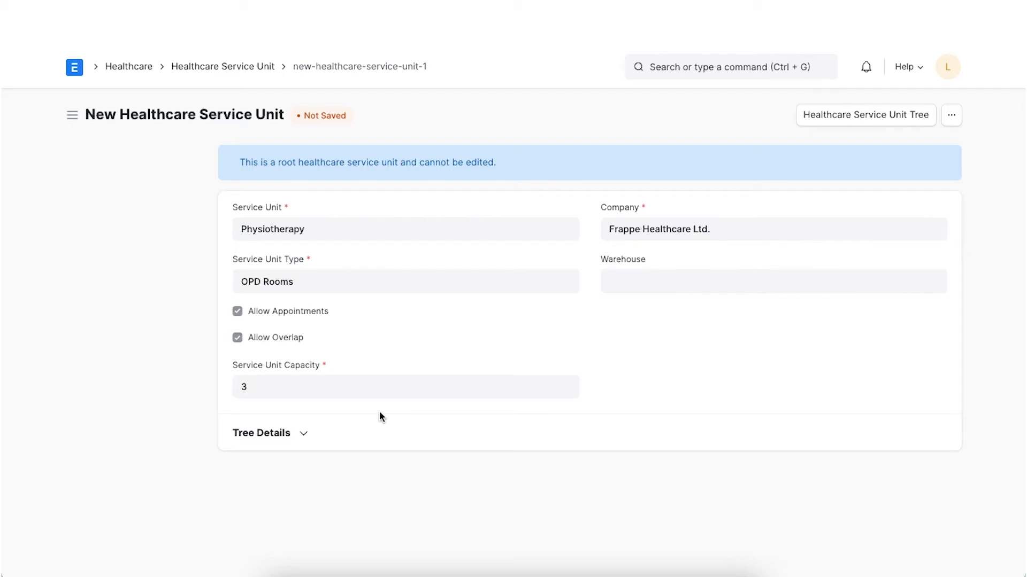
{"action": "mouse_move", "coordinate": [637, 299]}
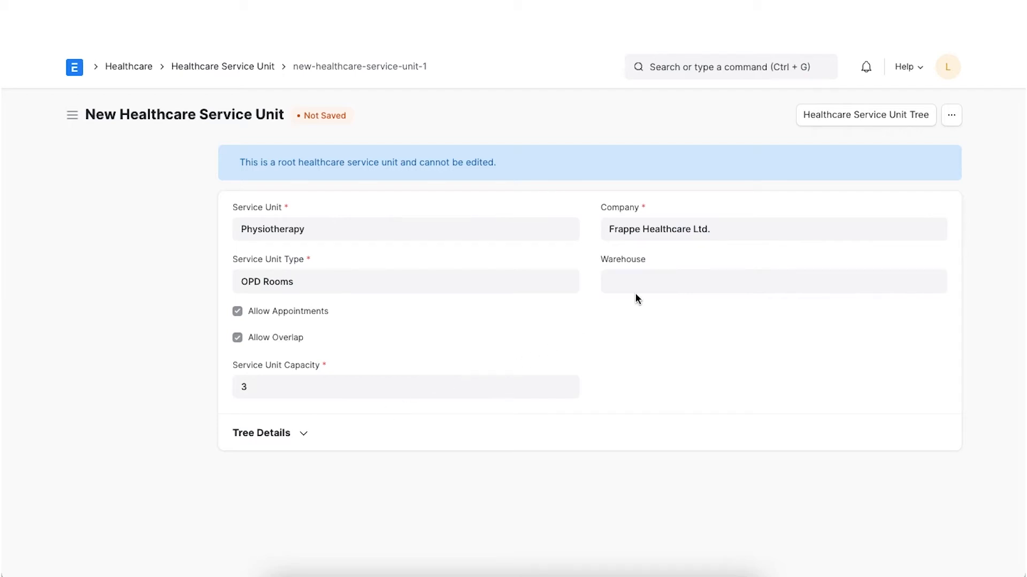
Set warehouse Pharmacy - FHL and parent All Healthcare Service Units - FHL
{"action": "type", "text": "ph"}
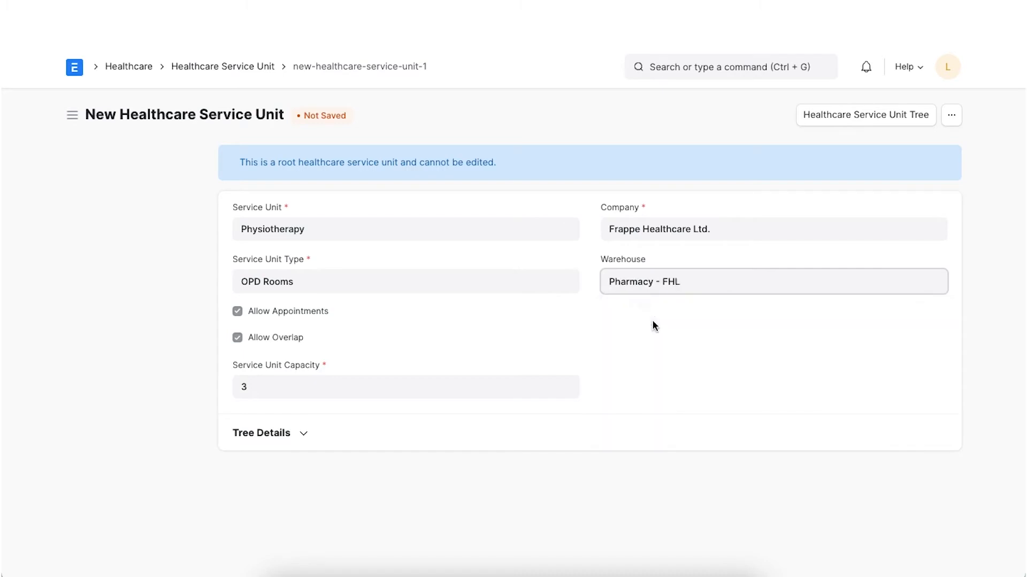
{"action": "left_click", "coordinate": [269, 433]}
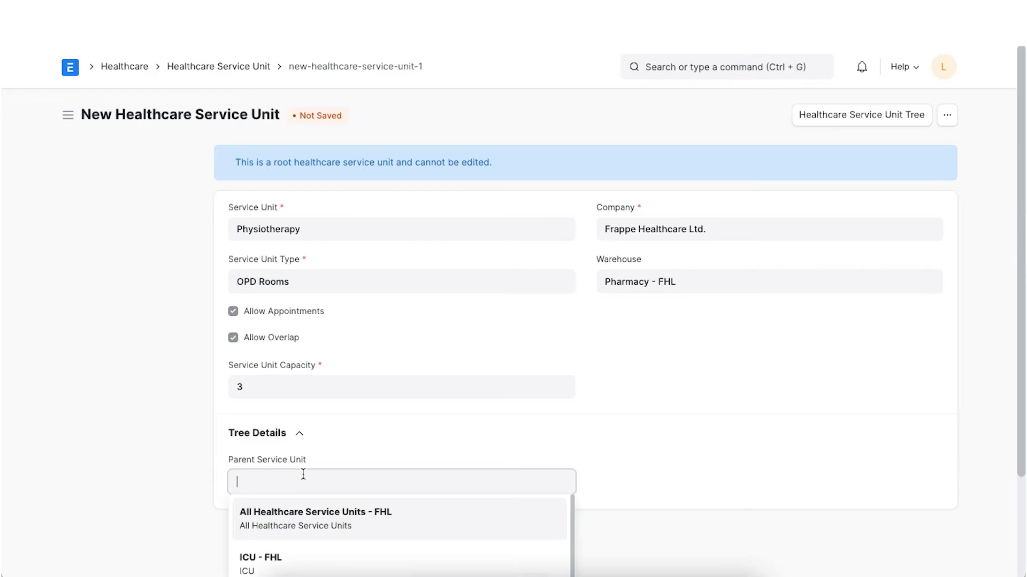
{"action": "left_click", "coordinate": [316, 513]}
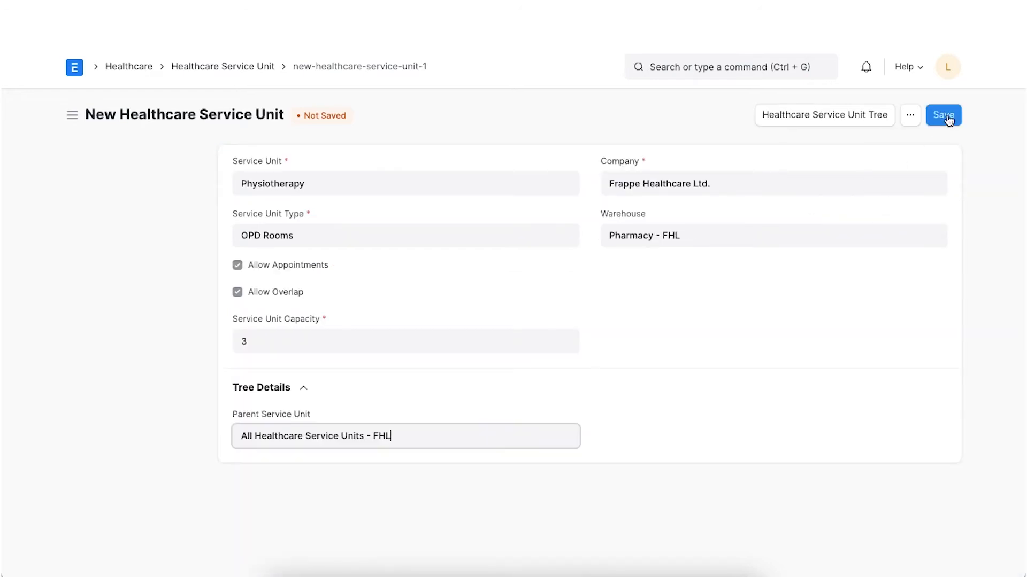
Save the Physiotherapy service unit and go to the Practitioner Schedule list
{"action": "left_click", "coordinate": [942, 114]}
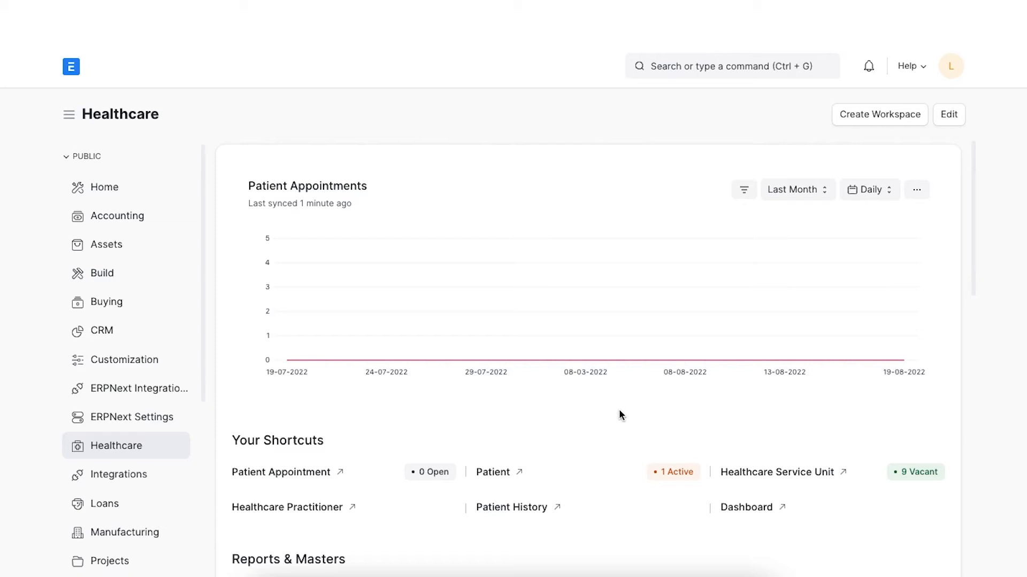
{"action": "scroll", "scroll_direction": "down", "scroll_amount": 3}
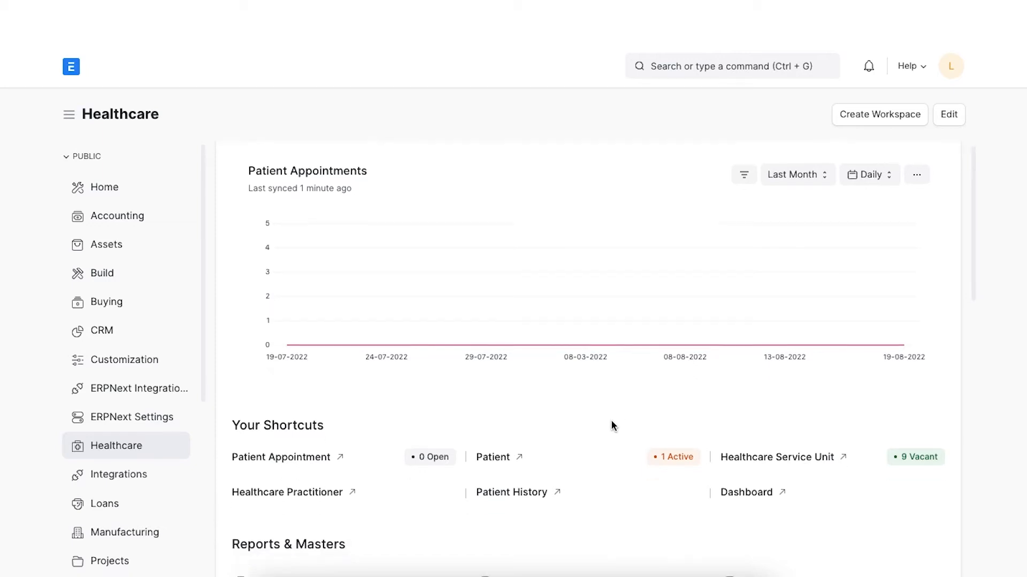
{"action": "scroll", "scroll_direction": "down", "scroll_amount": 3}
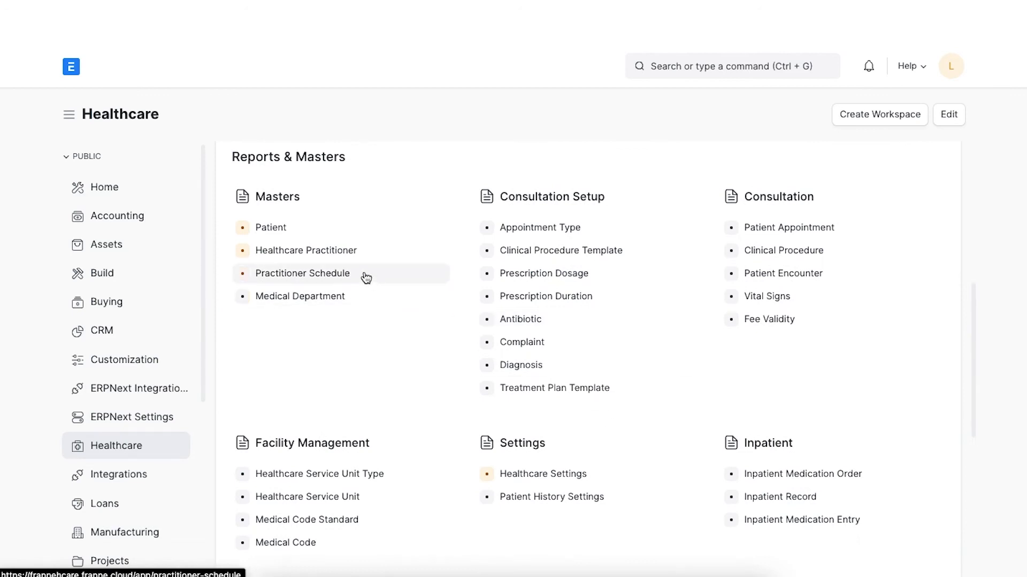
{"action": "left_click", "coordinate": [303, 273]}
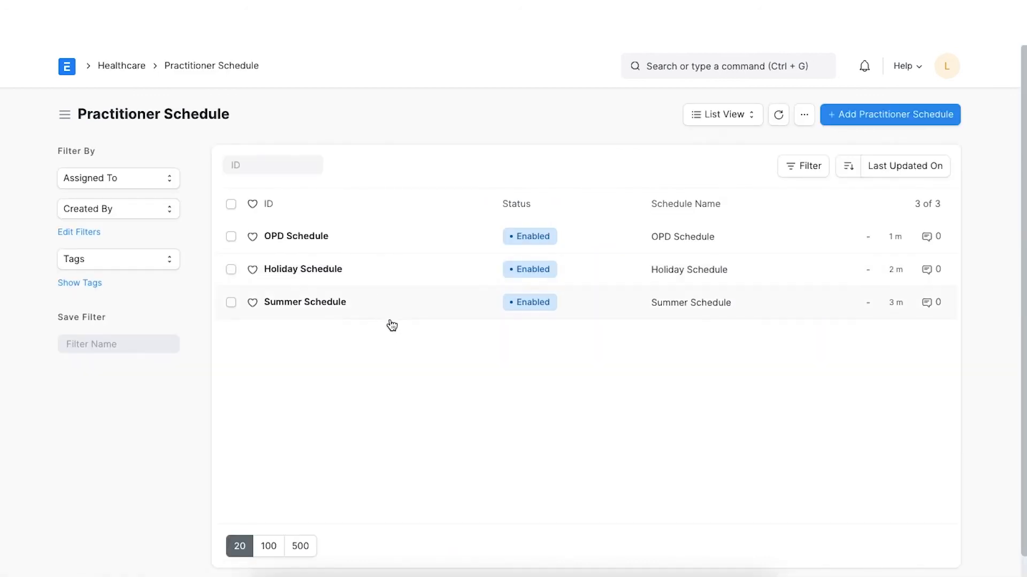
{"action": "mouse_move", "coordinate": [394, 334]}
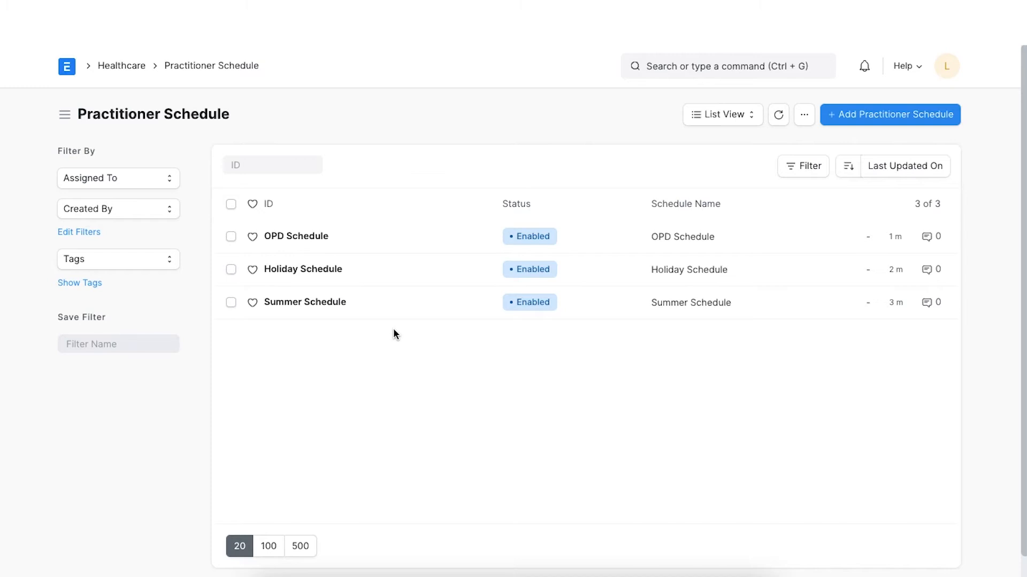
{"action": "mouse_move", "coordinate": [768, 337]}
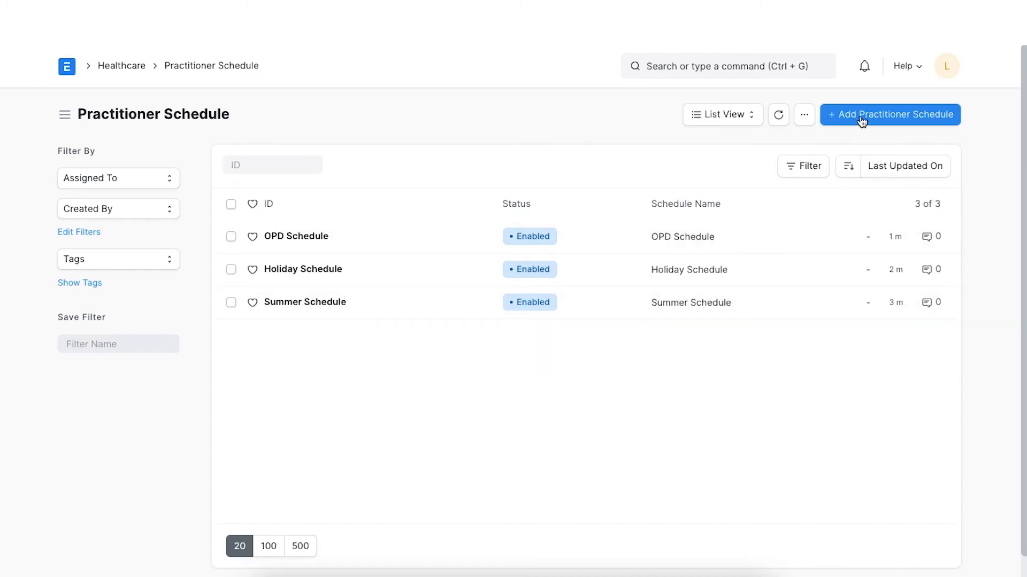
Start a new practitioner schedule named Team 1 Schedule
{"action": "left_click", "coordinate": [889, 115]}
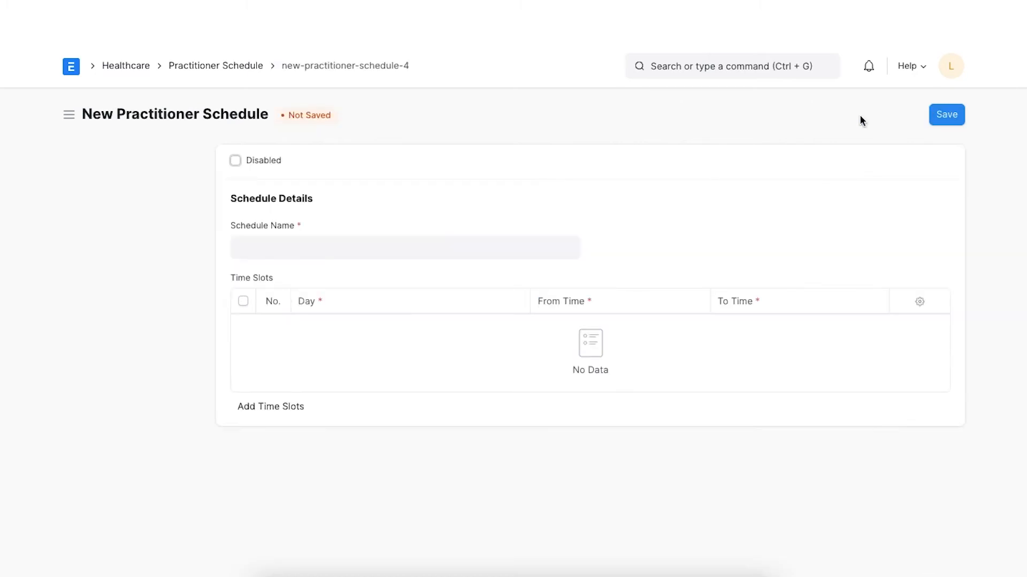
{"action": "left_click", "coordinate": [404, 247]}
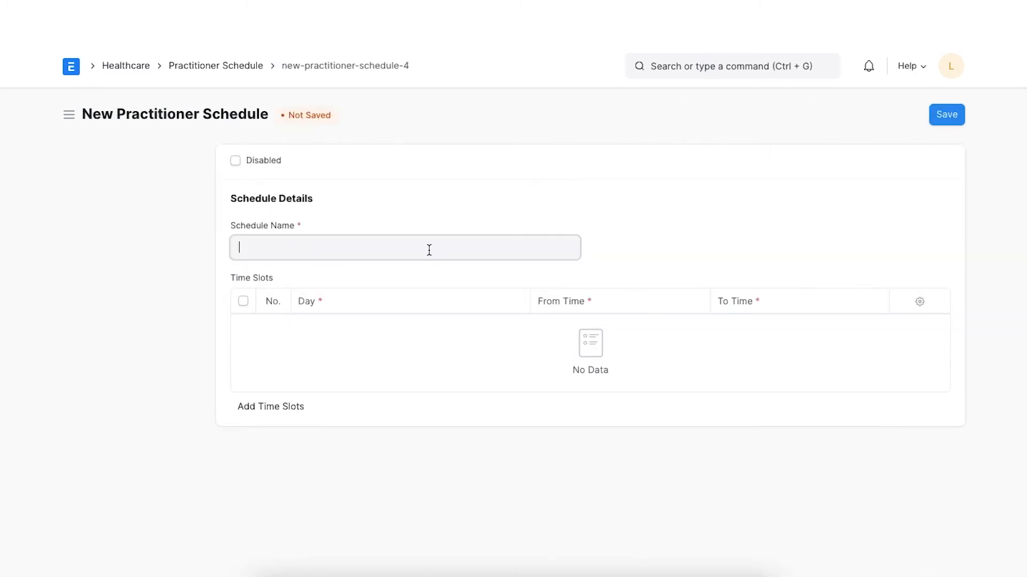
{"action": "type", "text": "Team 1 Schedule"}
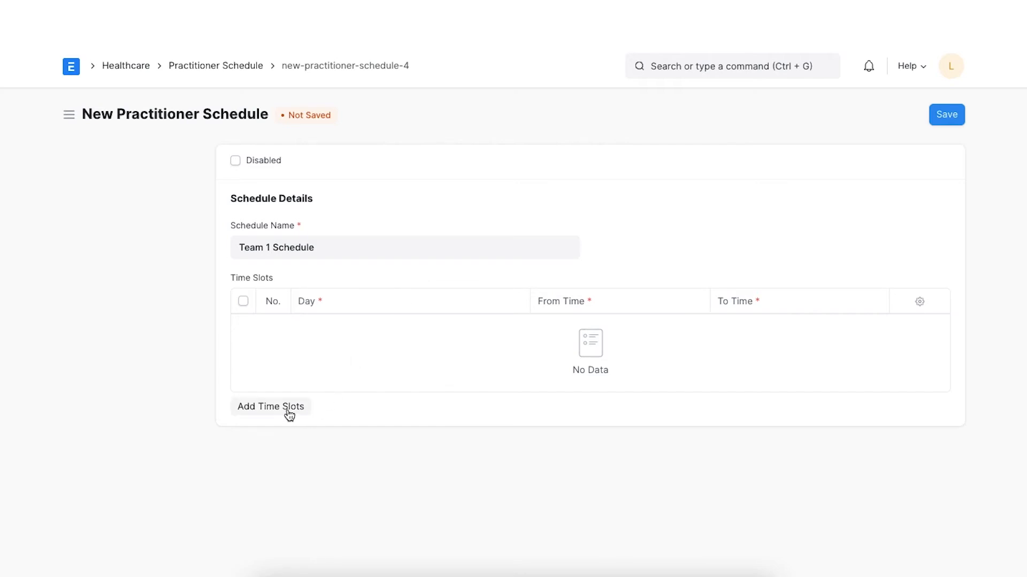
Generate 30-minute Monday slots from 10:00 to 18:00 for the schedule
{"action": "left_click", "coordinate": [271, 406]}
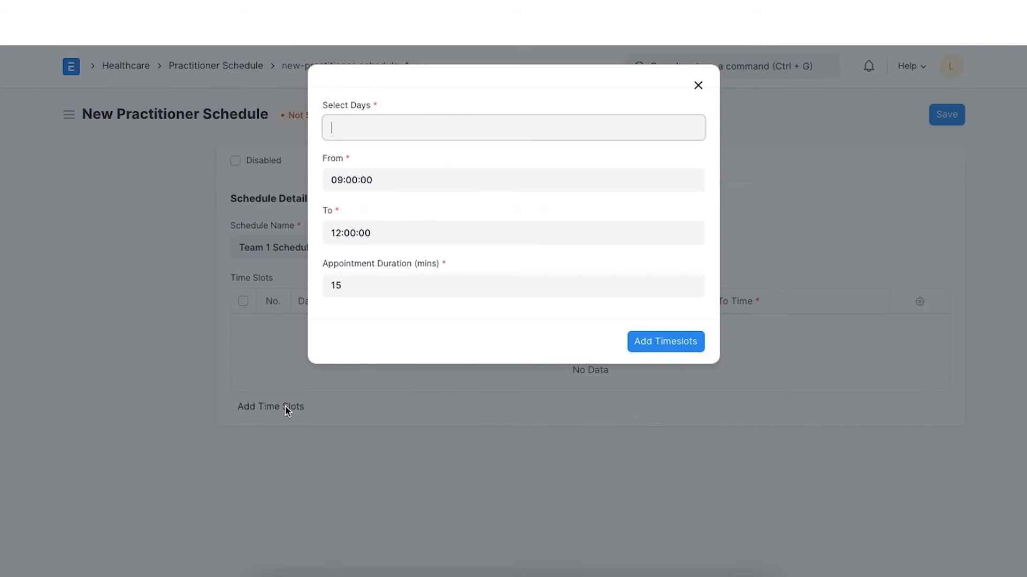
{"action": "left_click", "coordinate": [512, 128]}
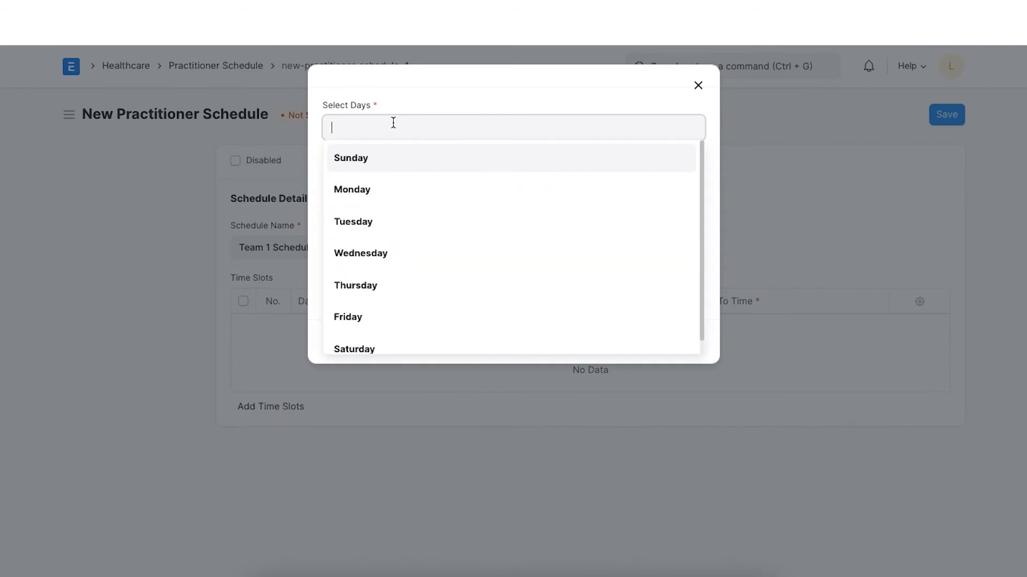
{"action": "left_click", "coordinate": [352, 190]}
{"action": "type", "text": "18:00:00"}
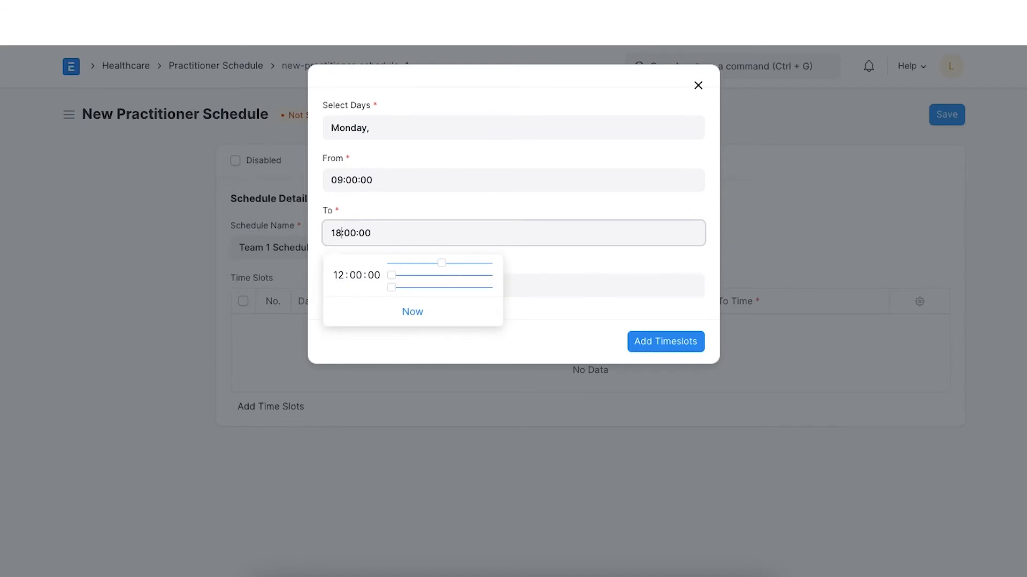
{"action": "left_click", "coordinate": [512, 180]}
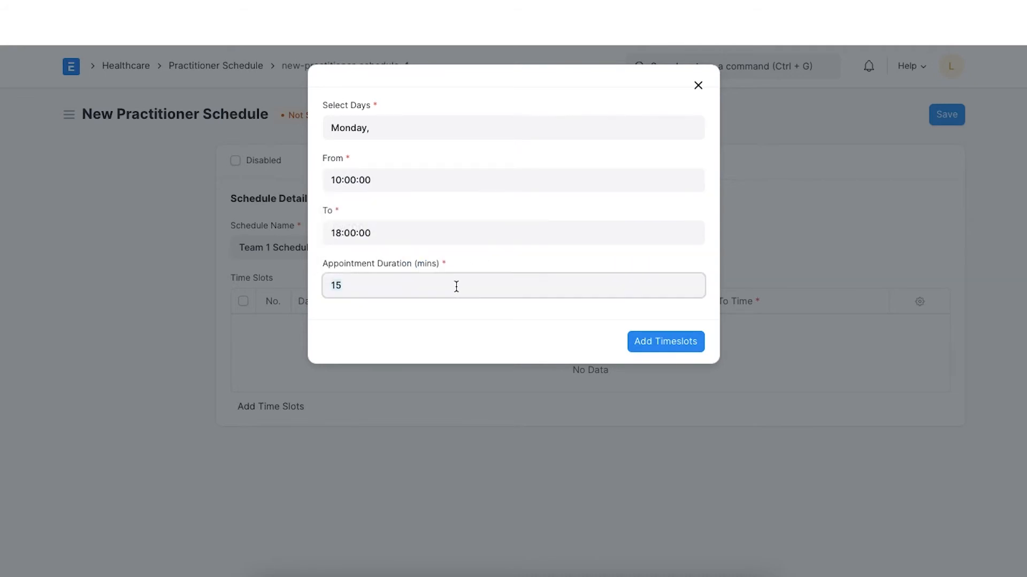
{"action": "type", "text": "30"}
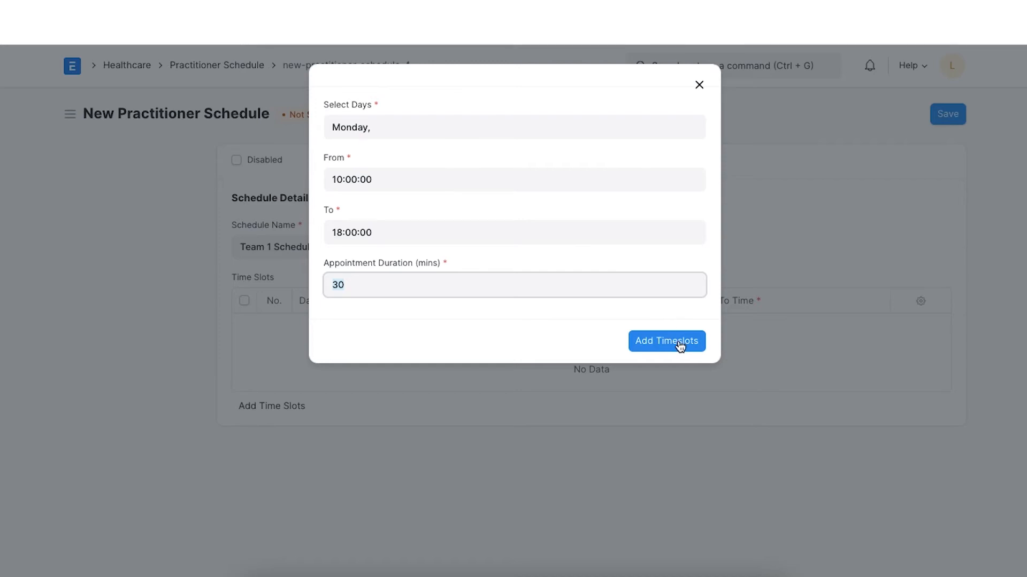
{"action": "left_click", "coordinate": [666, 341]}
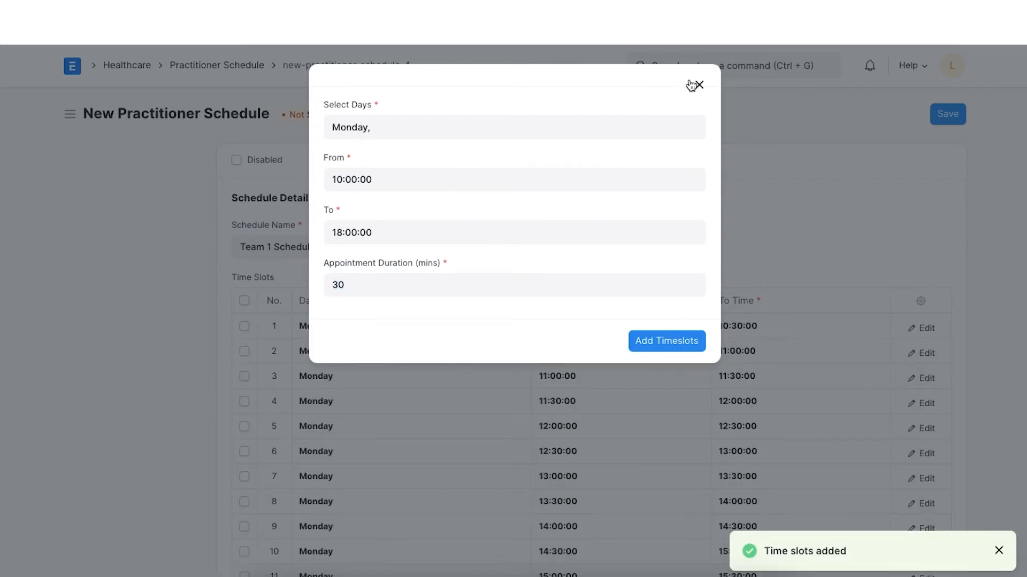
{"action": "left_click", "coordinate": [696, 85]}
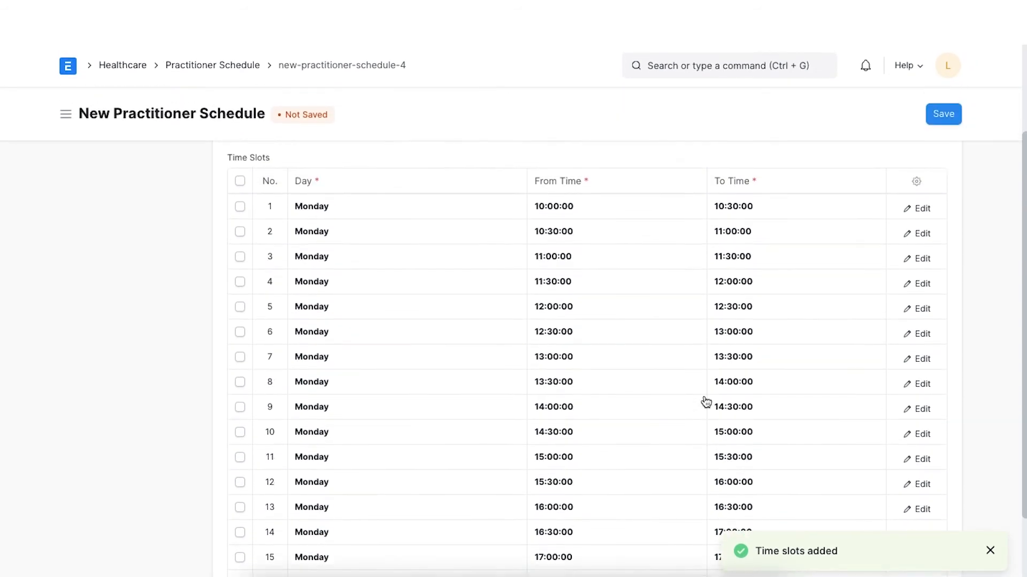
{"action": "scroll", "scroll_direction": "down", "scroll_amount": 3}
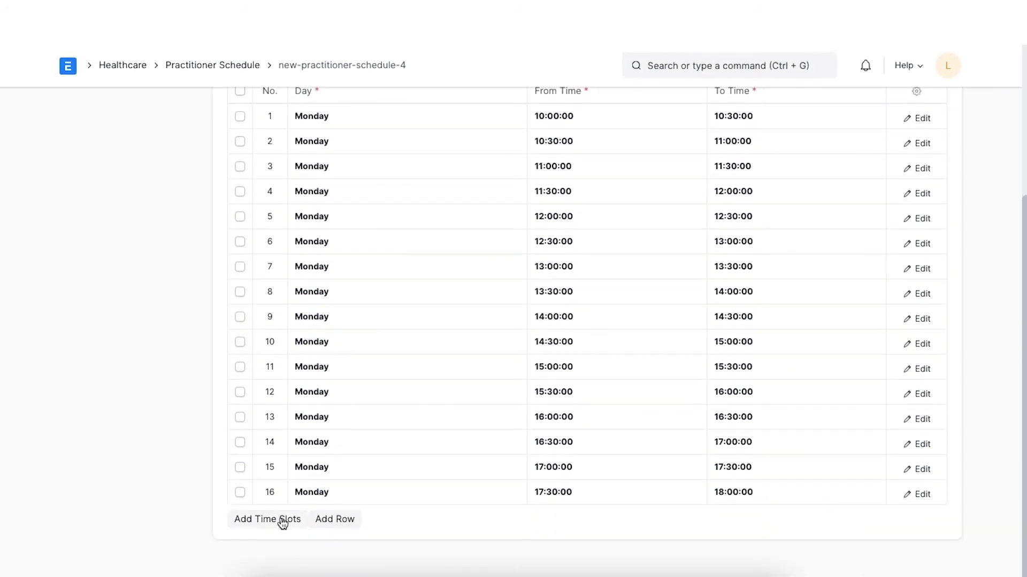
Generate 30-minute Tuesday, Wednesday and Thursday slots from 11:00 to 12:00 and save the schedule
{"action": "left_click", "coordinate": [268, 520]}
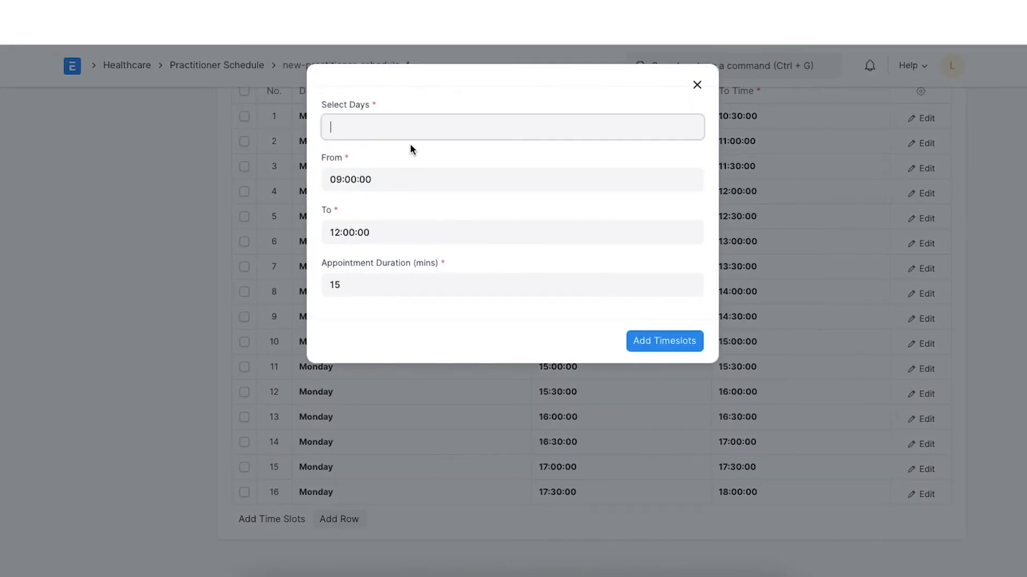
{"action": "type", "text": "Tuesday,"}
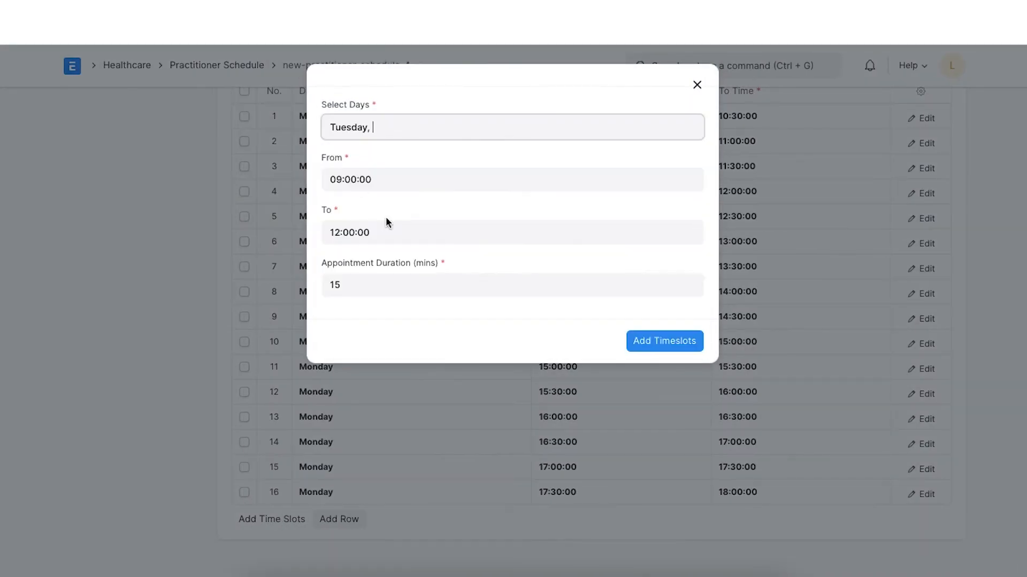
{"action": "type", "text": "Wednesday, th"}
{"action": "left_click", "coordinate": [512, 284]}
{"action": "type", "text": "30"}
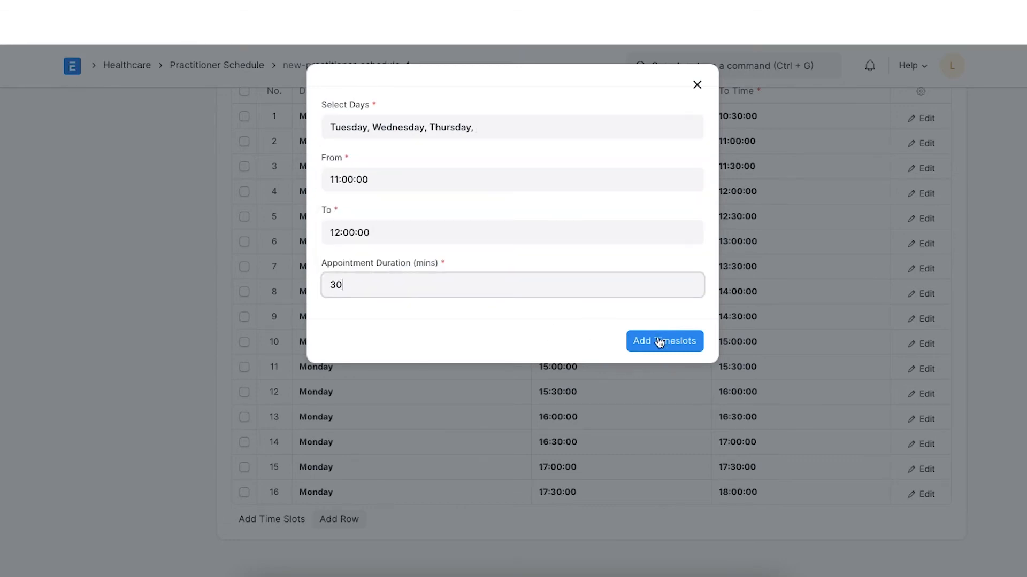
{"action": "left_click", "coordinate": [664, 341]}
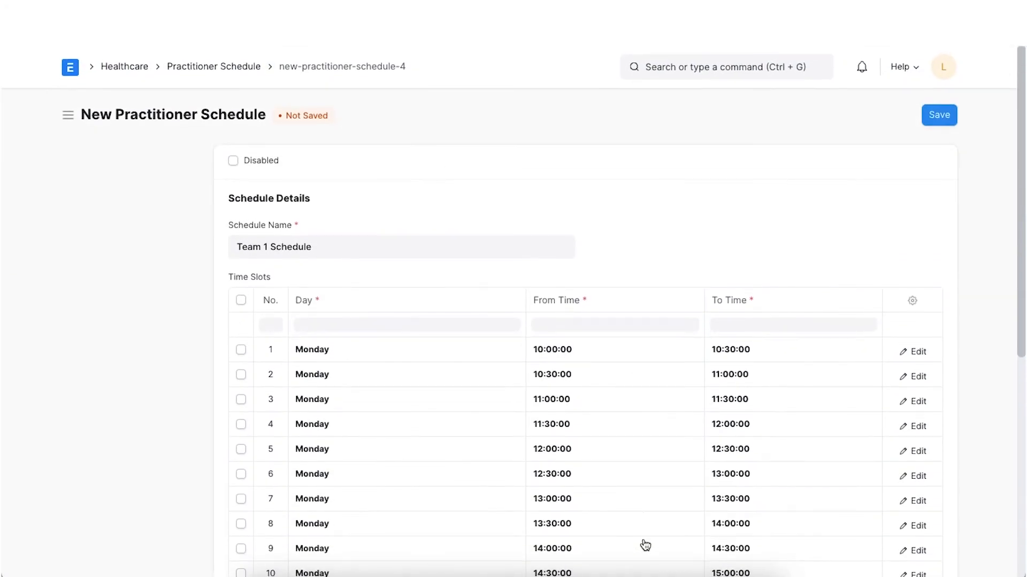
{"action": "left_click", "coordinate": [938, 115]}
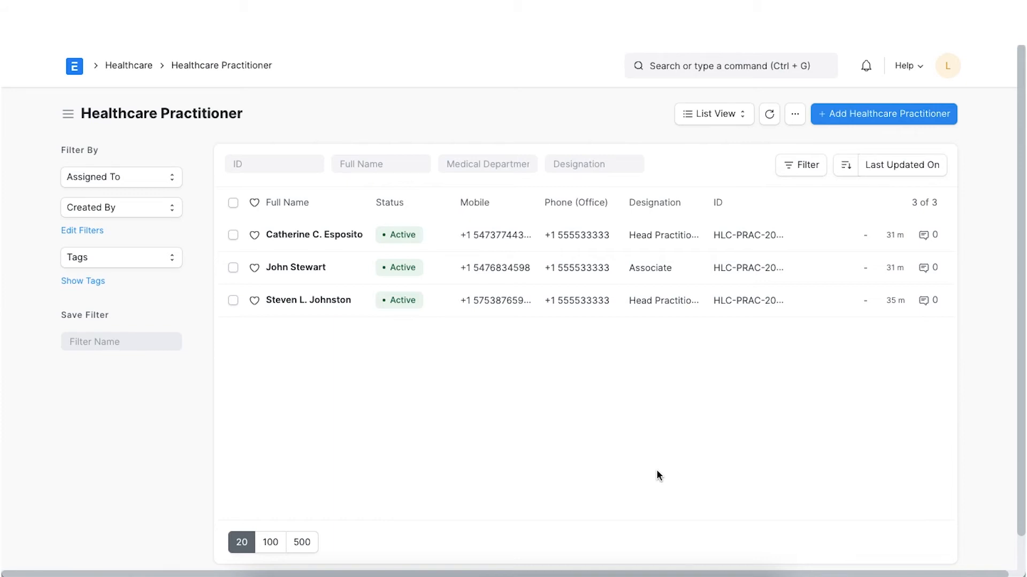
{"action": "left_click", "coordinate": [883, 114]}
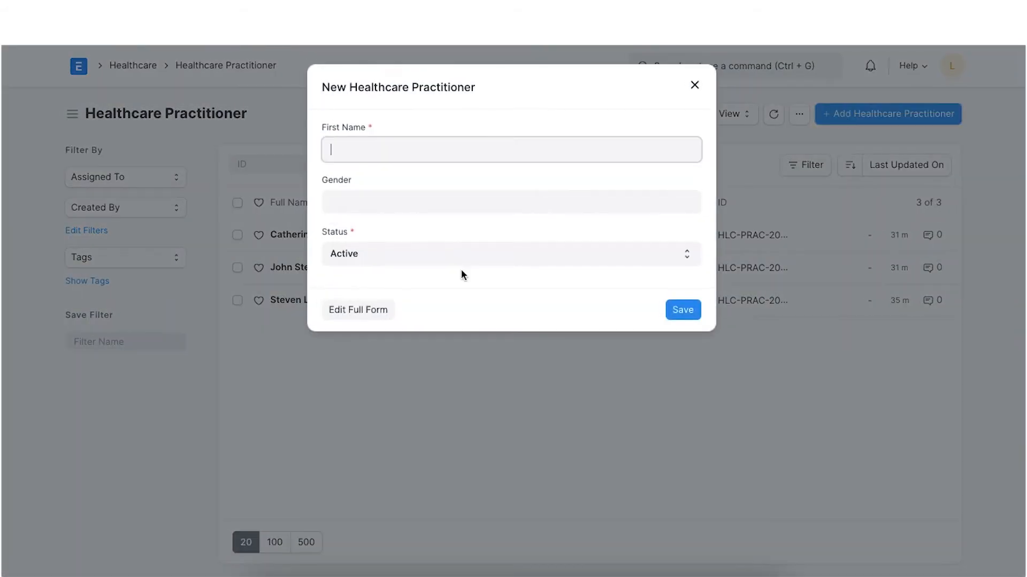
{"action": "left_click", "coordinate": [358, 310]}
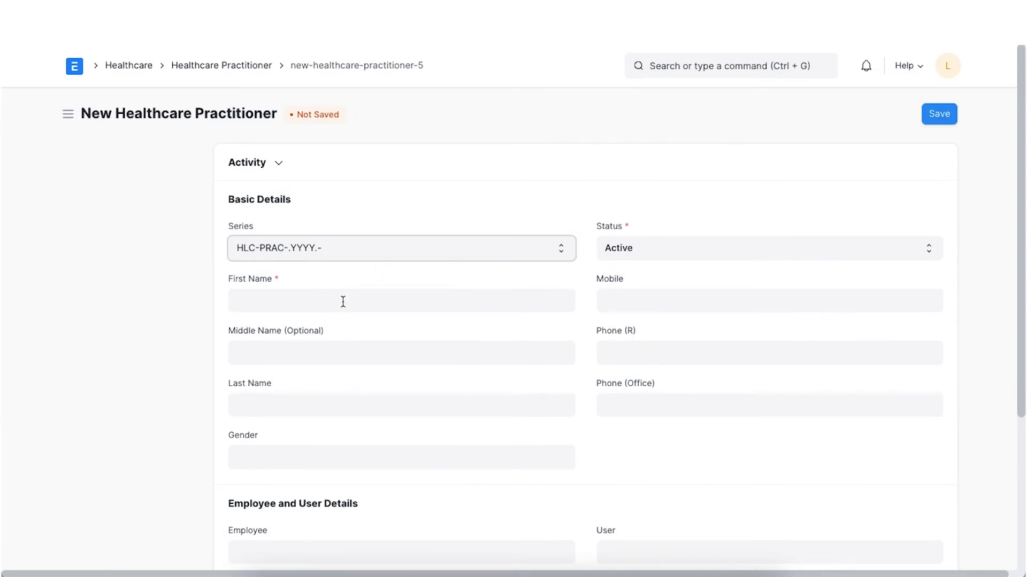
{"action": "left_click", "coordinate": [401, 300]}
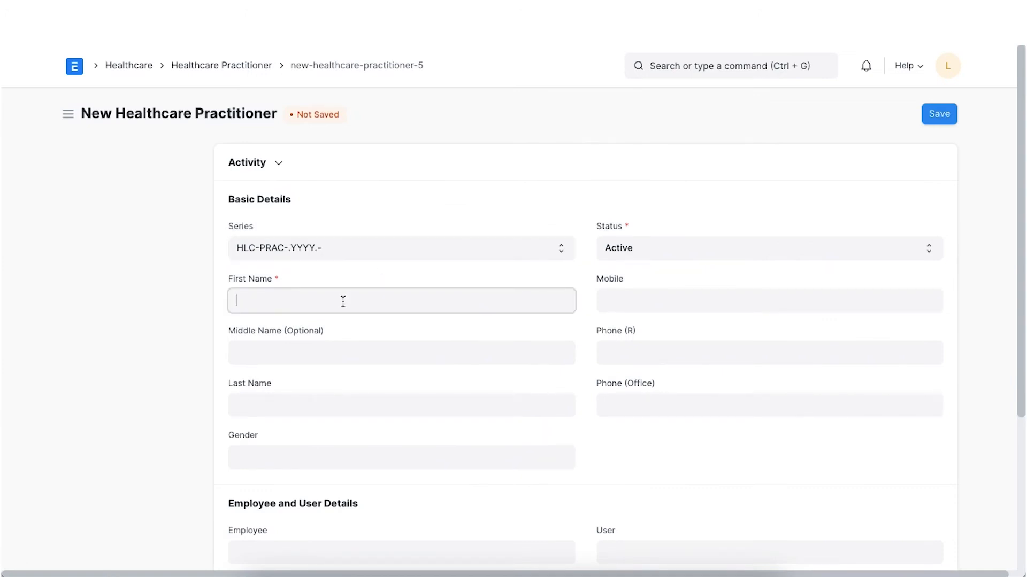
{"action": "type", "text": "Richard Sparks"}
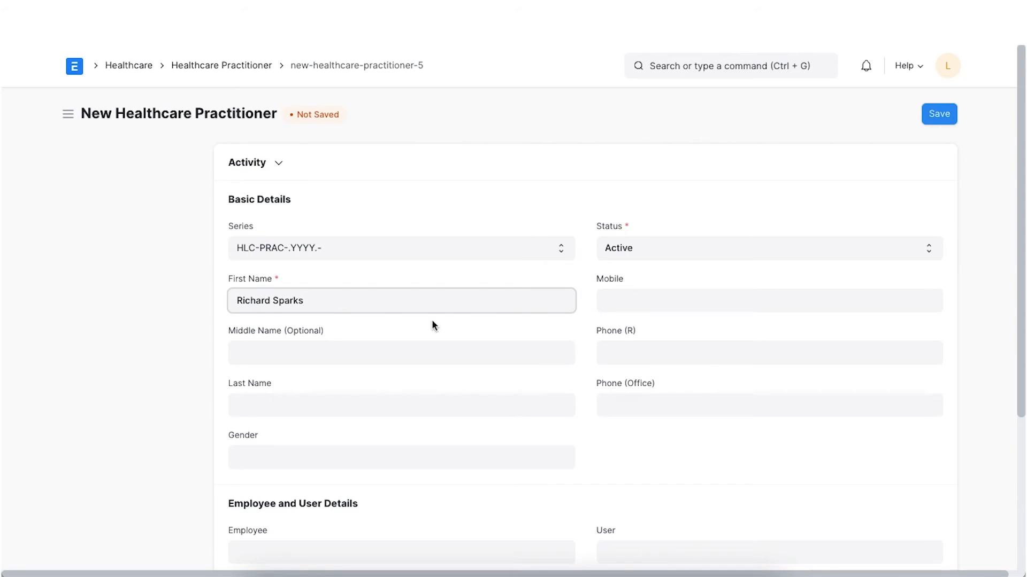
{"action": "type", "text": "m"}
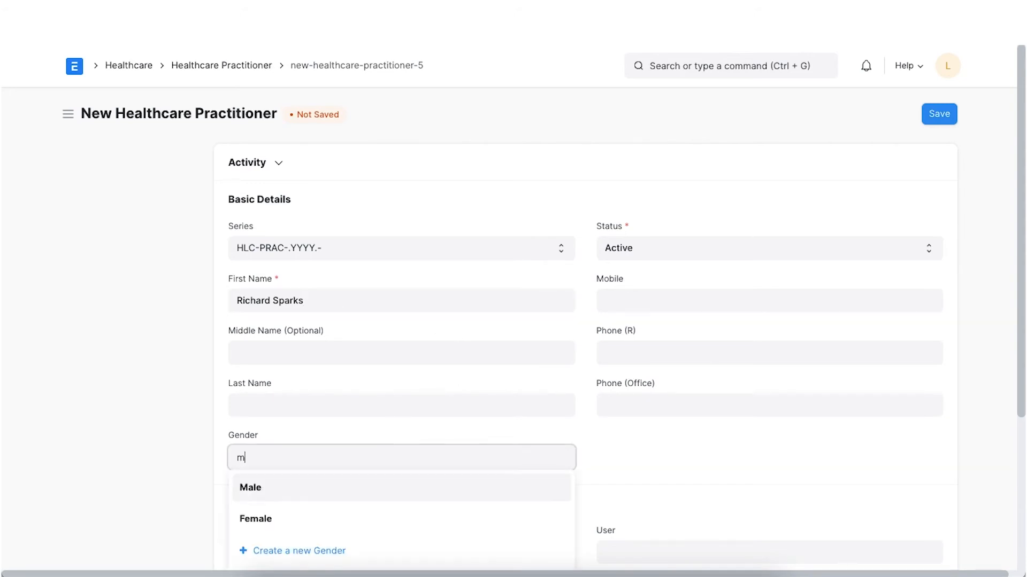
{"action": "left_click", "coordinate": [250, 487]}
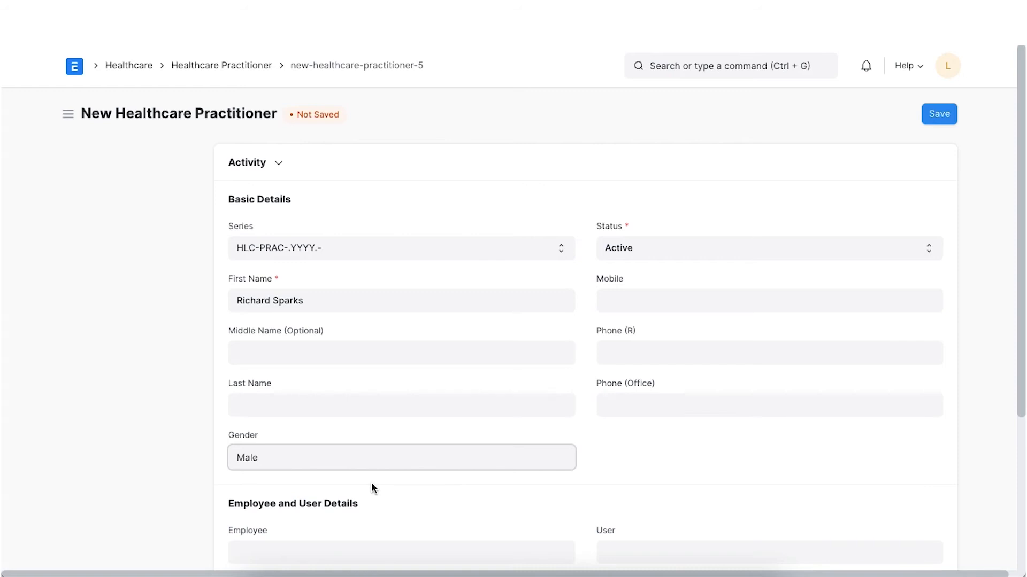
Link employee HR-EMP-00004, auto-filling last name, user and designation
{"action": "scroll", "scroll_direction": "down", "scroll_amount": 3}
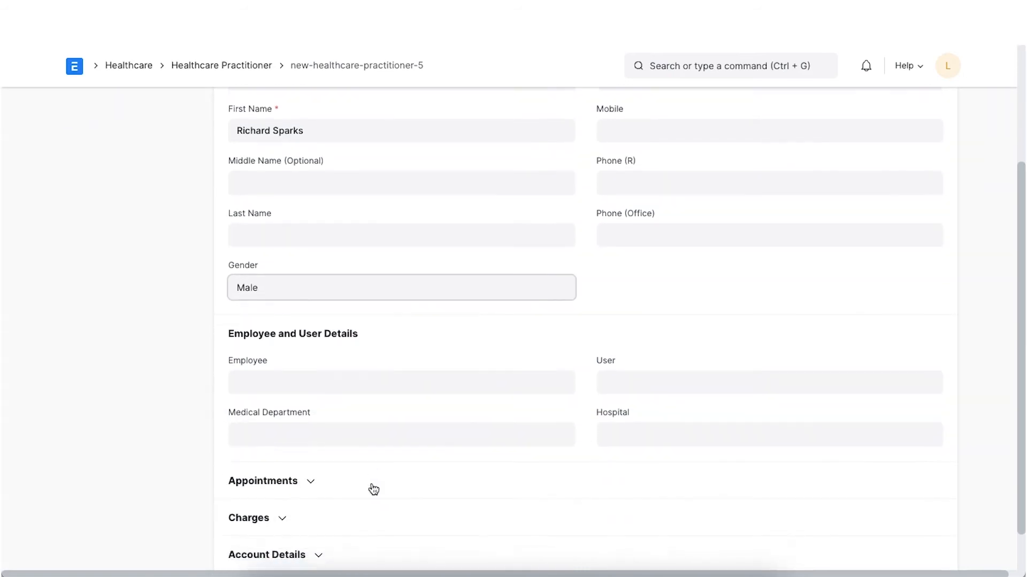
{"action": "scroll", "scroll_direction": "down", "scroll_amount": 3}
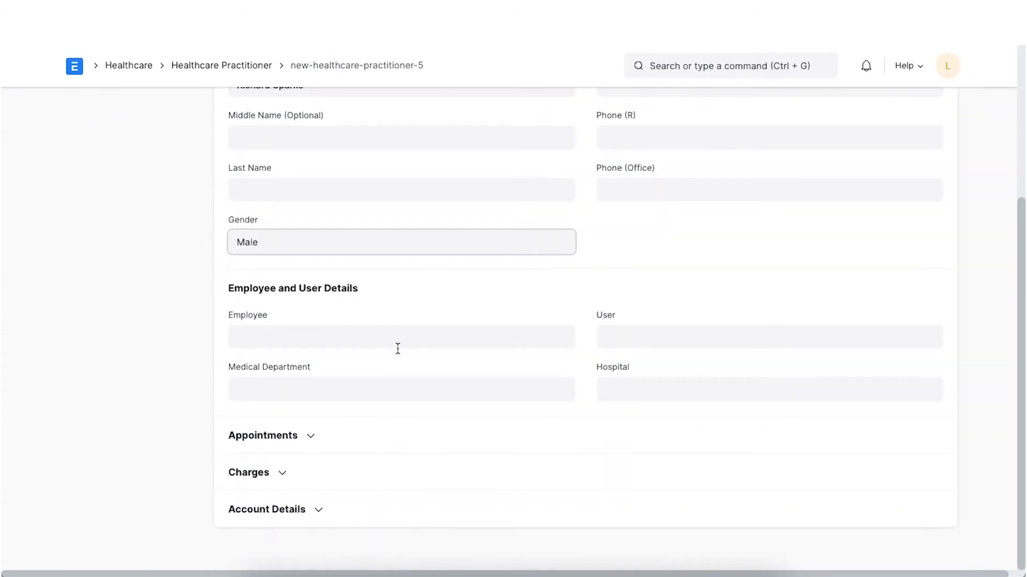
{"action": "left_click", "coordinate": [401, 337]}
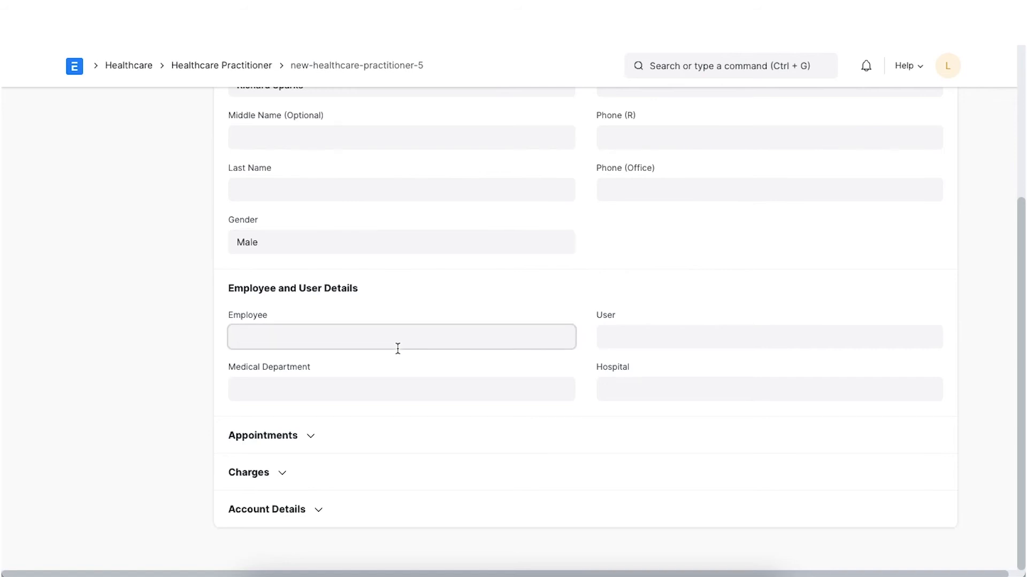
{"action": "left_click", "coordinate": [401, 337]}
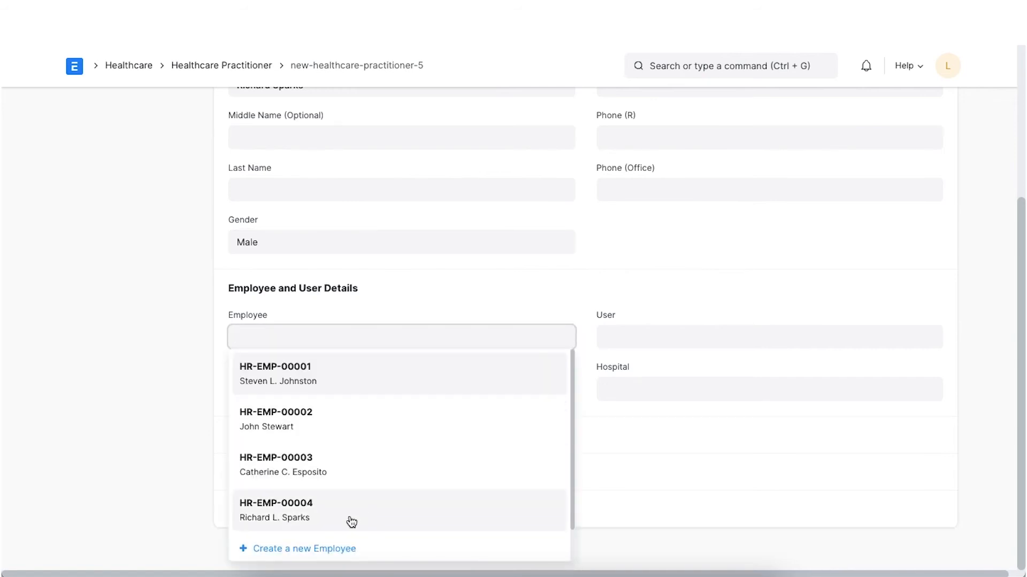
{"action": "left_click", "coordinate": [275, 510]}
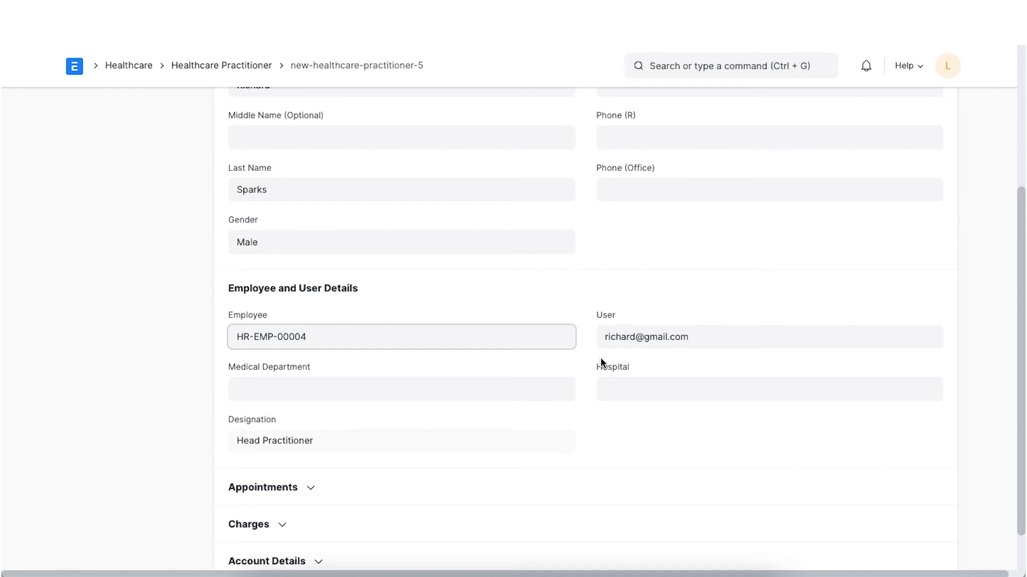
{"action": "mouse_move", "coordinate": [554, 465]}
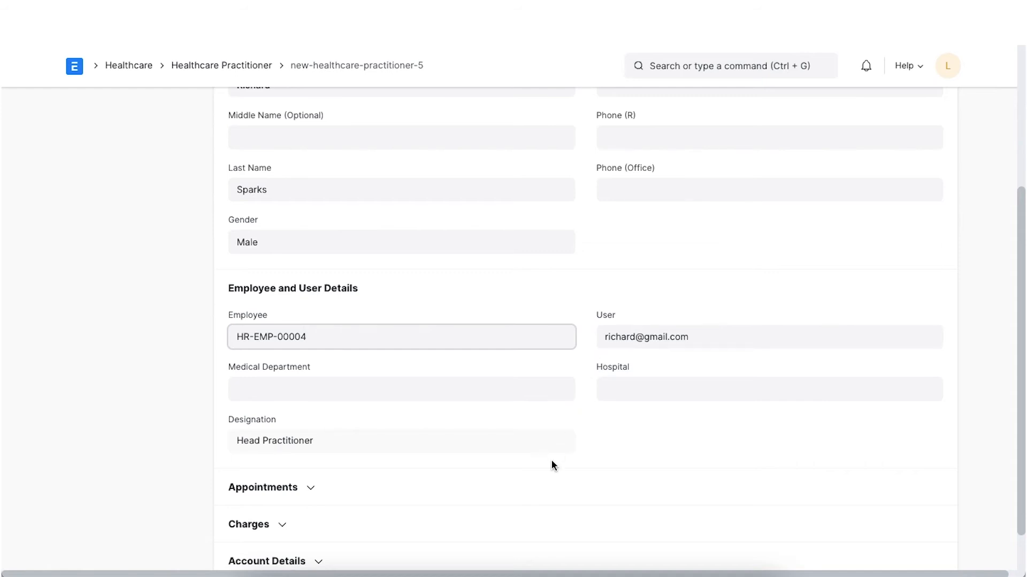
Set the department to Cardiology and the hospital to Unico Healthcare
{"action": "scroll", "scroll_direction": "down", "scroll_amount": 3}
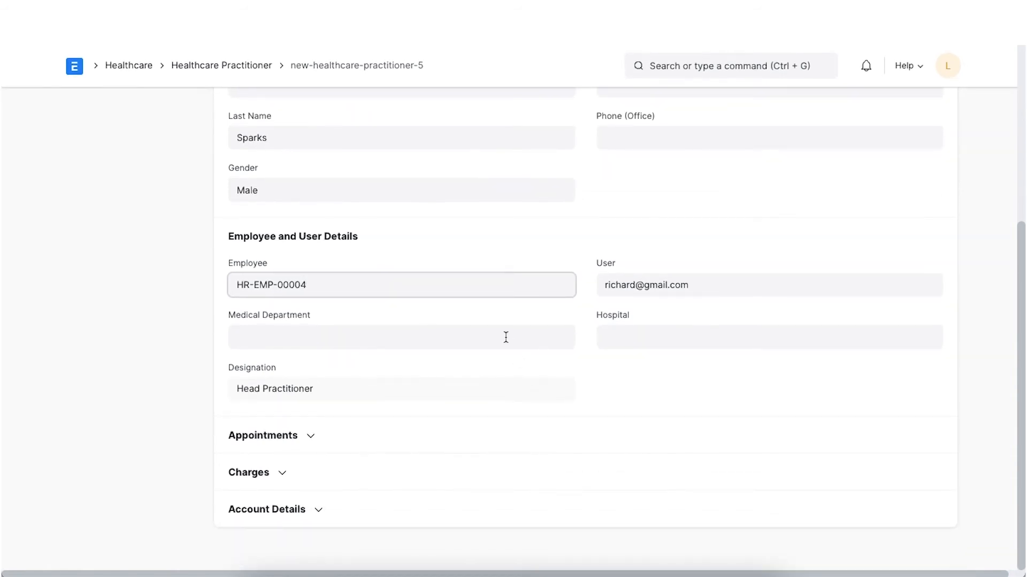
{"action": "left_click", "coordinate": [400, 337]}
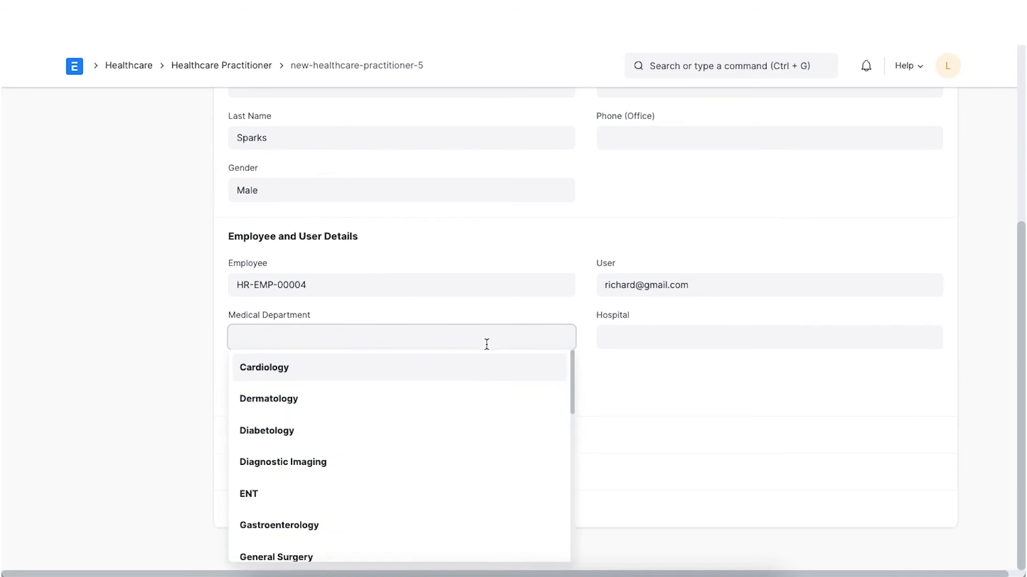
{"action": "left_click", "coordinate": [264, 367]}
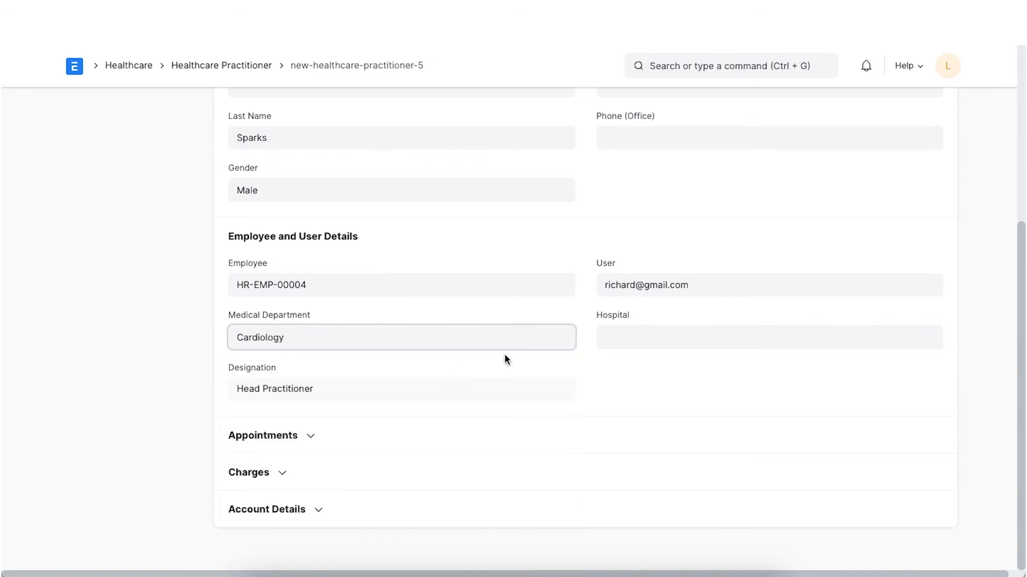
{"action": "type", "text": "Unico Healthca"}
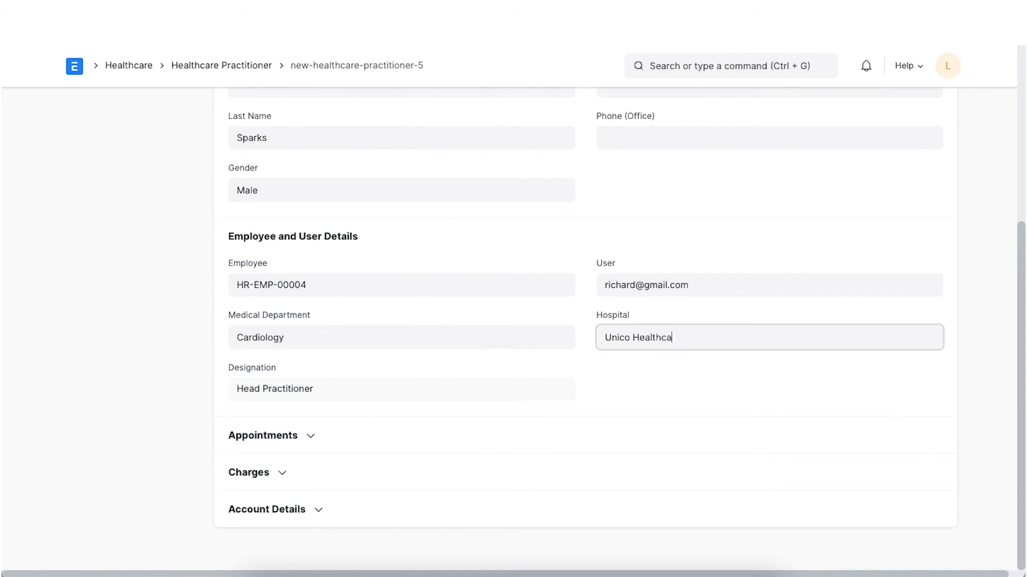
{"action": "type", "text": "re"}
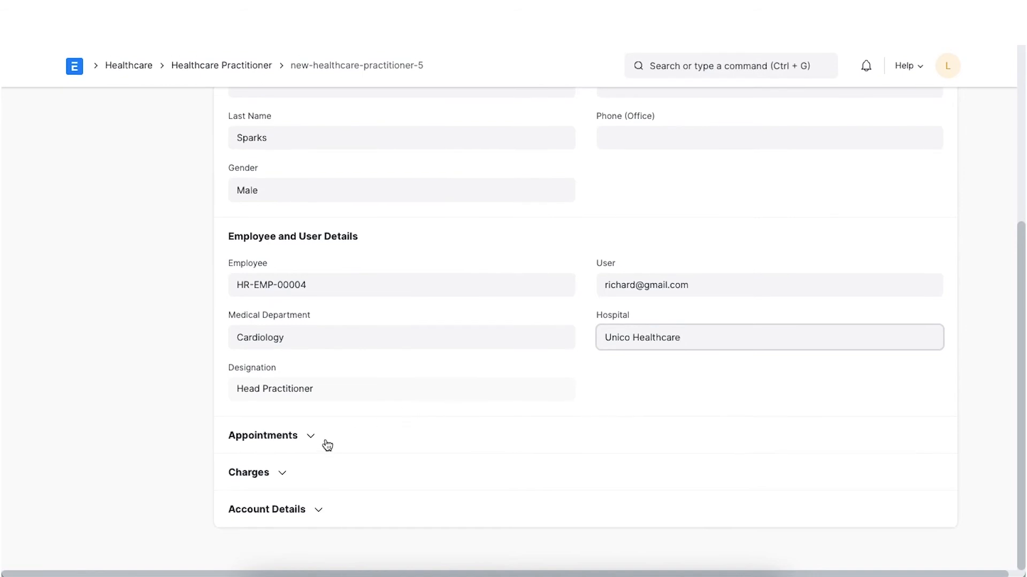
Add a practitioner schedule row with Team 1 Schedule at service unit OT 1 - FHL
{"action": "left_click", "coordinate": [263, 435]}
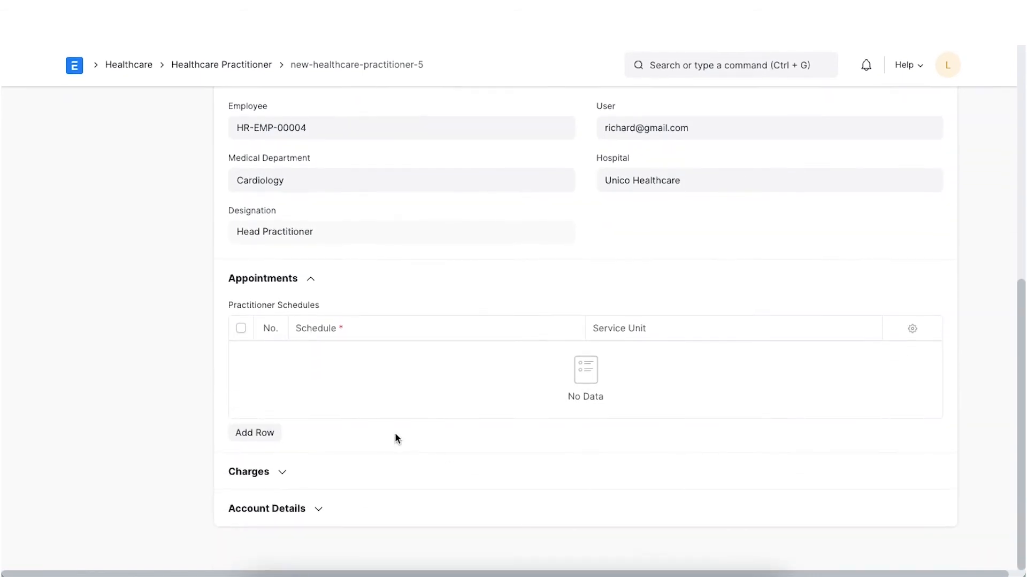
{"action": "left_click", "coordinate": [254, 433]}
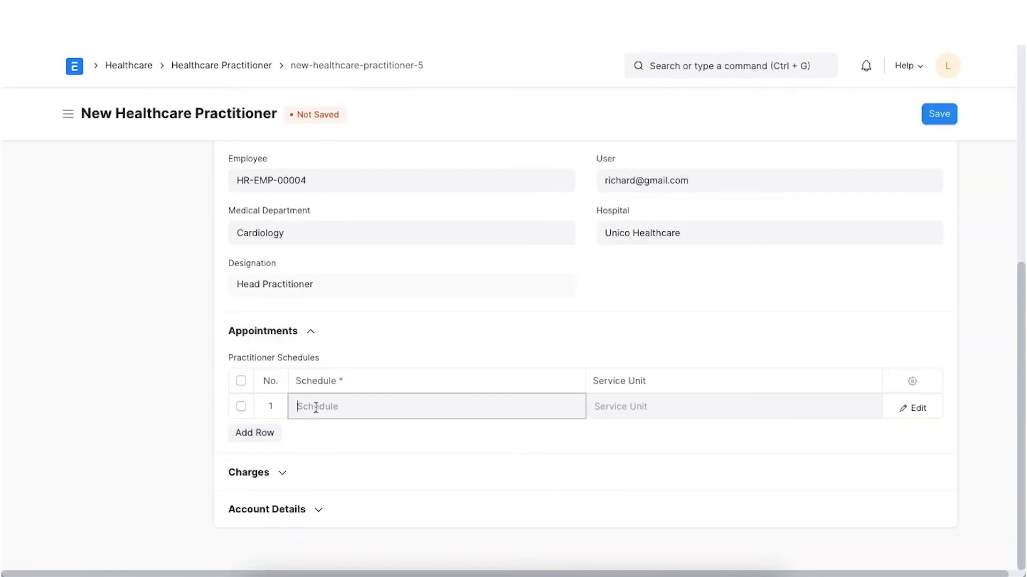
{"action": "left_click", "coordinate": [435, 406]}
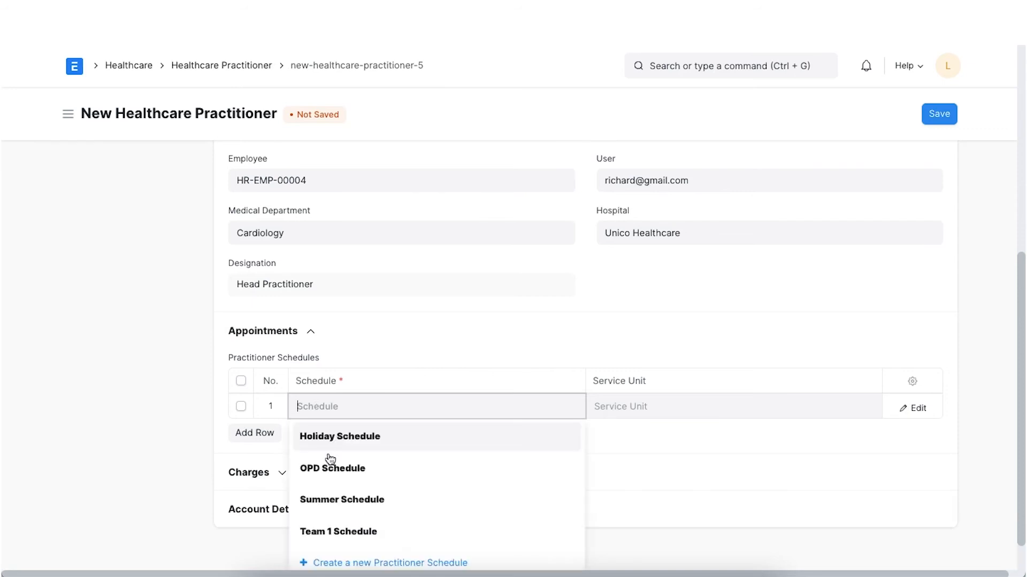
{"action": "left_click", "coordinate": [339, 532]}
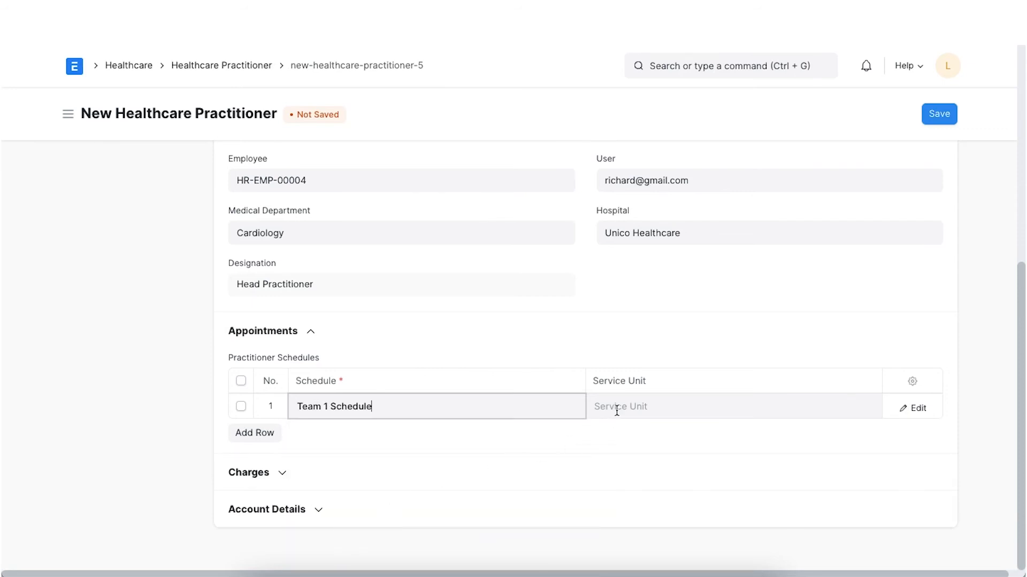
{"action": "left_click", "coordinate": [720, 406]}
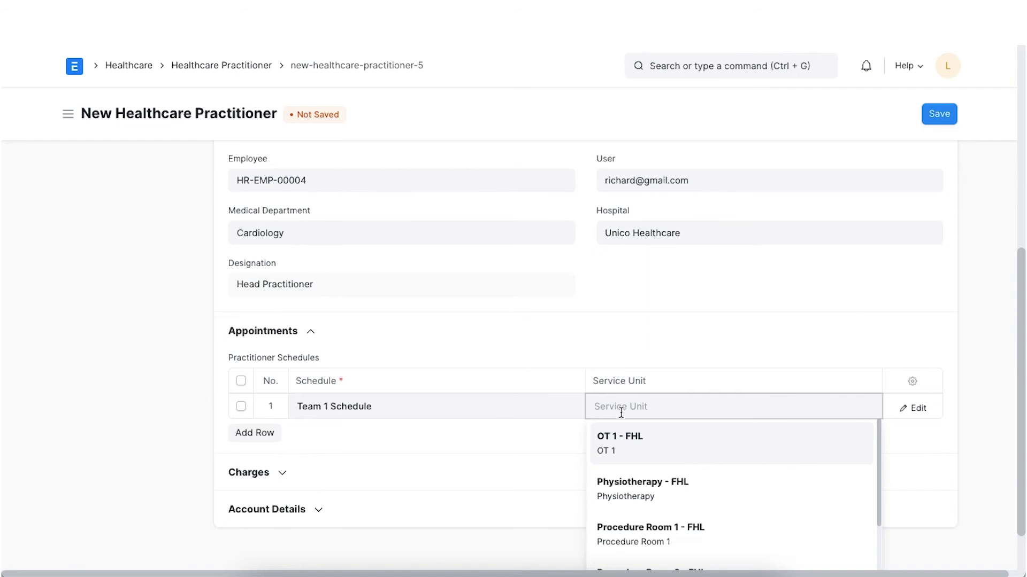
{"action": "left_click", "coordinate": [619, 442]}
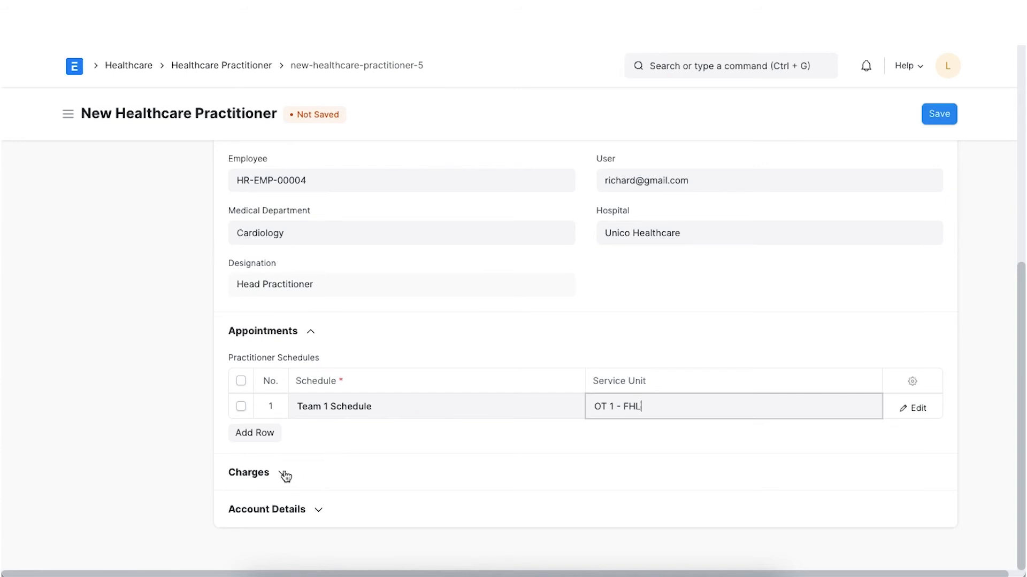
Set the charges item to Intensive Care Unit with an outpatient consulting charge of 1500
{"action": "left_click", "coordinate": [248, 471]}
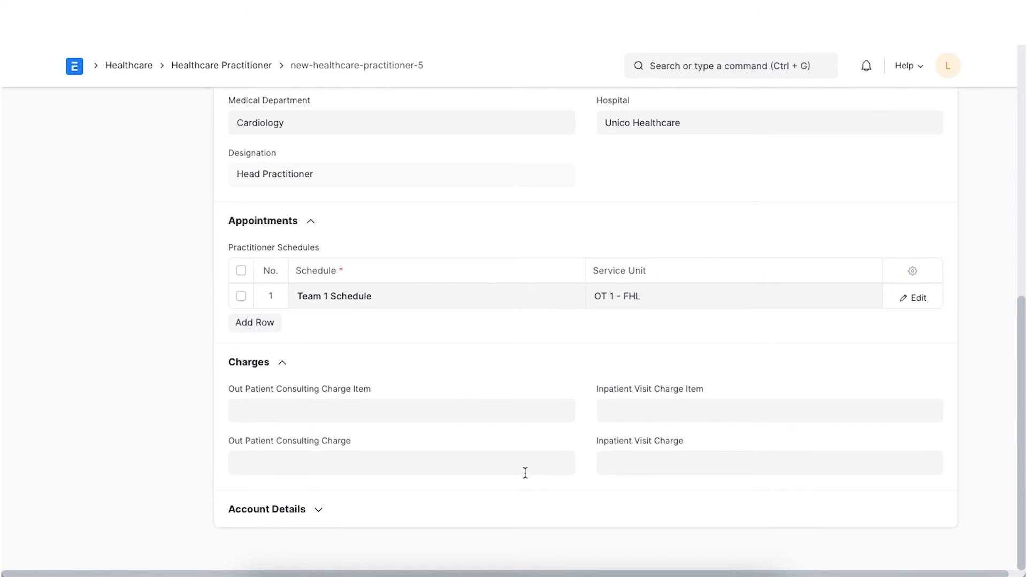
{"action": "mouse_move", "coordinate": [463, 414]}
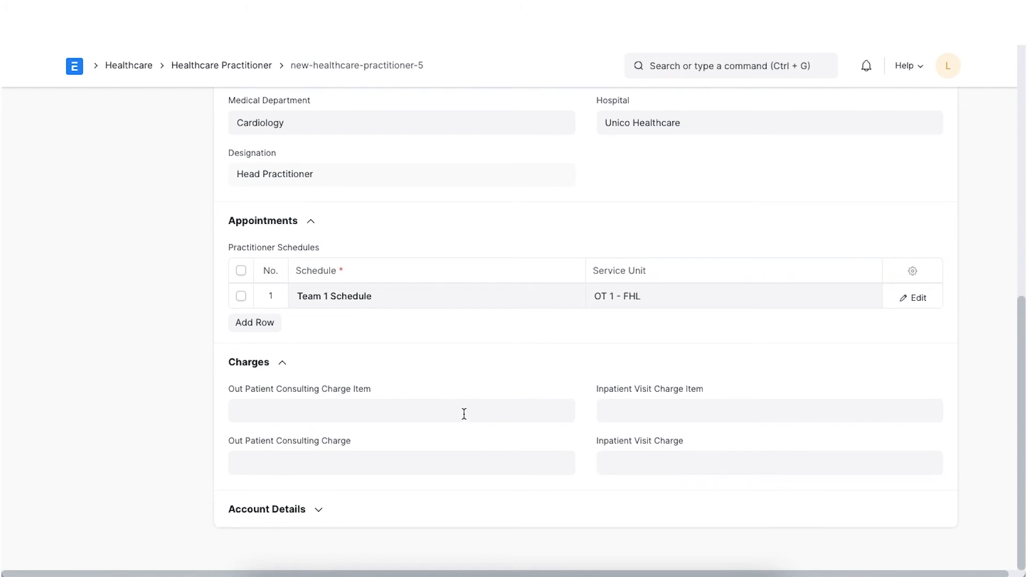
{"action": "type", "text": "Intensive Care Unit"}
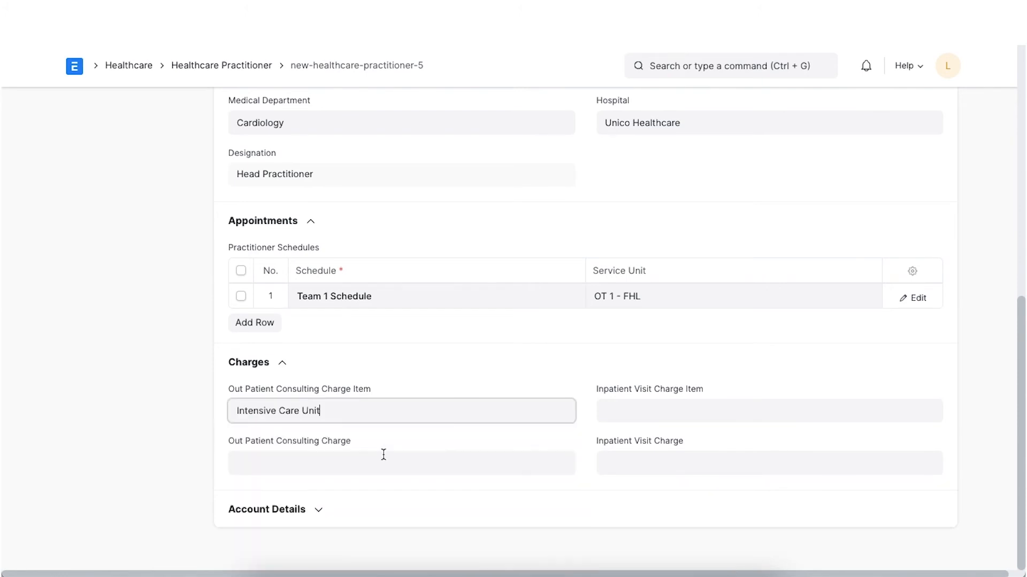
{"action": "left_click", "coordinate": [401, 463]}
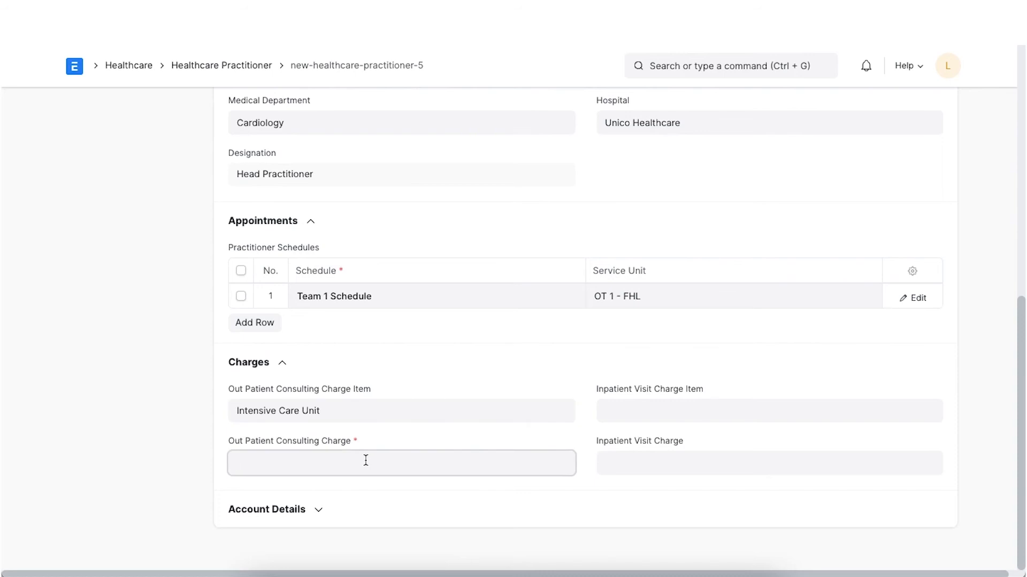
{"action": "type", "text": "1500"}
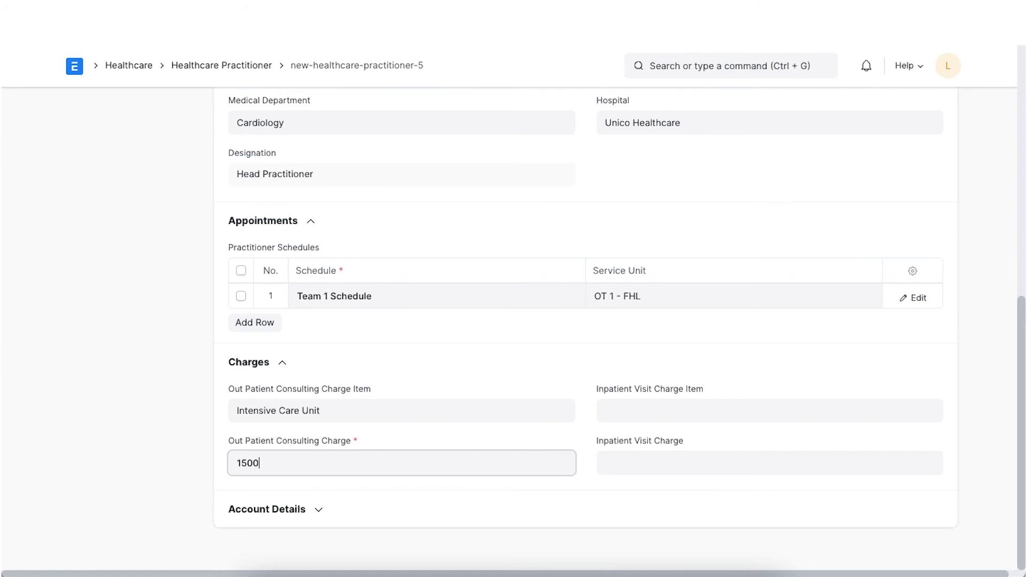
{"action": "left_click", "coordinate": [416, 499]}
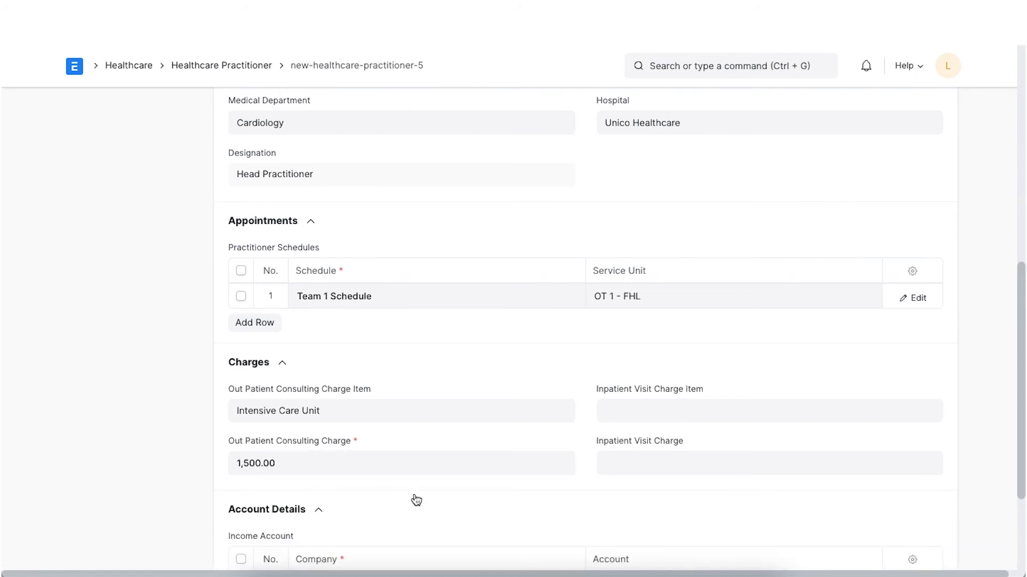
{"action": "scroll", "scroll_direction": "down", "scroll_amount": 3}
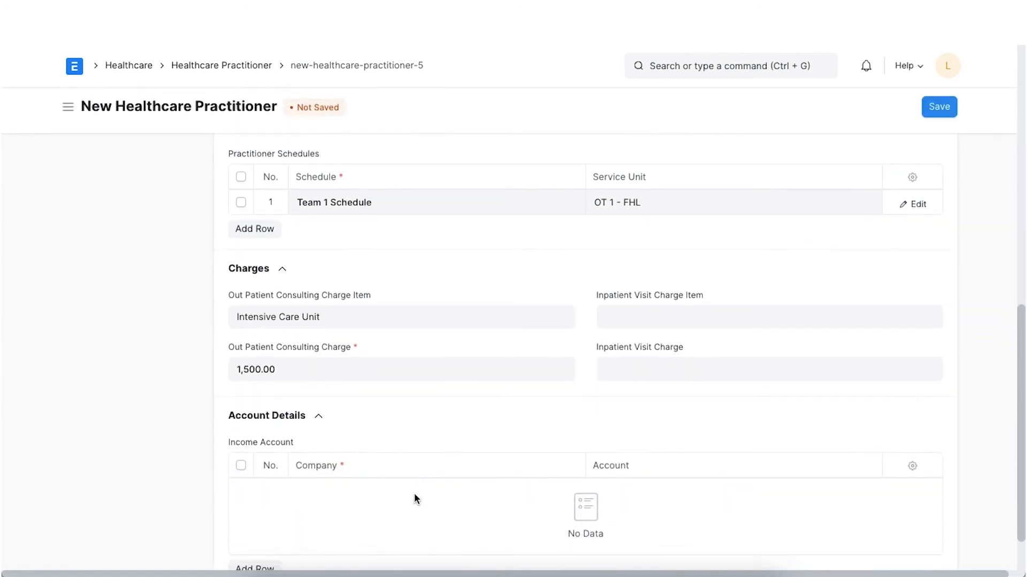
{"action": "scroll", "scroll_direction": "down", "scroll_amount": 3}
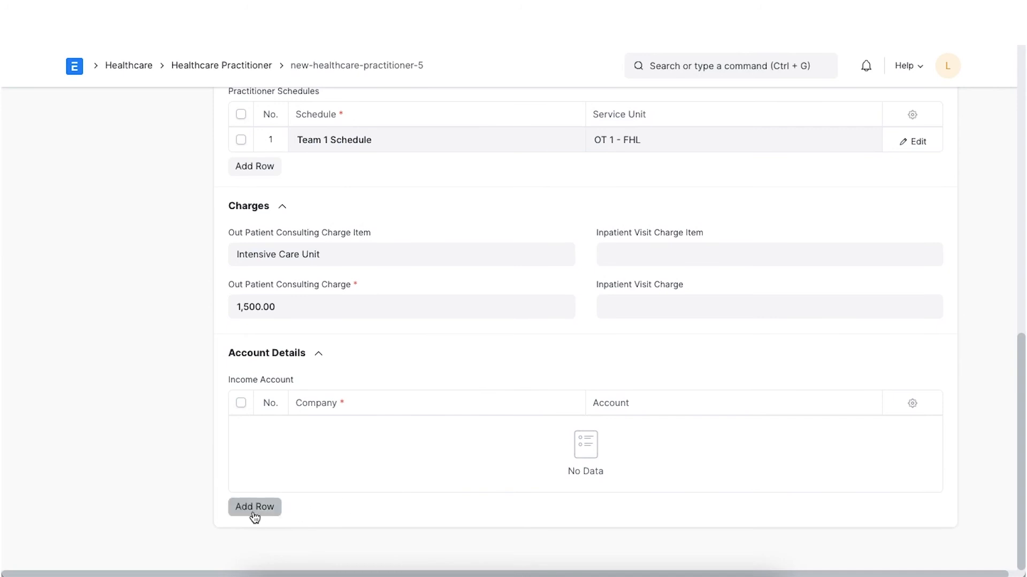
Add an income account row with account Service - FHL
{"action": "left_click", "coordinate": [254, 506]}
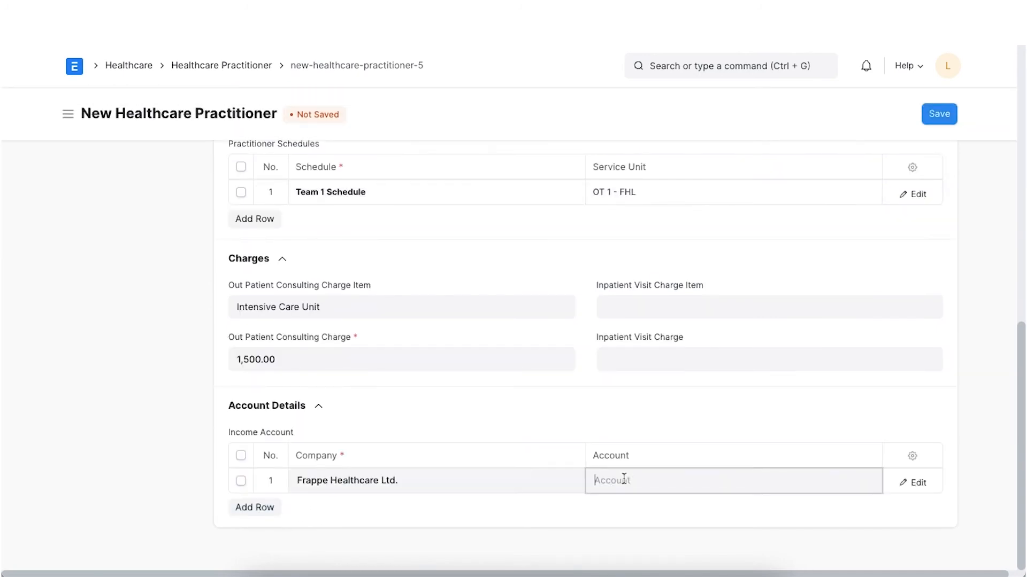
{"action": "left_click", "coordinate": [734, 480]}
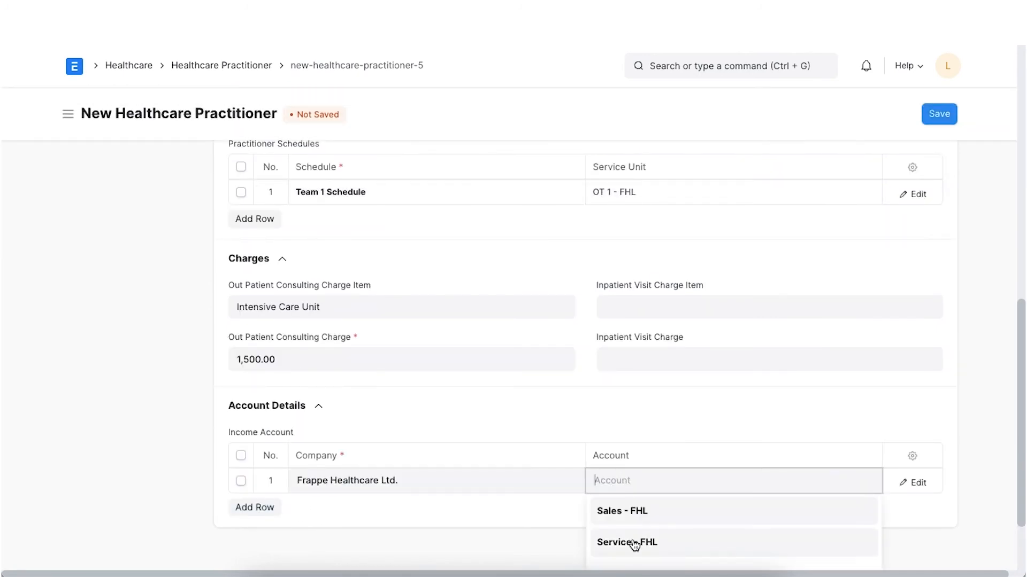
{"action": "left_click", "coordinate": [625, 542]}
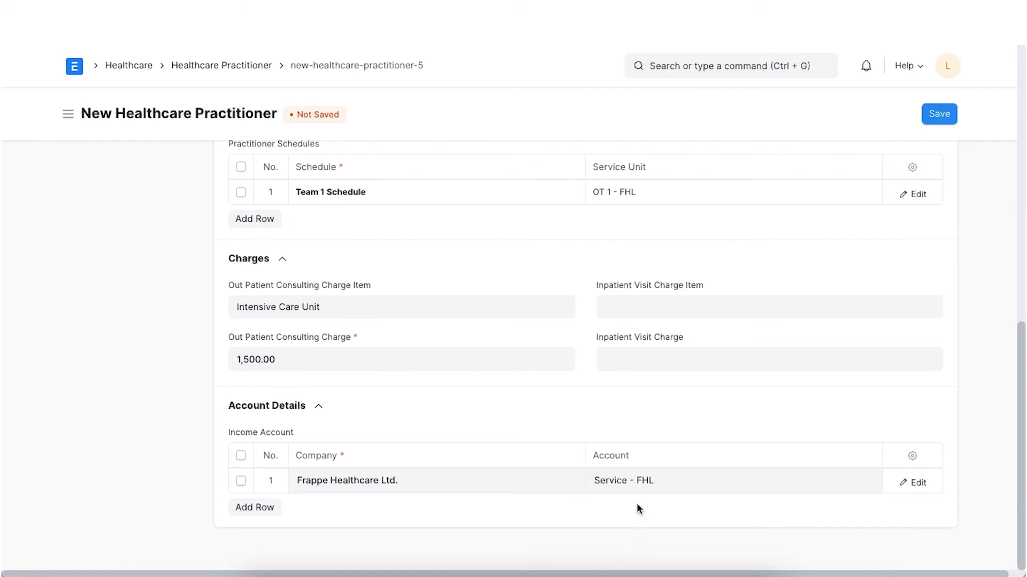
{"action": "scroll", "scroll_direction": "up", "scroll_amount": 3}
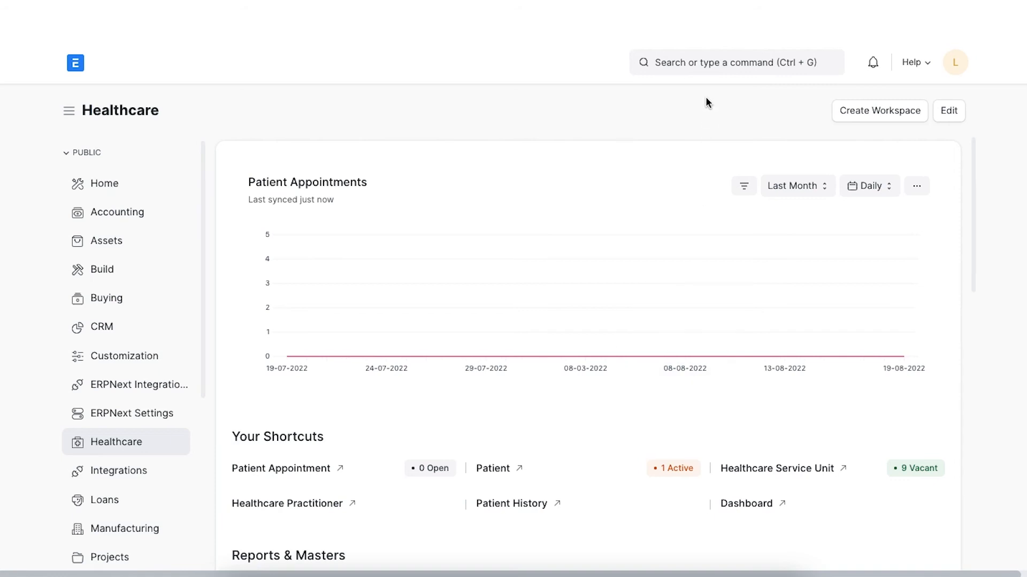
Search 'medical cod' in the awesome bar and go to the Medical Code Standard list
{"action": "type", "text": "m"}
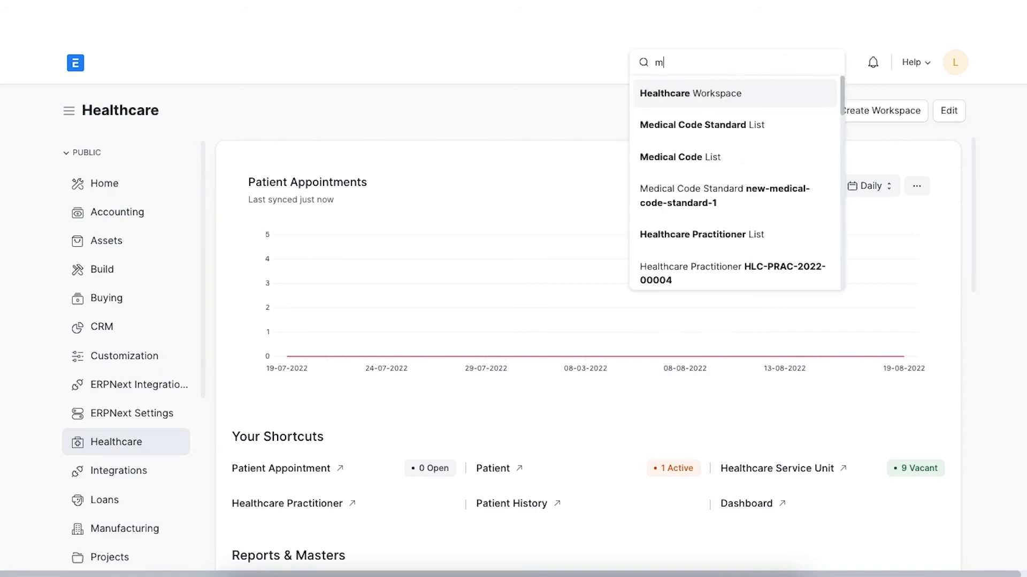
{"action": "type", "text": "edical code s"}
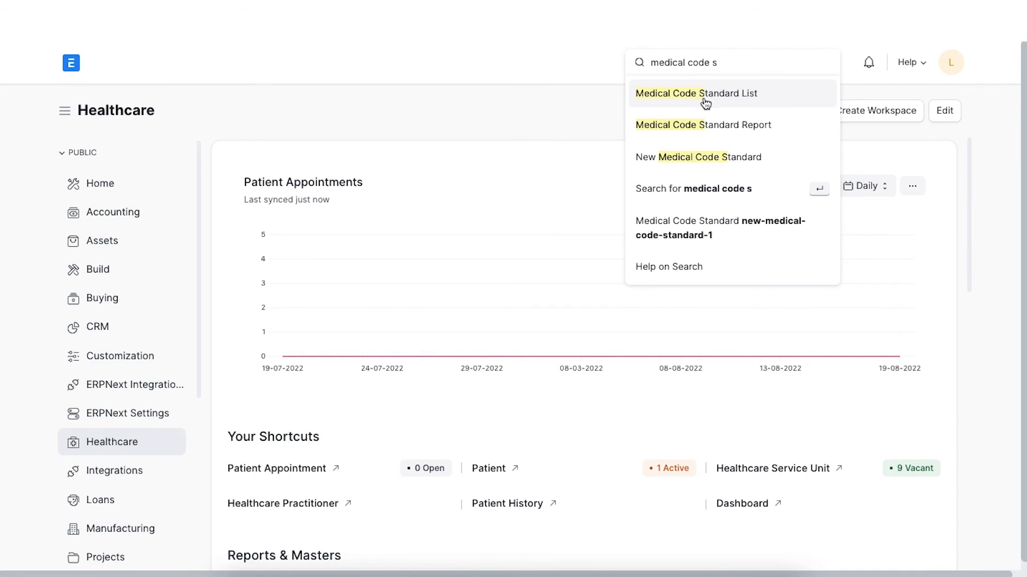
{"action": "left_click", "coordinate": [695, 93]}
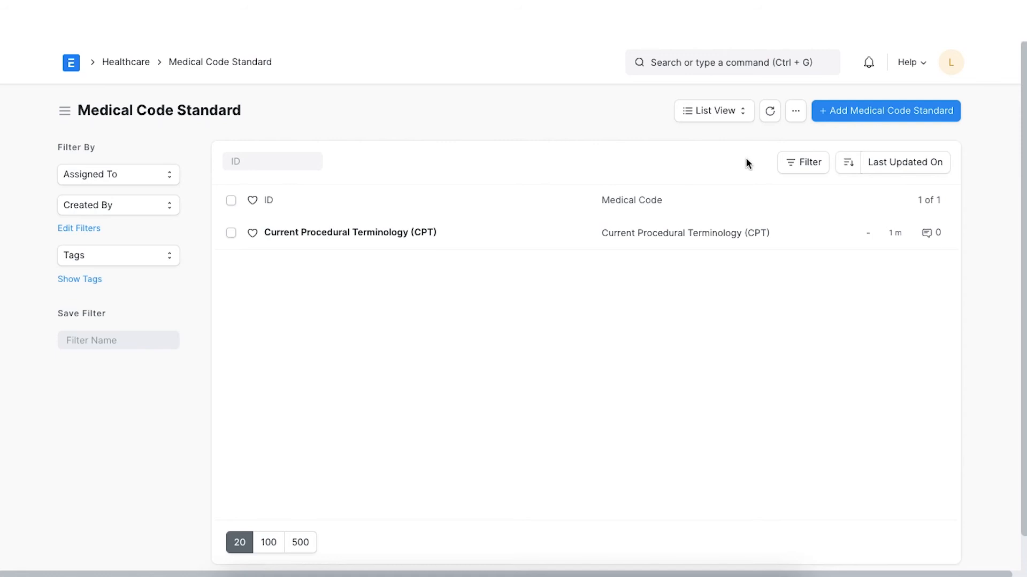
{"action": "mouse_move", "coordinate": [845, 118]}
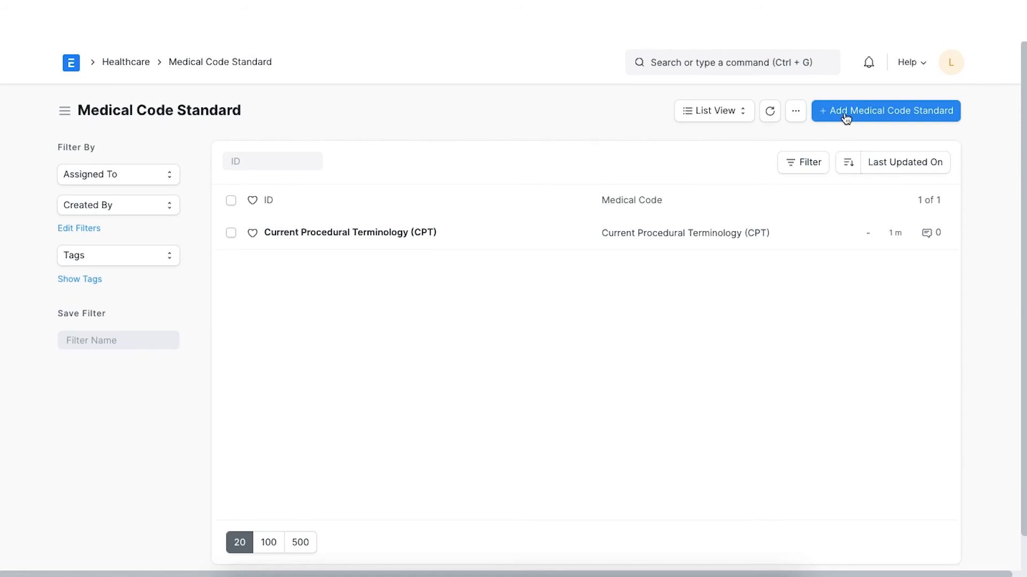
Create and save a medical code standard named International Classification of Diseases (ICD)
{"action": "left_click", "coordinate": [885, 110]}
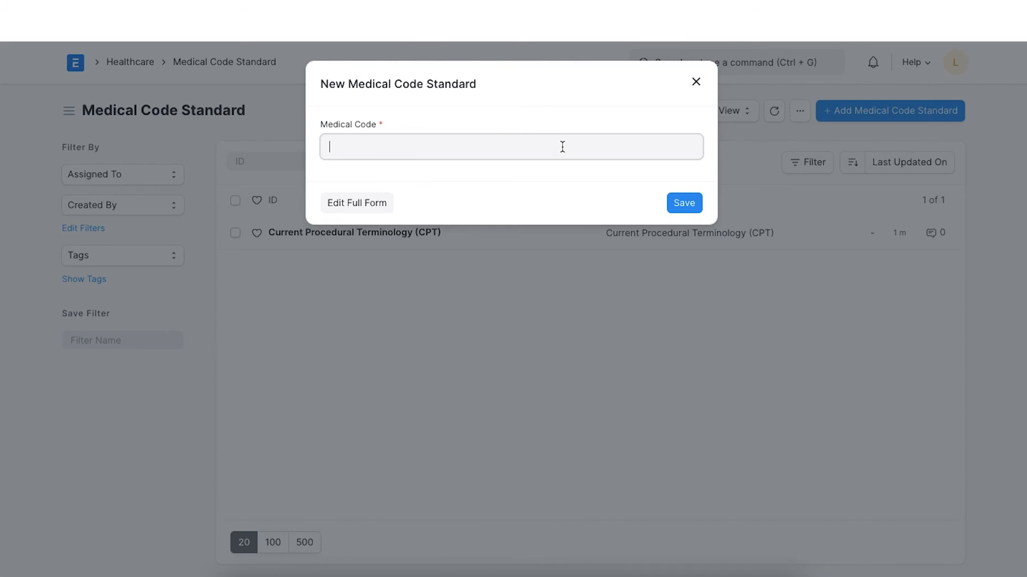
{"action": "type", "text": "International Classification of Diseases (ICD)"}
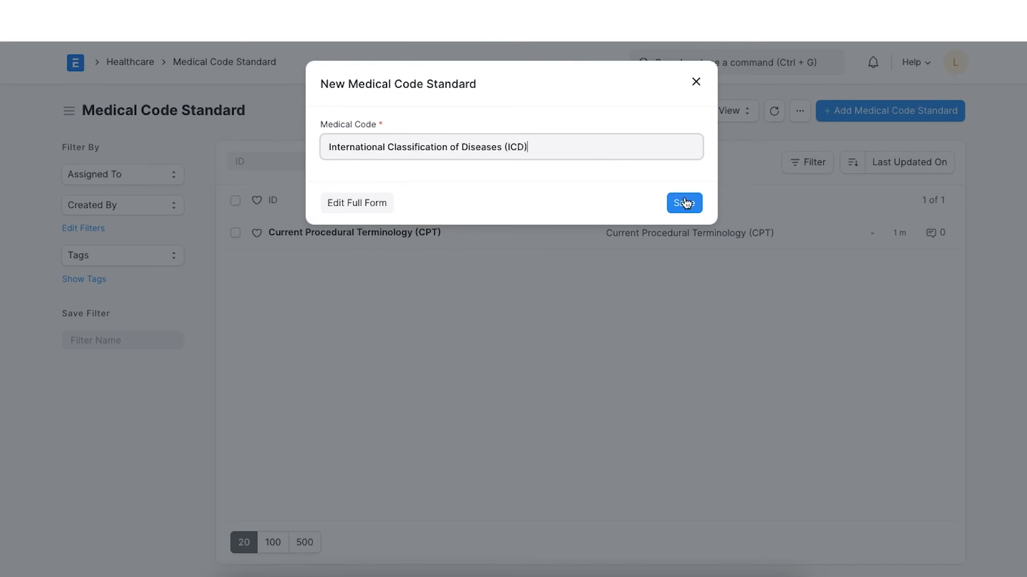
{"action": "left_click", "coordinate": [683, 204]}
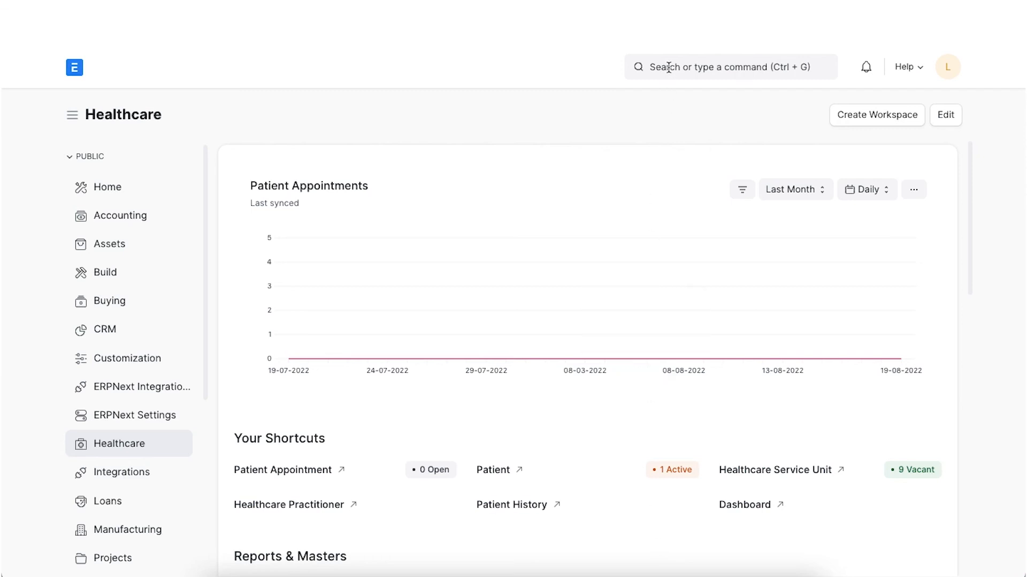
Go to the Medical Code list and start a new medical code
{"action": "type", "text": "medical co"}
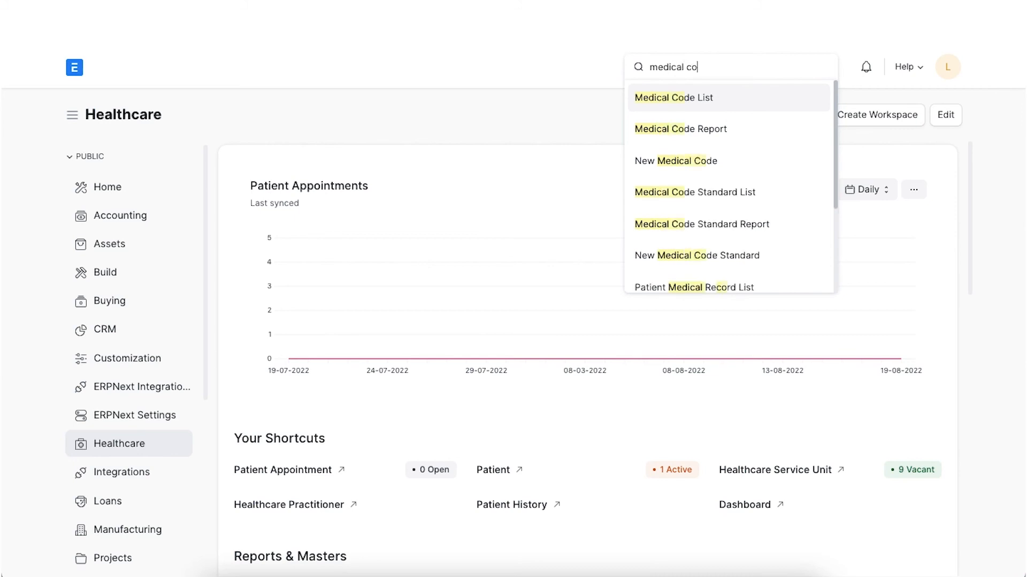
{"action": "left_click", "coordinate": [674, 98]}
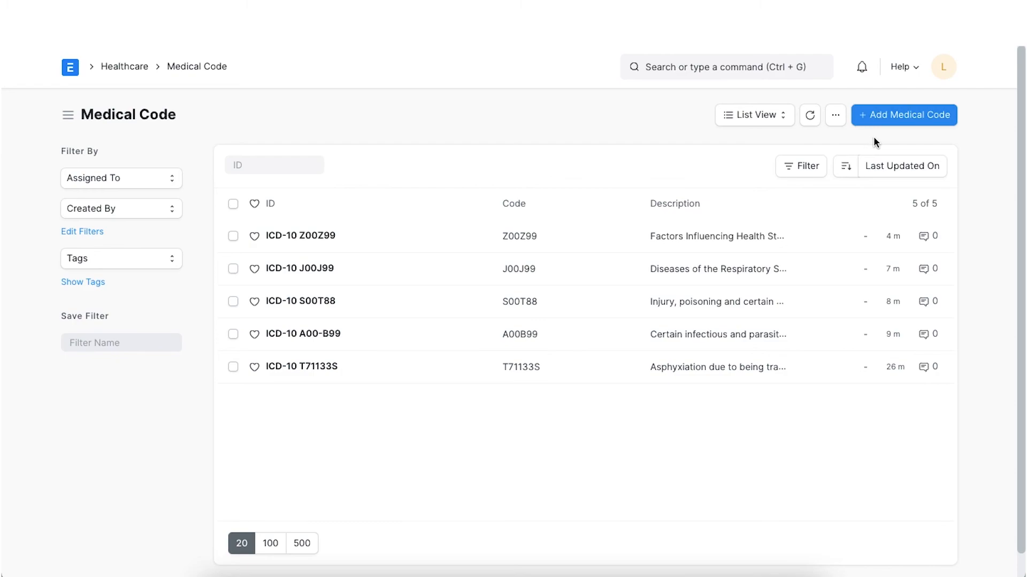
{"action": "left_click", "coordinate": [904, 115]}
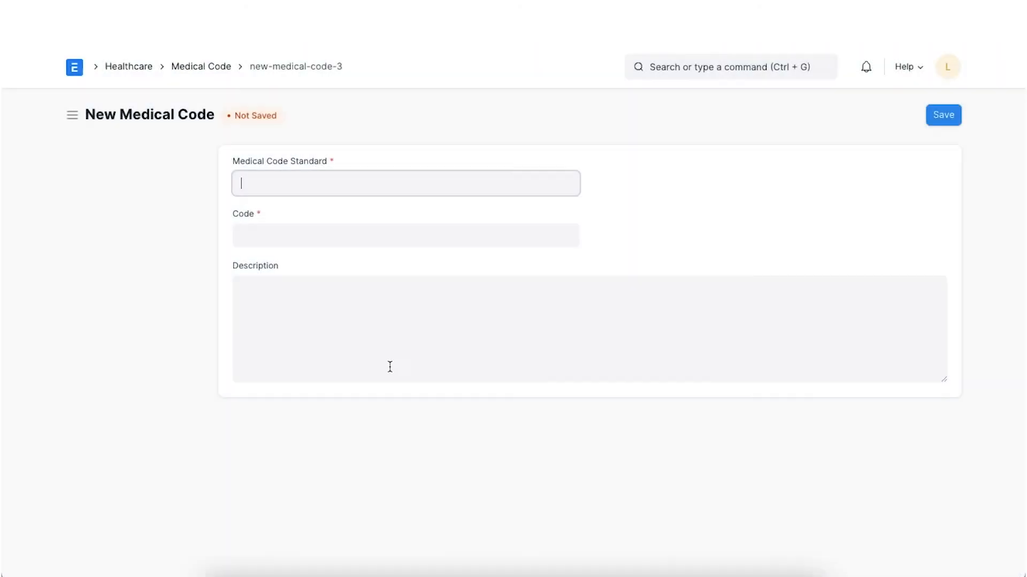
Save ICD code G00G99 with description Diseases of the Nervous System
{"action": "type", "text": "International Classification of Diseases (ICD)"}
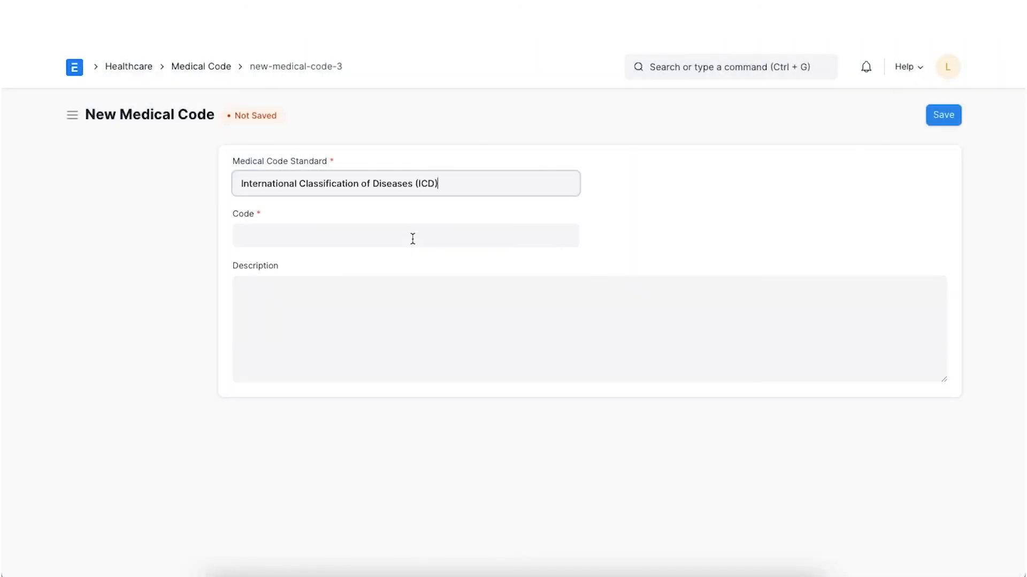
{"action": "type", "text": "G00G99"}
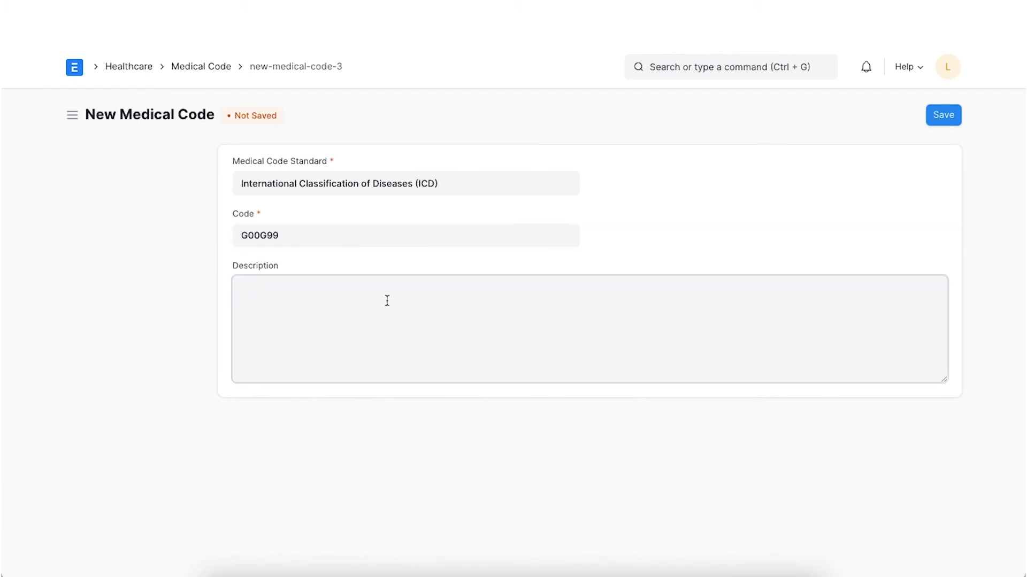
{"action": "type", "text": "Diseases of the Nervous System"}
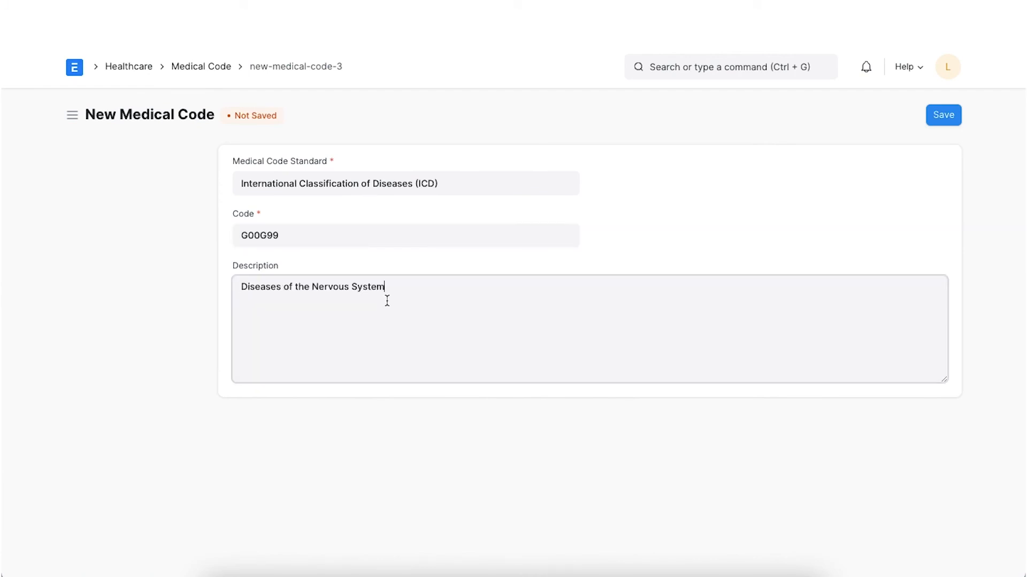
{"action": "left_click", "coordinate": [942, 115]}
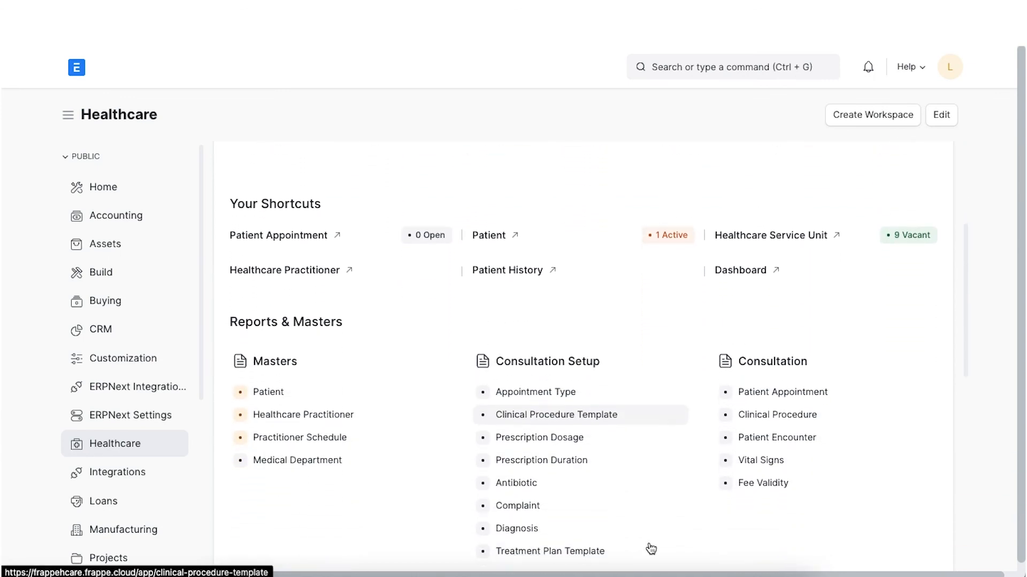
Go to Healthcare Settings and reveal the Default Healthcare Service Items section
{"action": "scroll", "scroll_direction": "down", "scroll_amount": 3}
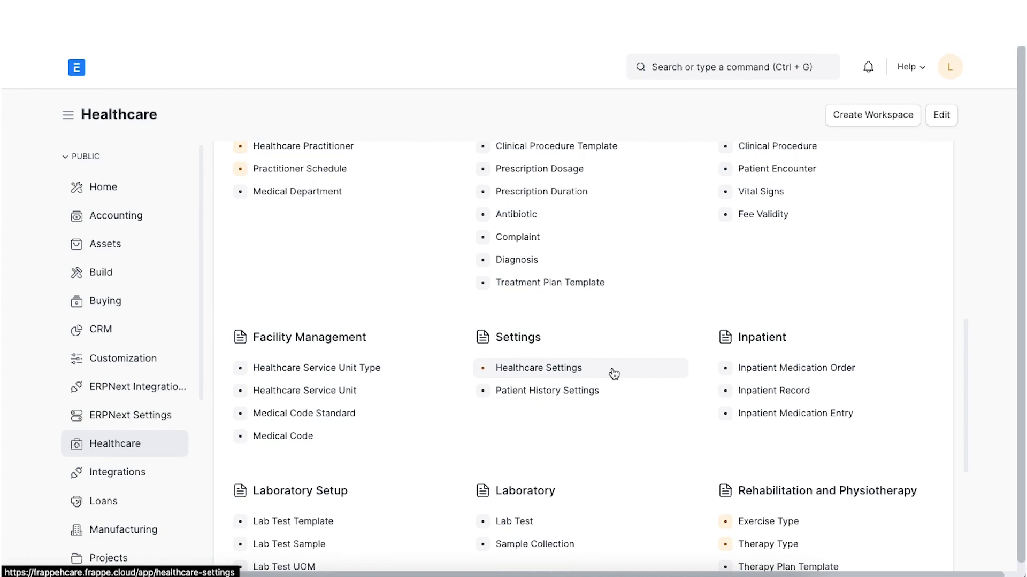
{"action": "left_click", "coordinate": [538, 366]}
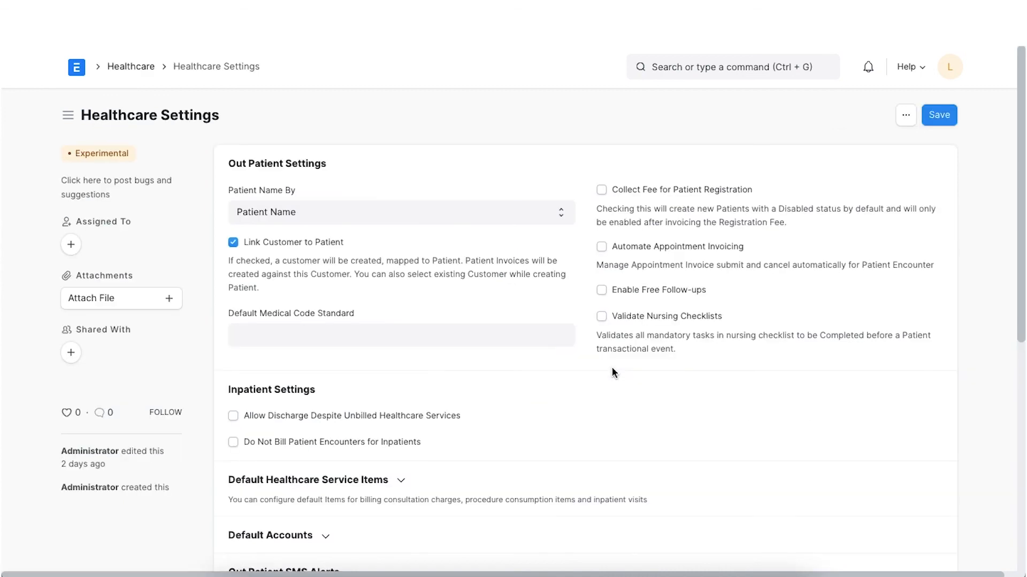
{"action": "scroll", "scroll_direction": "down", "scroll_amount": 3}
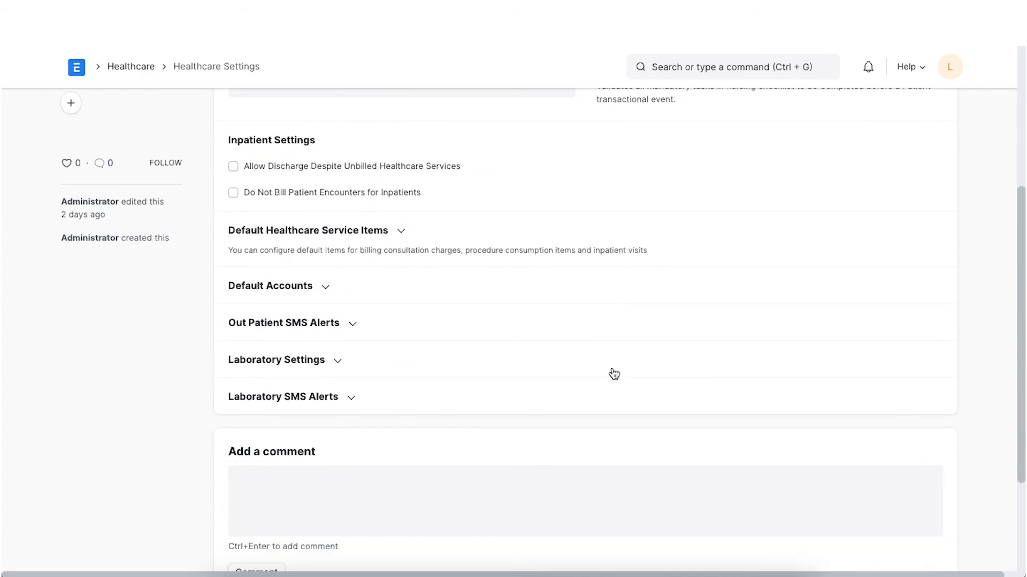
{"action": "left_click", "coordinate": [308, 230]}
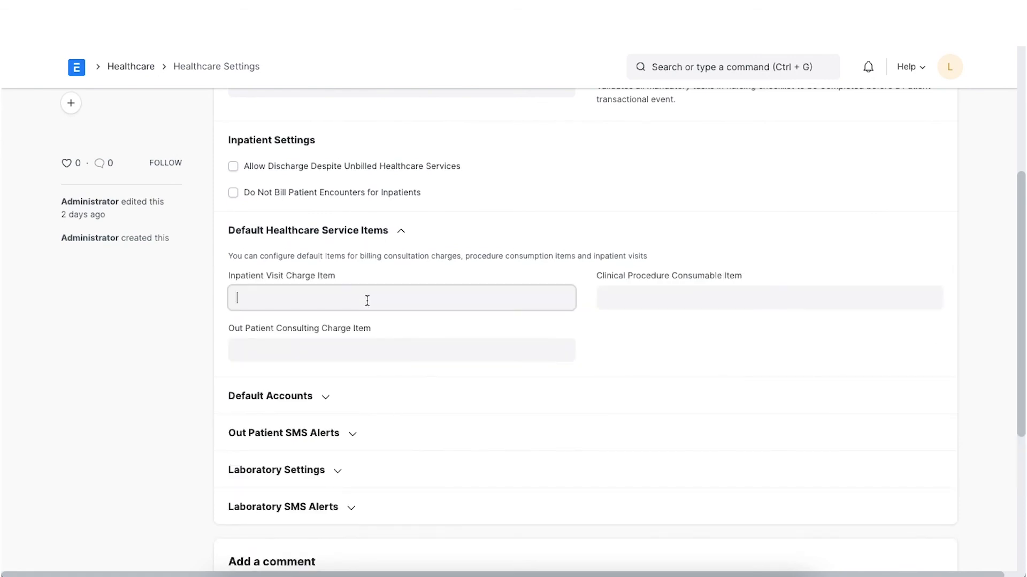
Choose Inpatient Visit Charge and Out Patient Consulting Charge as the default service items
{"action": "left_click", "coordinate": [401, 298]}
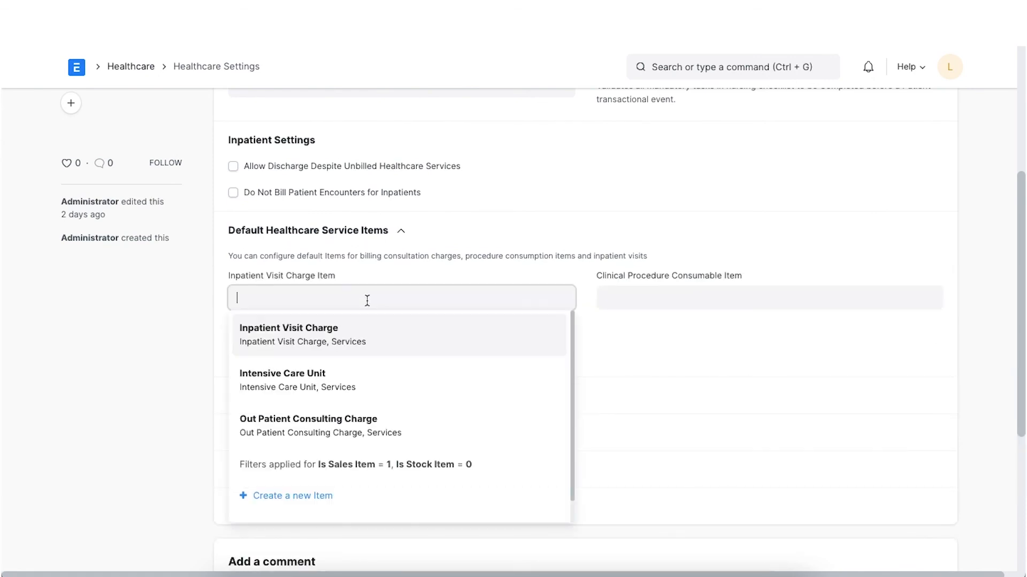
{"action": "left_click", "coordinate": [289, 334]}
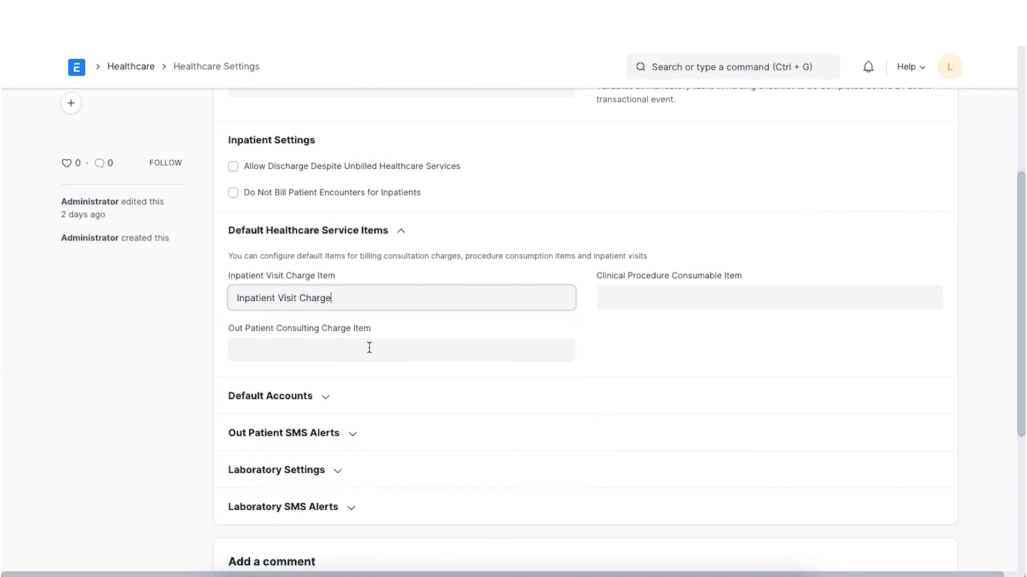
{"action": "left_click", "coordinate": [401, 349]}
{"action": "type", "text": "Out Patient Consulting Charge"}
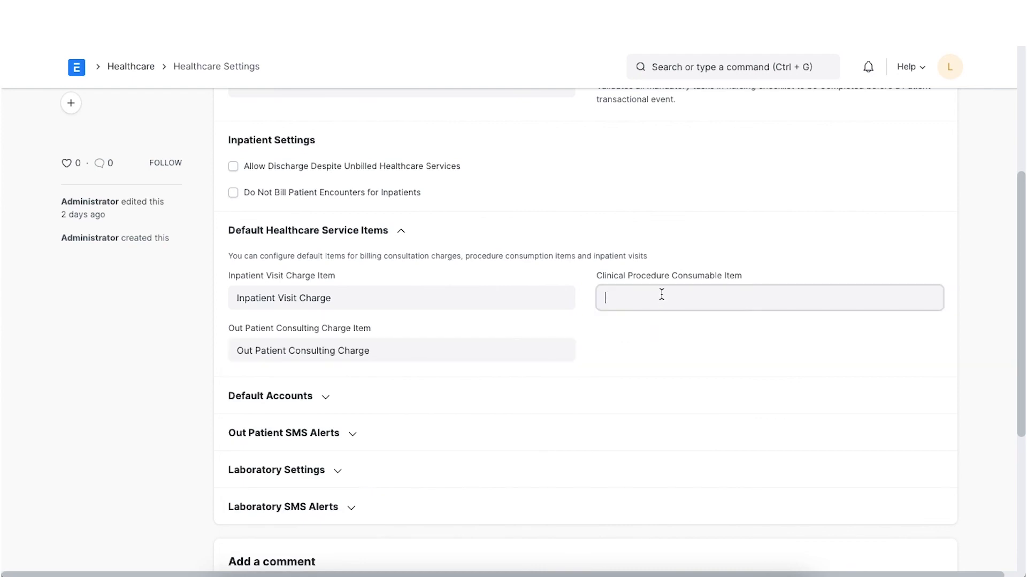
{"action": "left_click", "coordinate": [769, 298]}
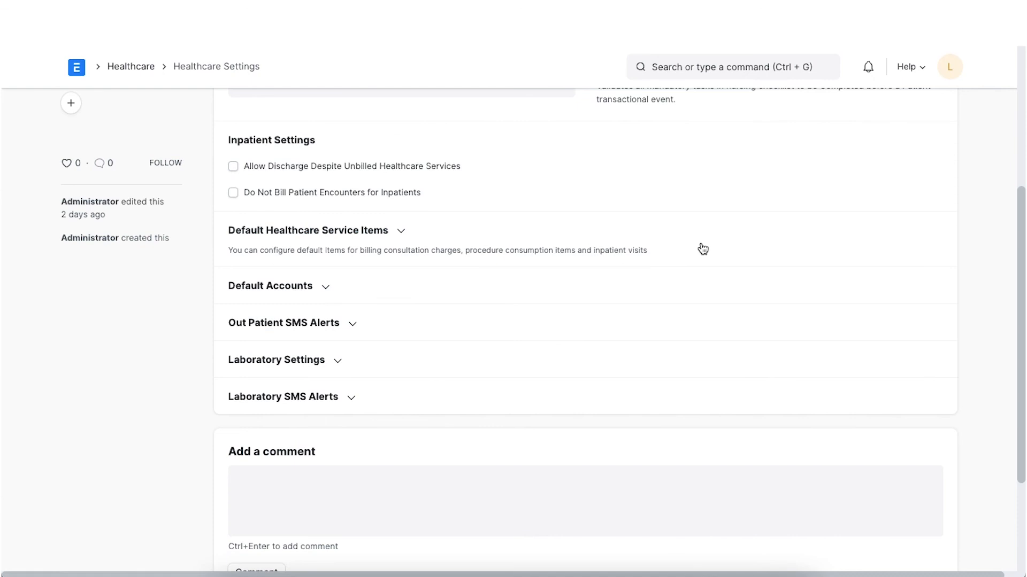
{"action": "mouse_move", "coordinate": [323, 290]}
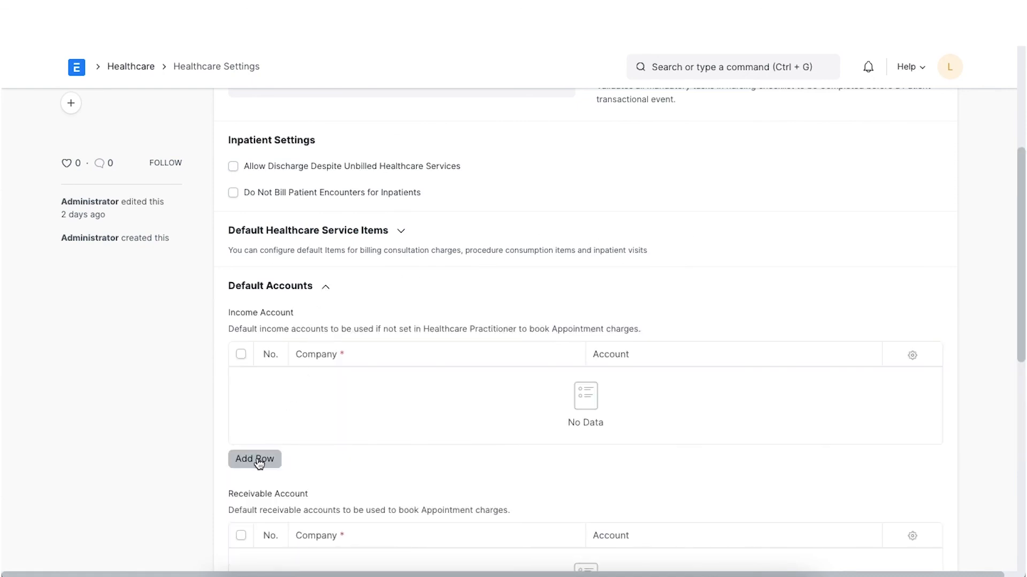
Set income account Service - FHL and receivable account Debtors - FHL for the company, and save the settings
{"action": "left_click", "coordinate": [255, 459]}
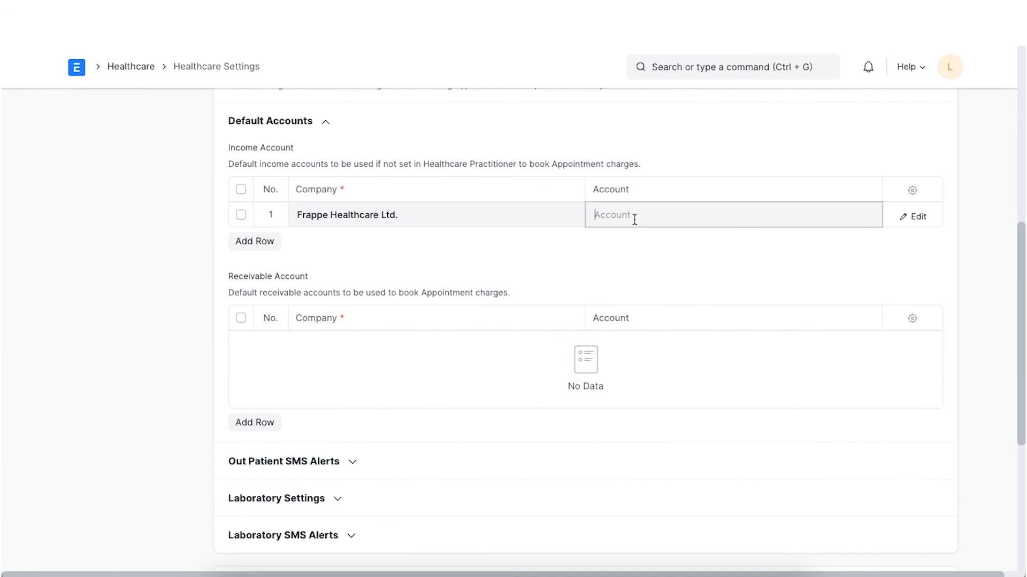
{"action": "left_click", "coordinate": [732, 215]}
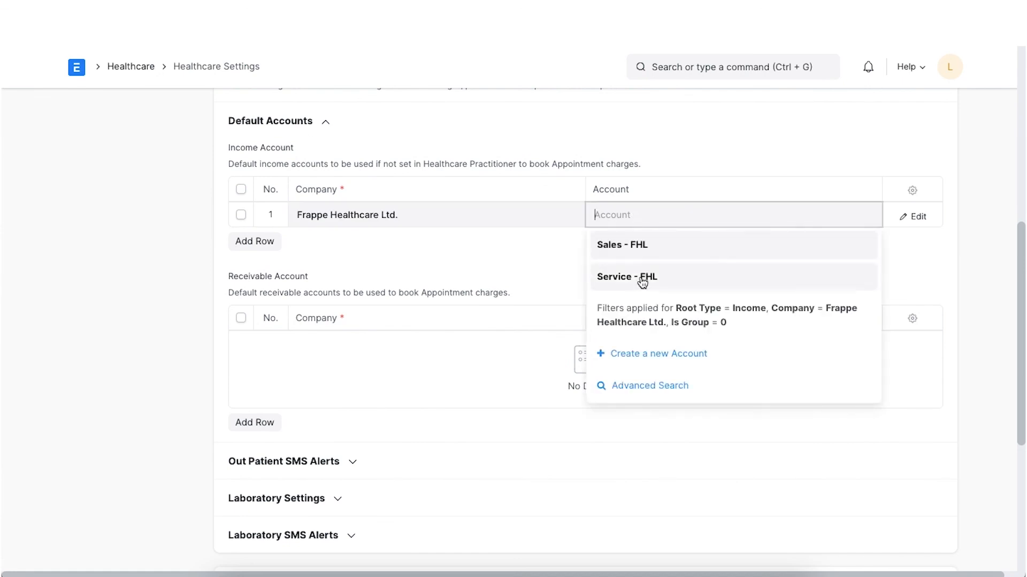
{"action": "left_click", "coordinate": [626, 276]}
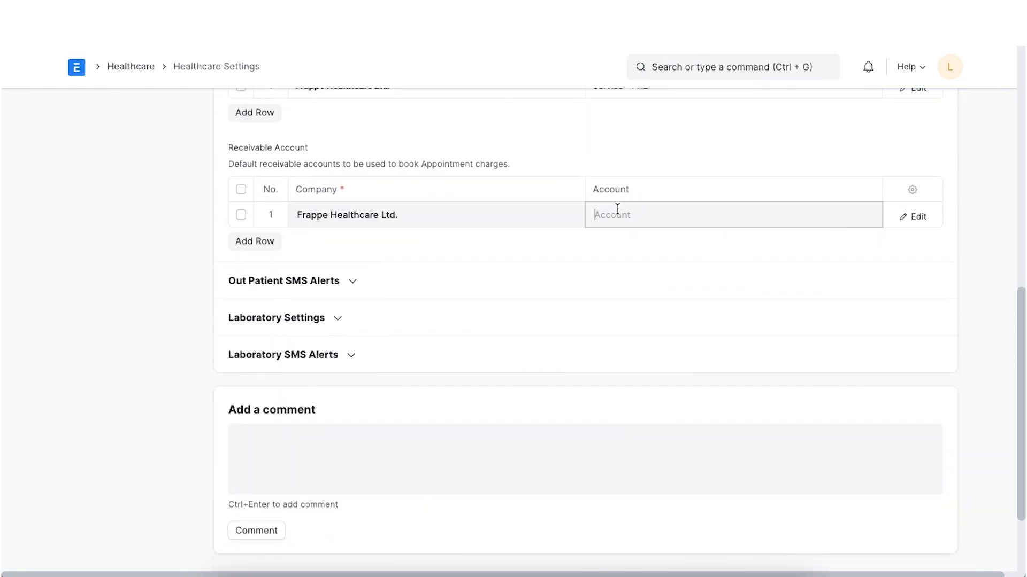
{"action": "type", "text": "Debtors - FHL"}
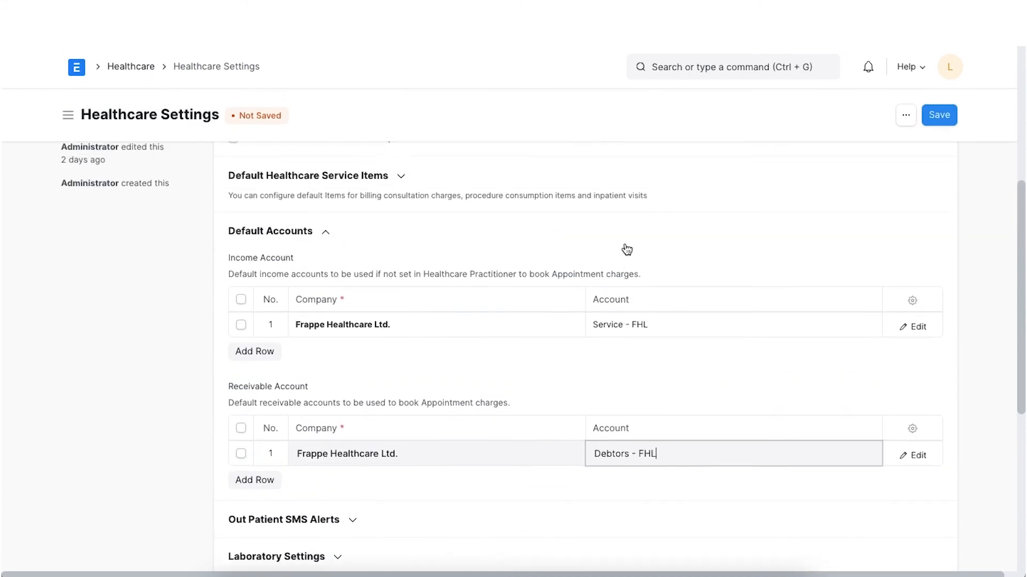
{"action": "scroll", "scroll_direction": "up", "scroll_amount": 3}
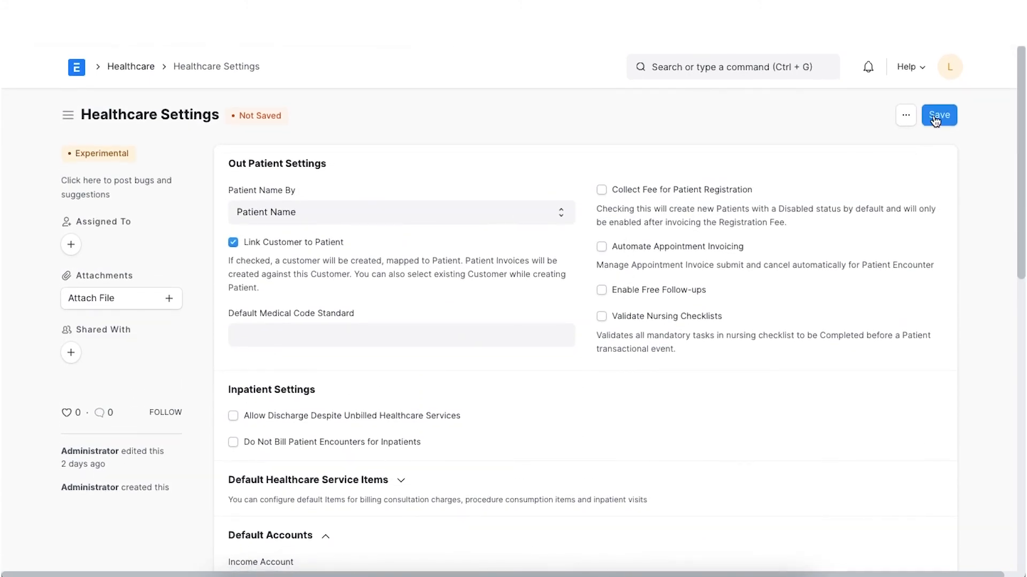
{"action": "left_click", "coordinate": [938, 115]}
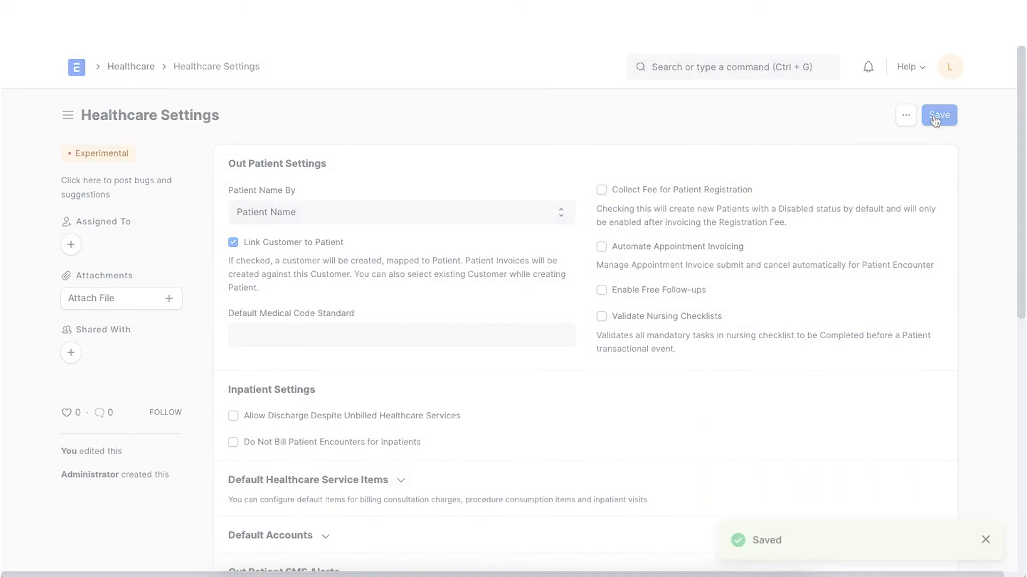